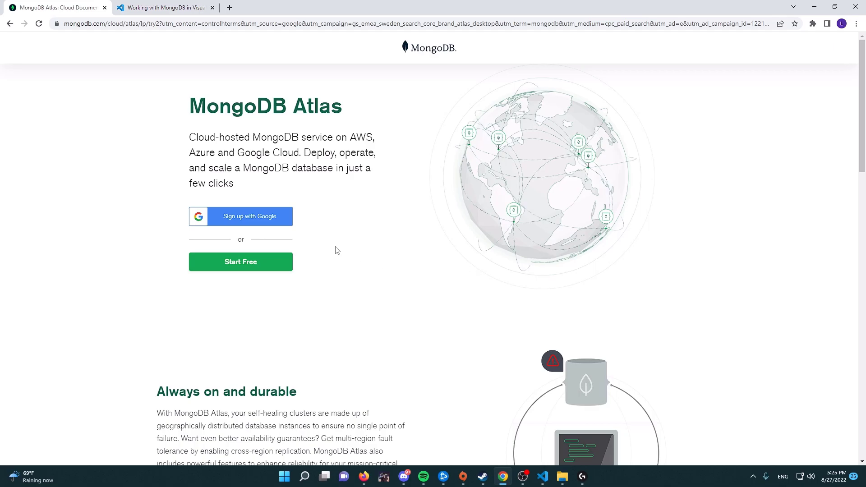
{"action": "mouse_move", "coordinate": [342, 201]}
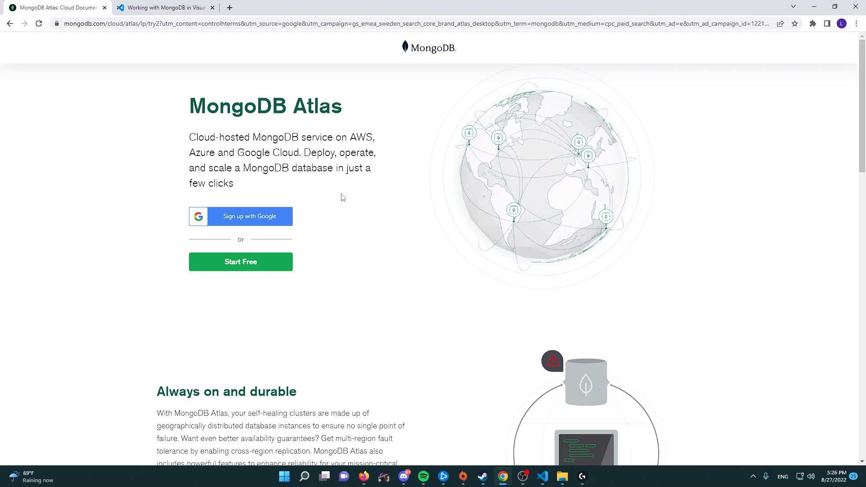
{"action": "mouse_move", "coordinate": [282, 148]}
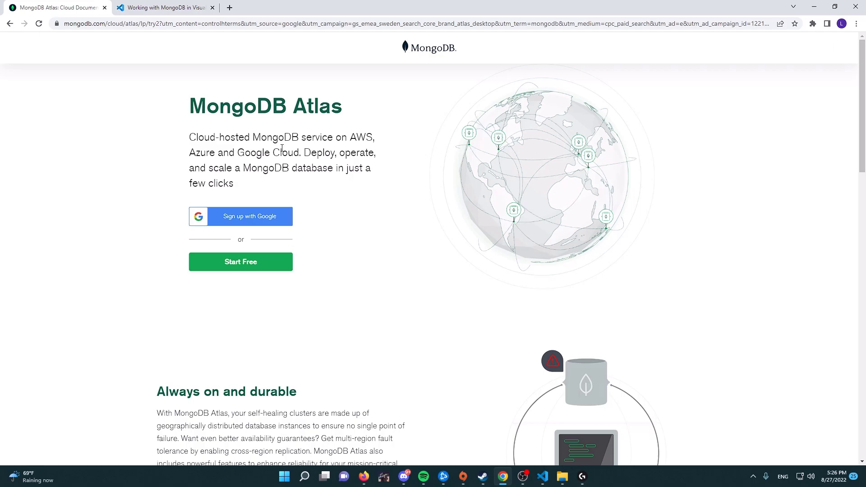
{"action": "mouse_move", "coordinate": [426, 215]}
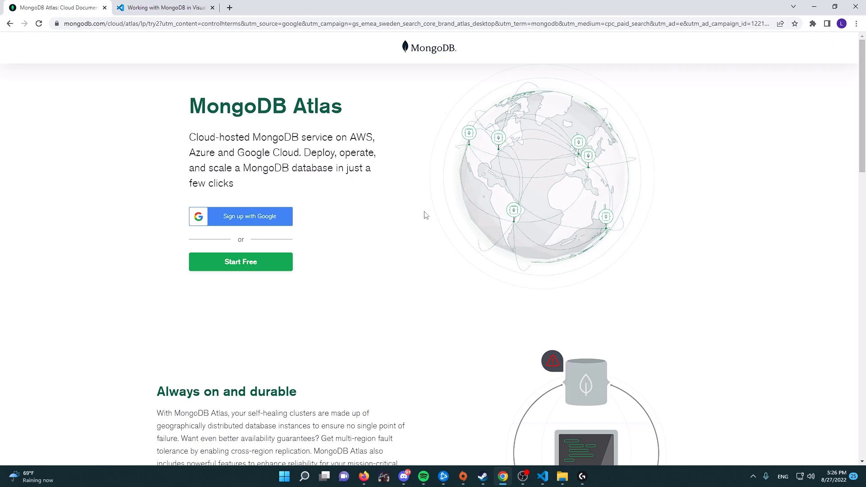
{"action": "mouse_move", "coordinate": [341, 226]}
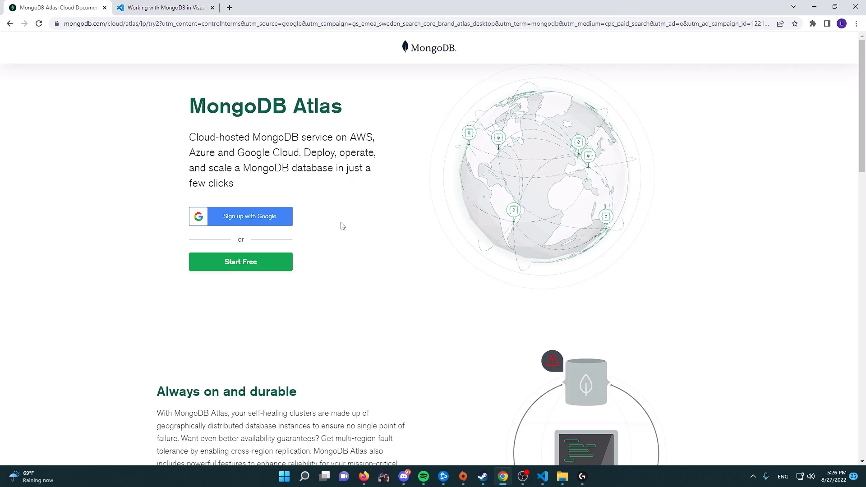
{"action": "mouse_move", "coordinate": [323, 252]}
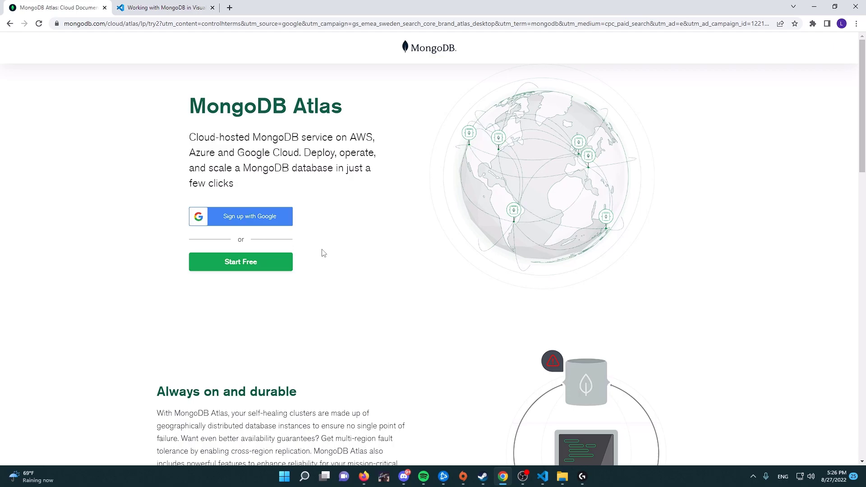
{"action": "mouse_move", "coordinate": [243, 224]}
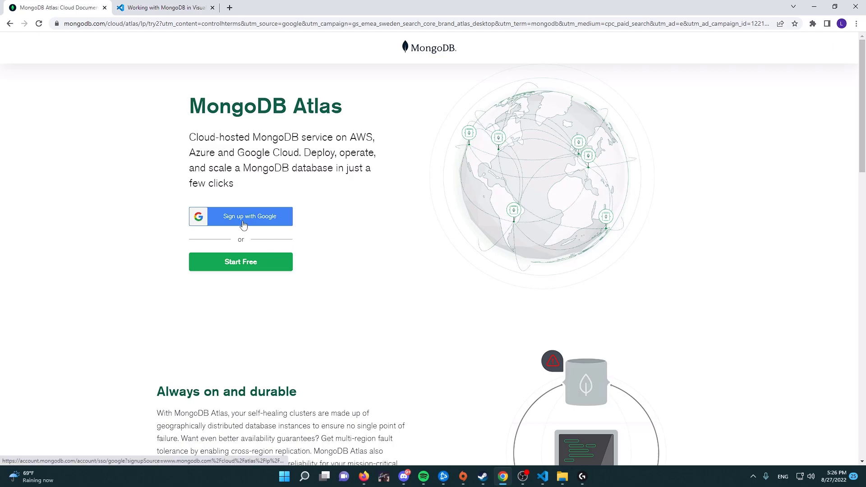
Sign up with the existing Google account, accept the Privacy Policy and Terms, and submit.
{"action": "left_click", "coordinate": [240, 215]}
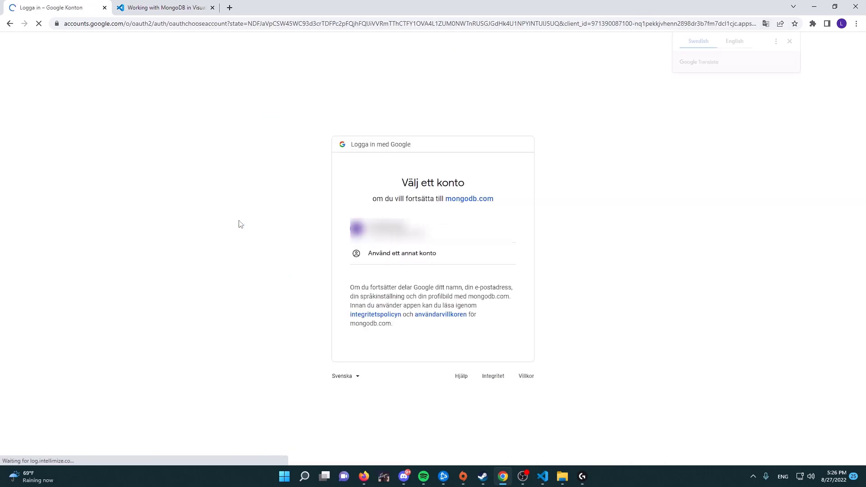
{"action": "left_click", "coordinate": [393, 231]}
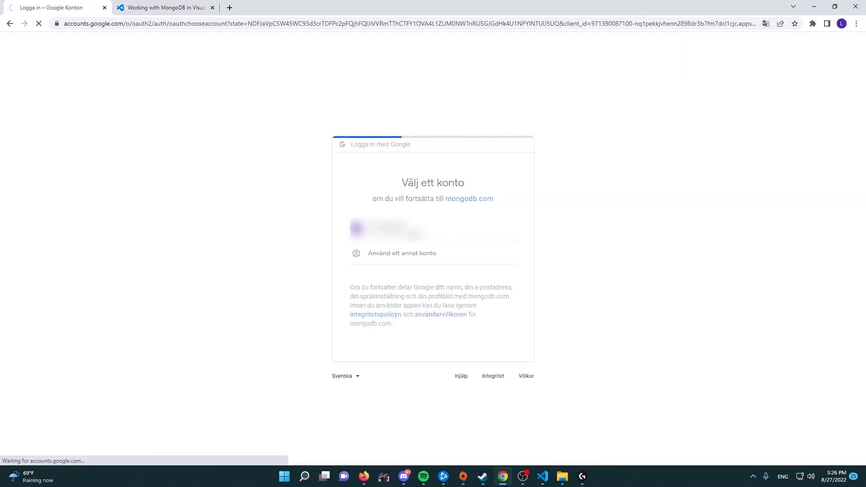
{"action": "left_click", "coordinate": [386, 231]}
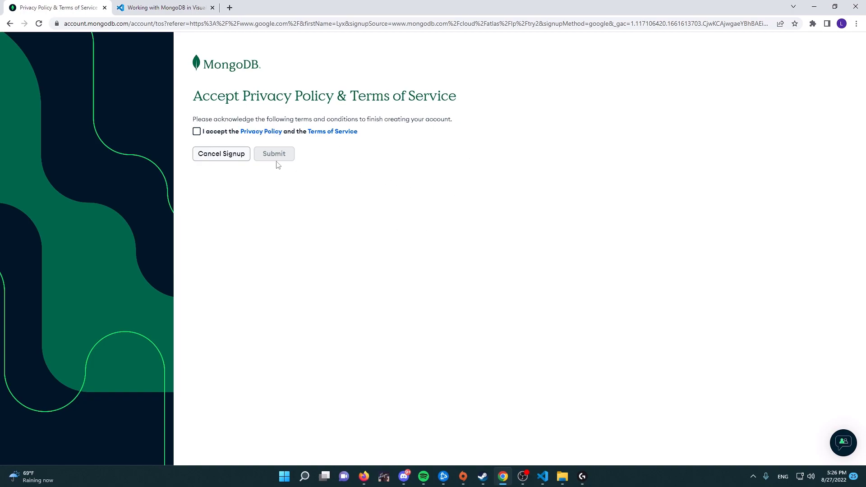
{"action": "left_click", "coordinate": [195, 131]}
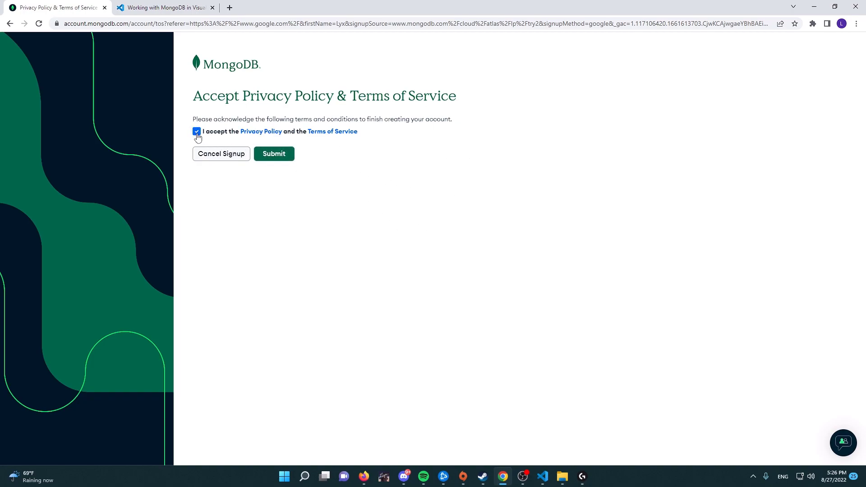
{"action": "mouse_move", "coordinate": [314, 149]}
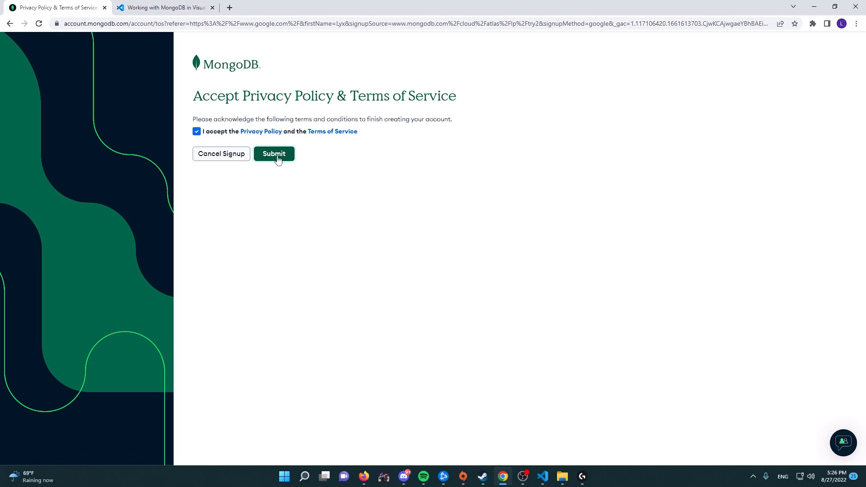
{"action": "left_click", "coordinate": [274, 153]}
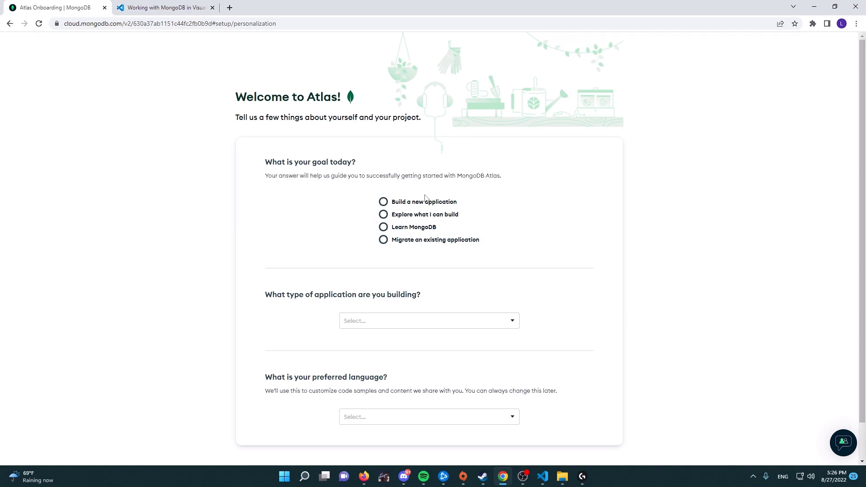
Set the goal to exploring what I can build and application type Other: DiscordBots.
{"action": "scroll", "scroll_direction": "down", "scroll_amount": 3}
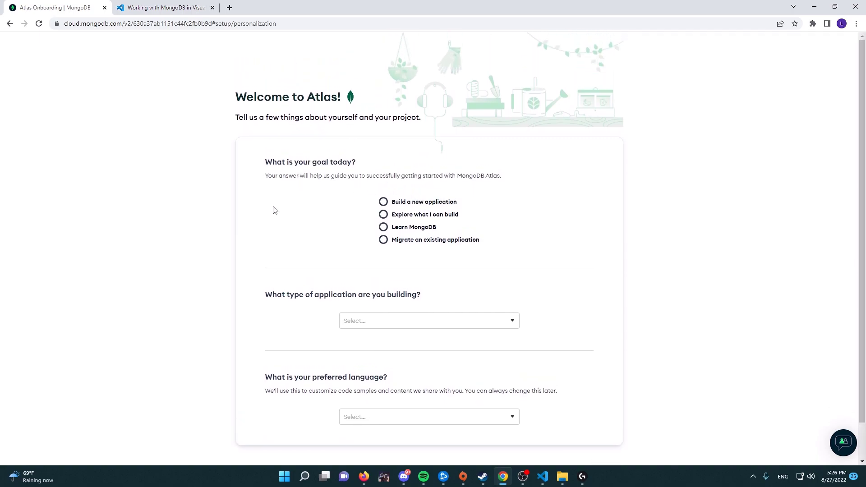
{"action": "mouse_move", "coordinate": [269, 206]}
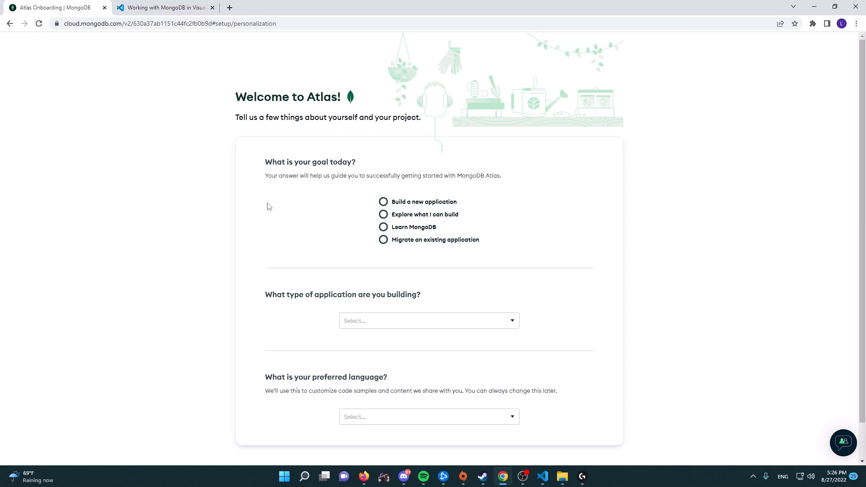
{"action": "scroll", "scroll_direction": "down", "scroll_amount": 3}
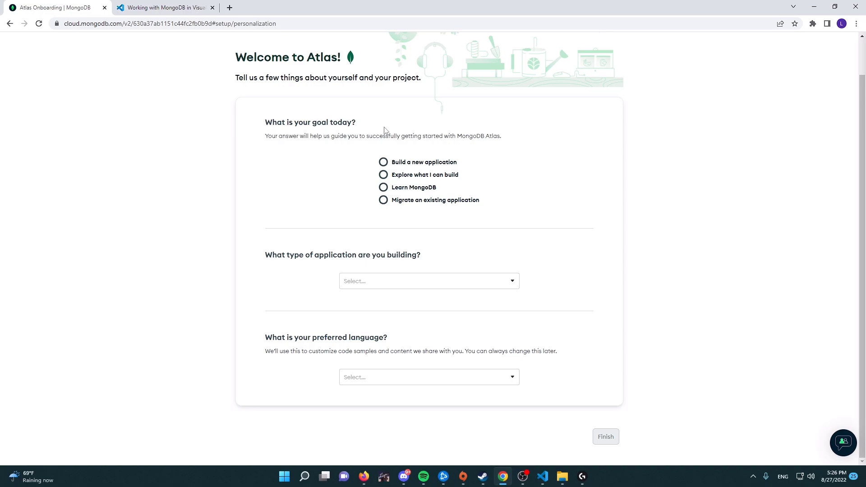
{"action": "mouse_move", "coordinate": [413, 178]}
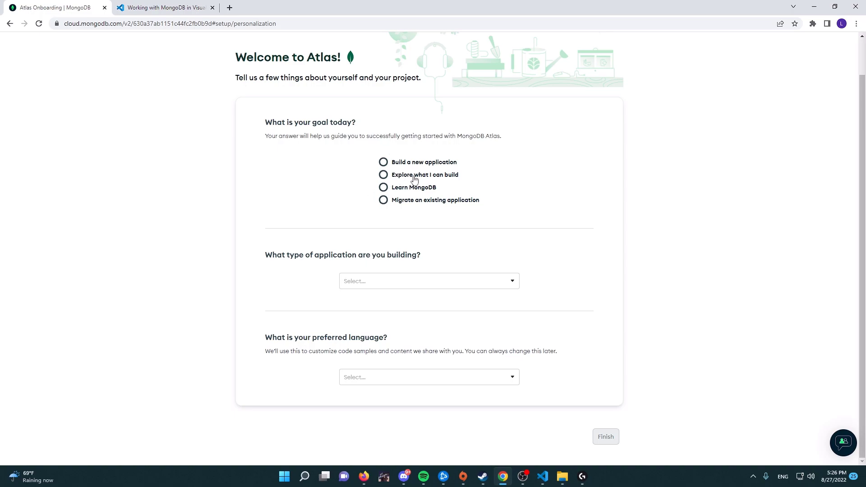
{"action": "left_click", "coordinate": [383, 174]}
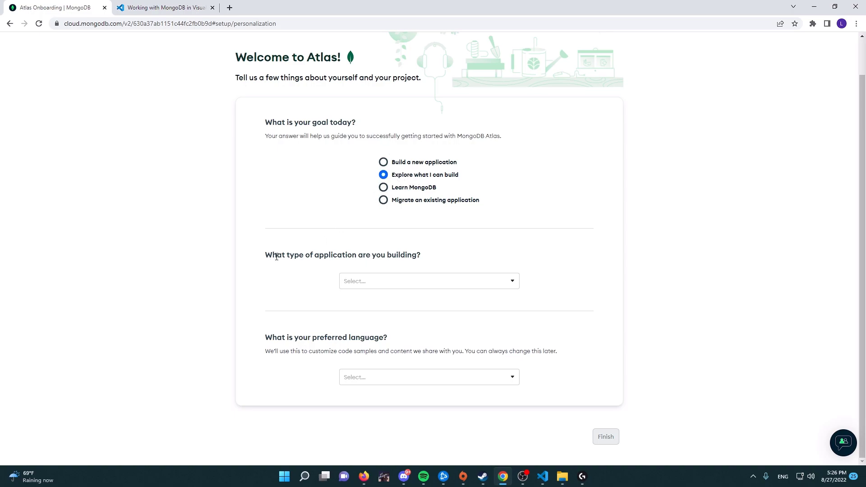
{"action": "left_click", "coordinate": [428, 280]}
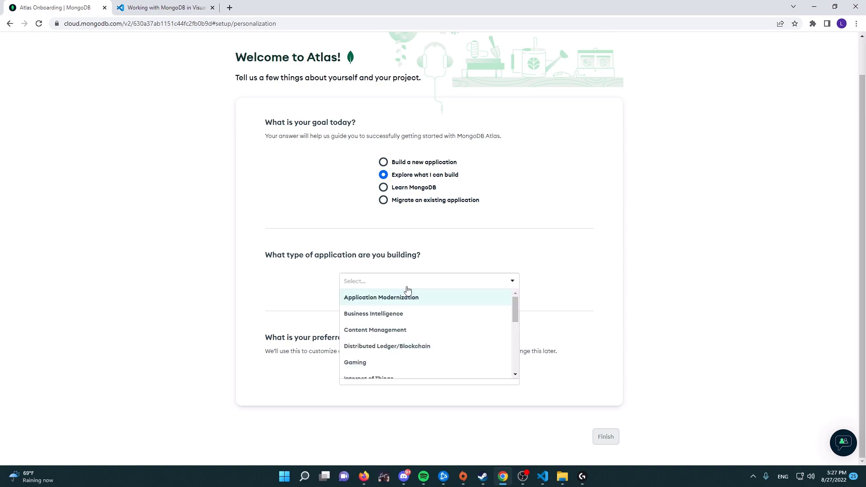
{"action": "scroll", "scroll_direction": "down", "scroll_amount": 3}
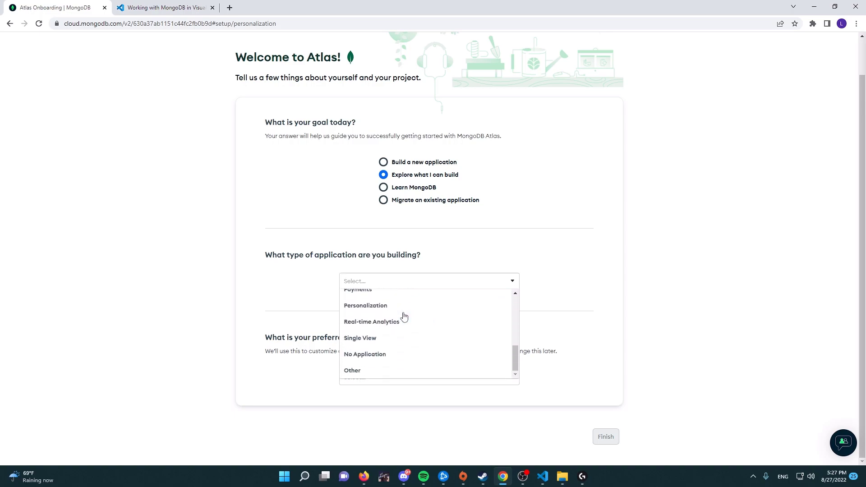
{"action": "scroll", "scroll_direction": "up", "scroll_amount": 3}
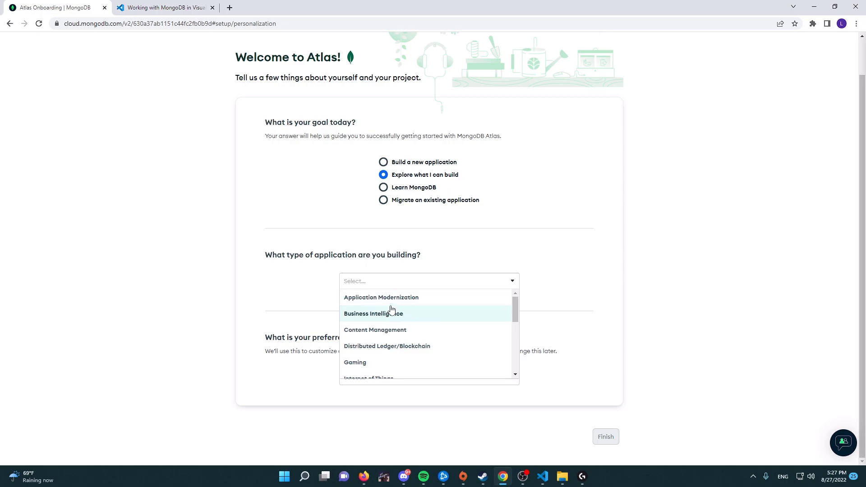
{"action": "scroll", "scroll_direction": "down", "scroll_amount": 3}
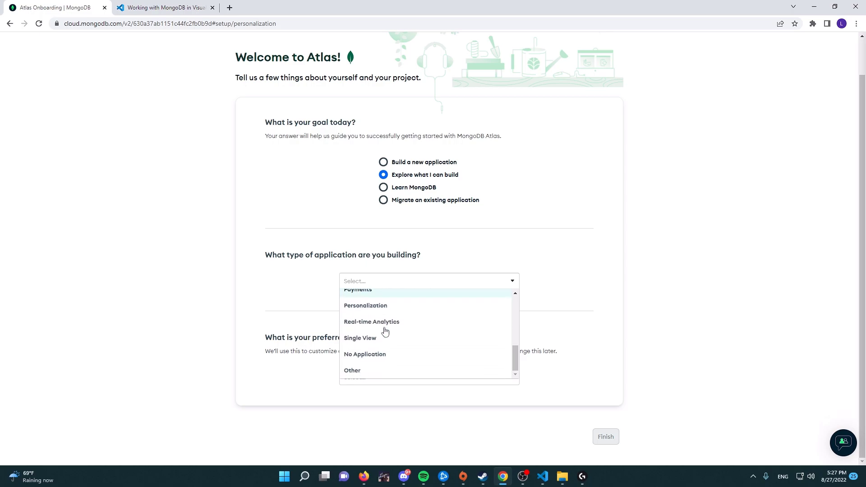
{"action": "left_click", "coordinate": [352, 370]}
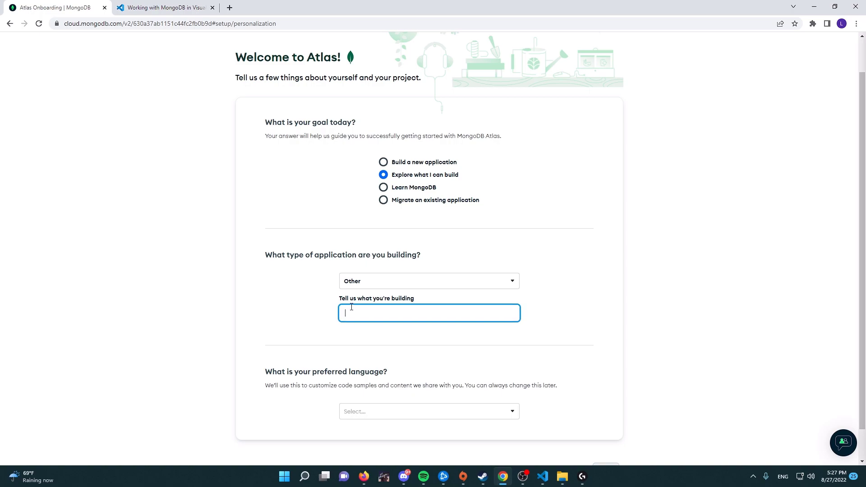
{"action": "type", "text": "D"}
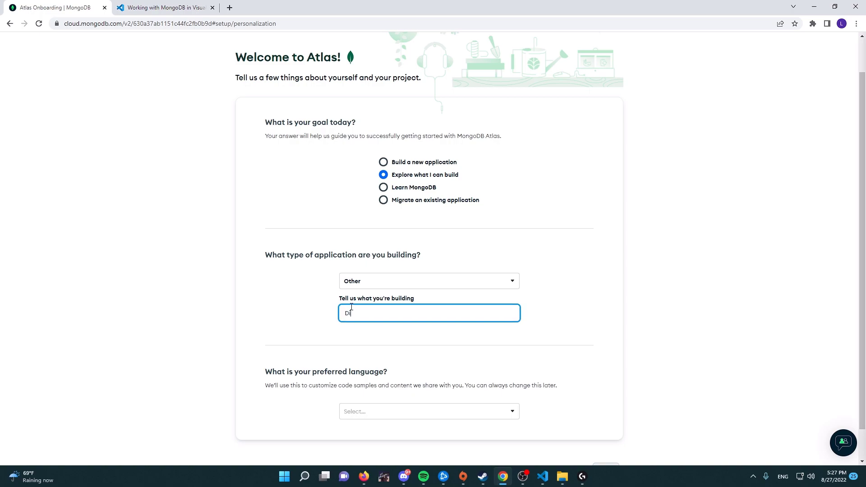
{"action": "type", "text": "iscord Np"}
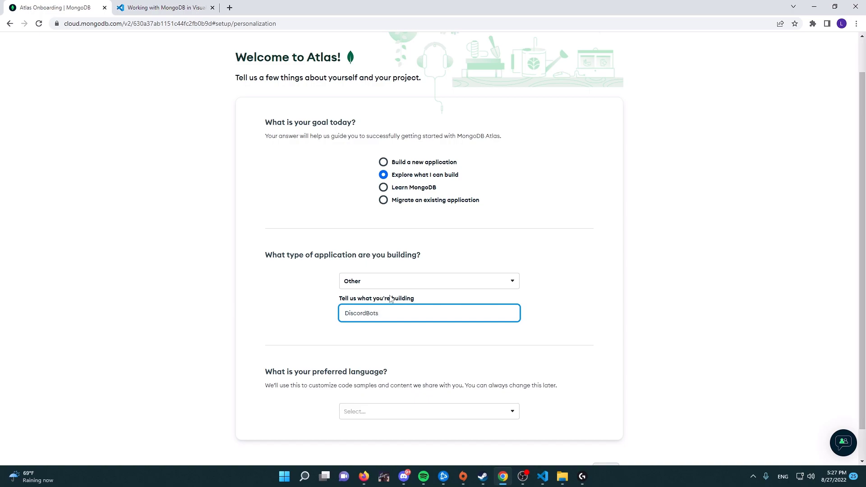
Choose JavaScript as the preferred language and finish the questionnaire.
{"action": "scroll", "scroll_direction": "down", "scroll_amount": 3}
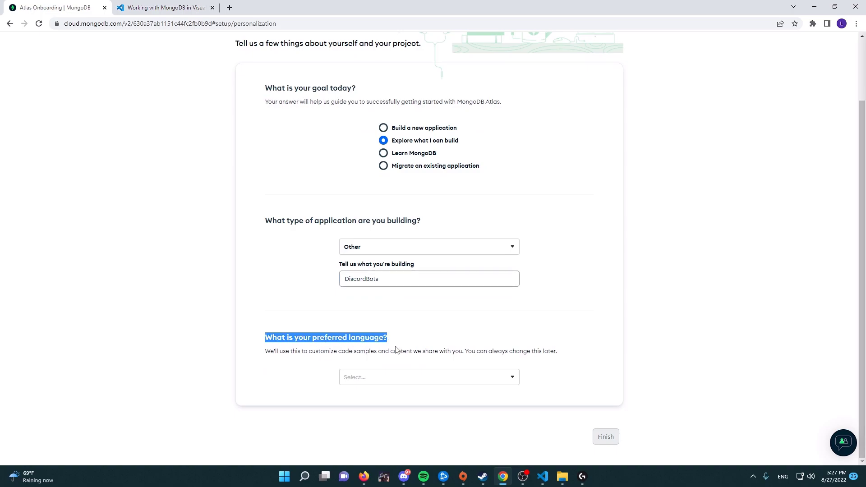
{"action": "left_click", "coordinate": [427, 377]}
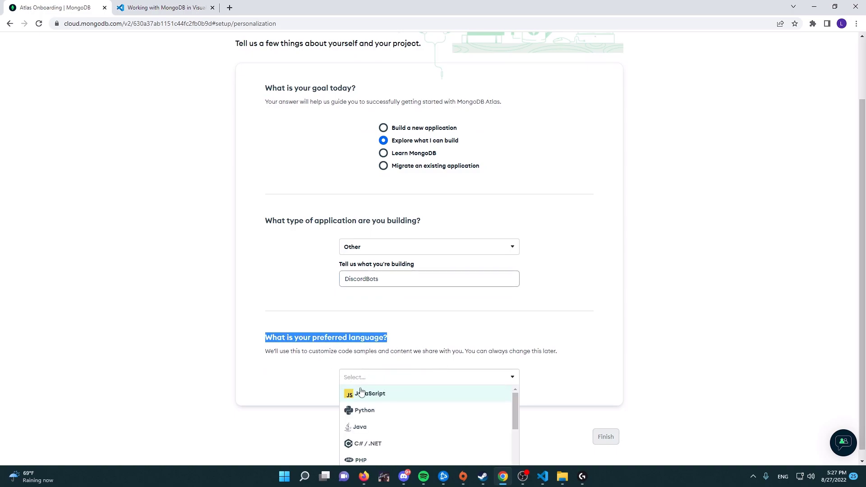
{"action": "left_click", "coordinate": [370, 394]}
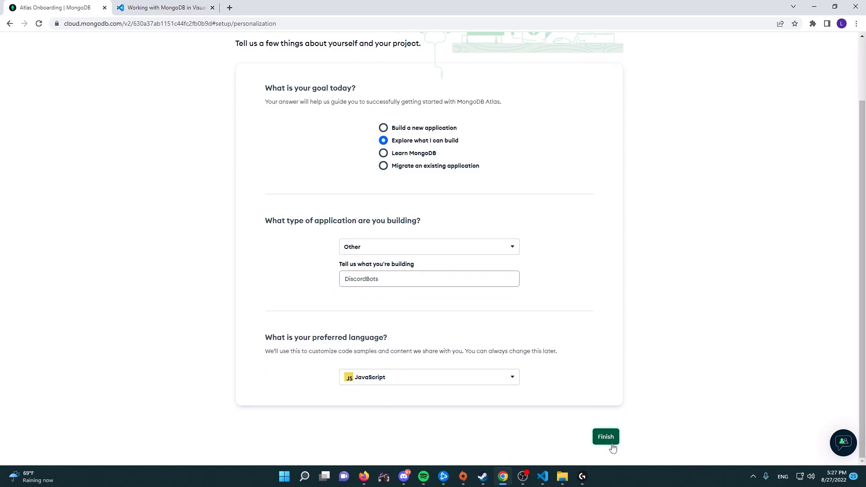
{"action": "left_click", "coordinate": [605, 436]}
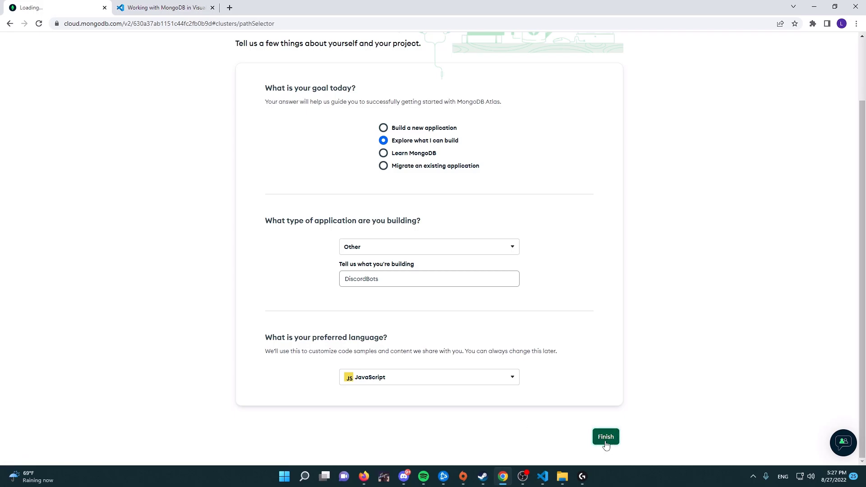
{"action": "left_click", "coordinate": [605, 436]}
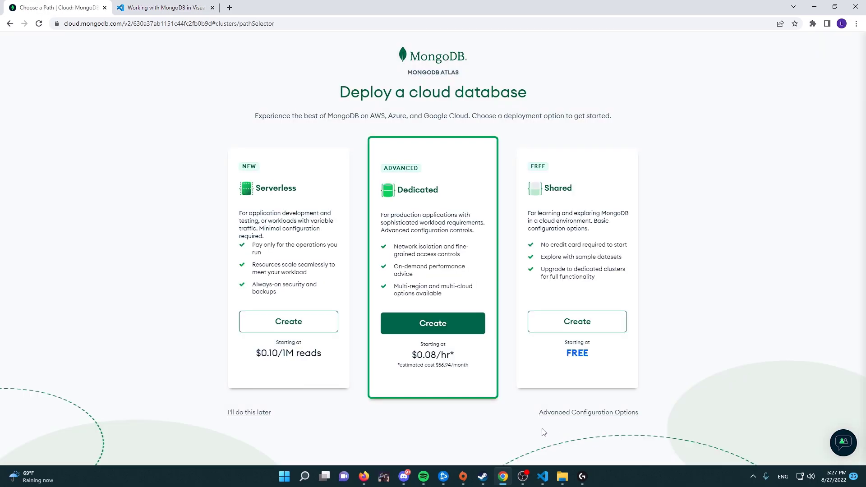
{"action": "mouse_move", "coordinate": [476, 314]}
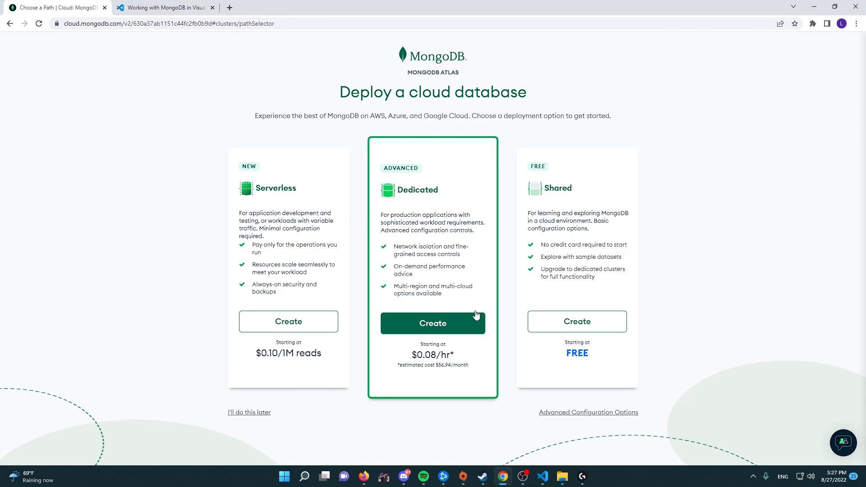
{"action": "mouse_move", "coordinate": [438, 276]}
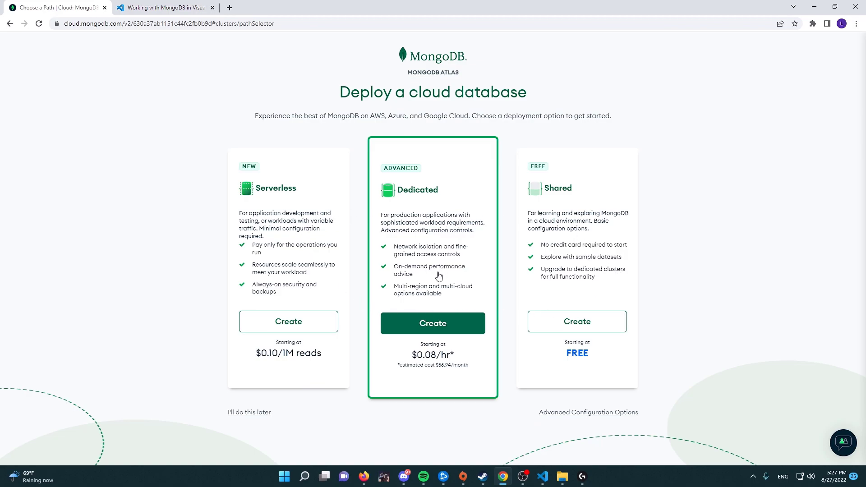
{"action": "mouse_move", "coordinate": [587, 277]}
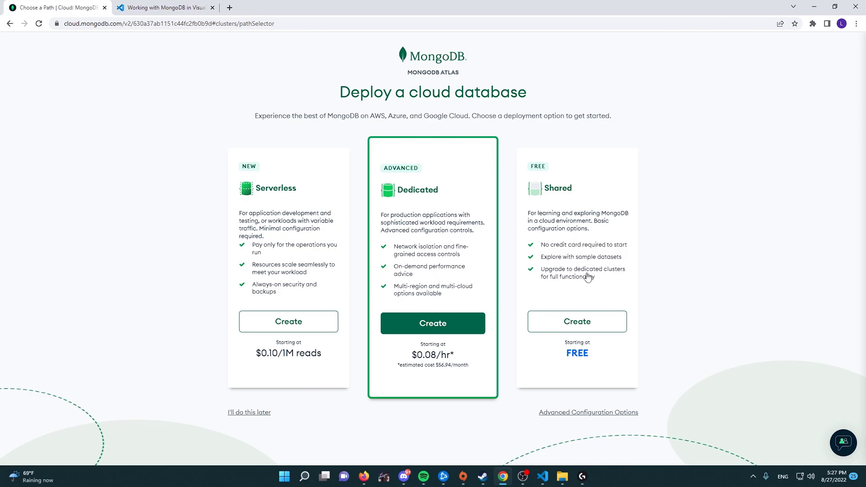
{"action": "mouse_move", "coordinate": [584, 283]}
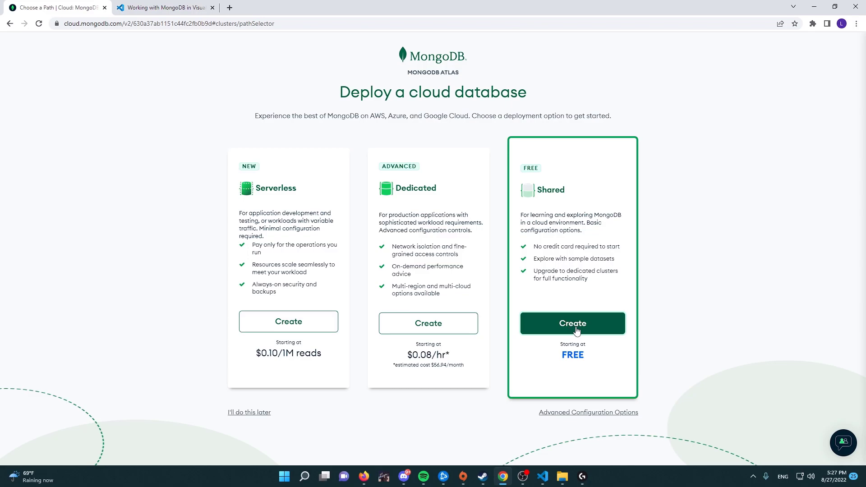
Start creating a free Shared cluster and review the provider and region options.
{"action": "left_click", "coordinate": [572, 323]}
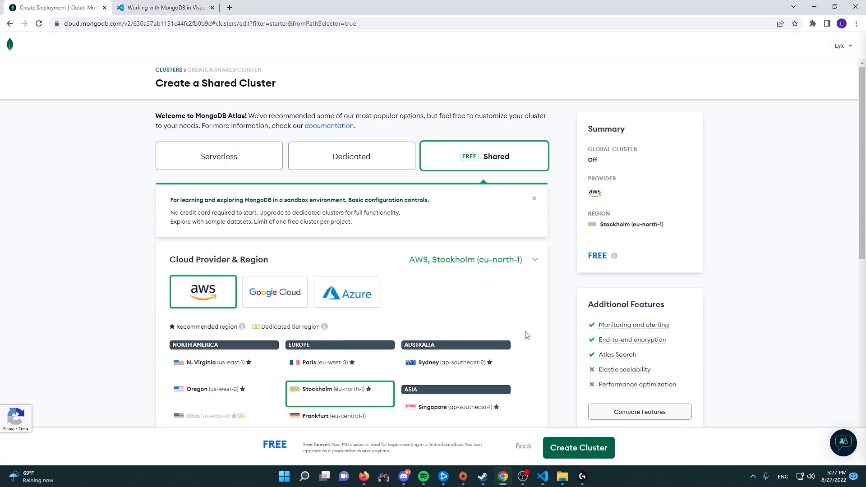
{"action": "scroll", "scroll_direction": "down", "scroll_amount": 3}
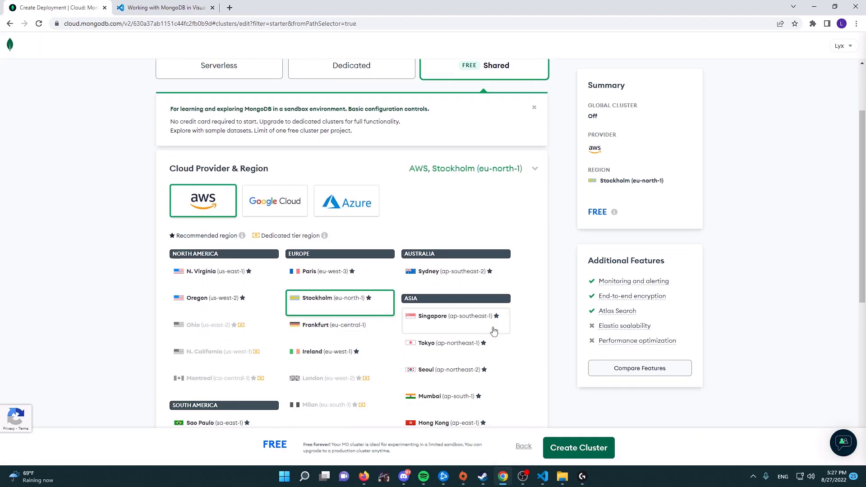
{"action": "scroll", "scroll_direction": "up", "scroll_amount": 3}
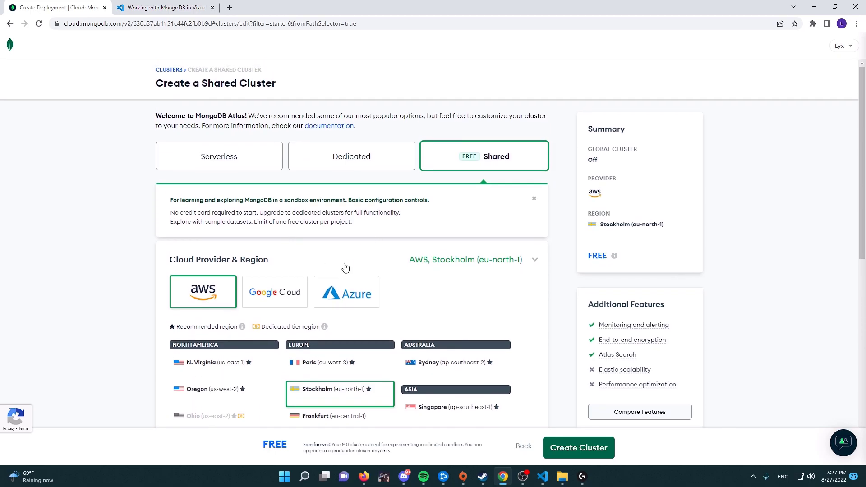
{"action": "mouse_move", "coordinate": [403, 299]}
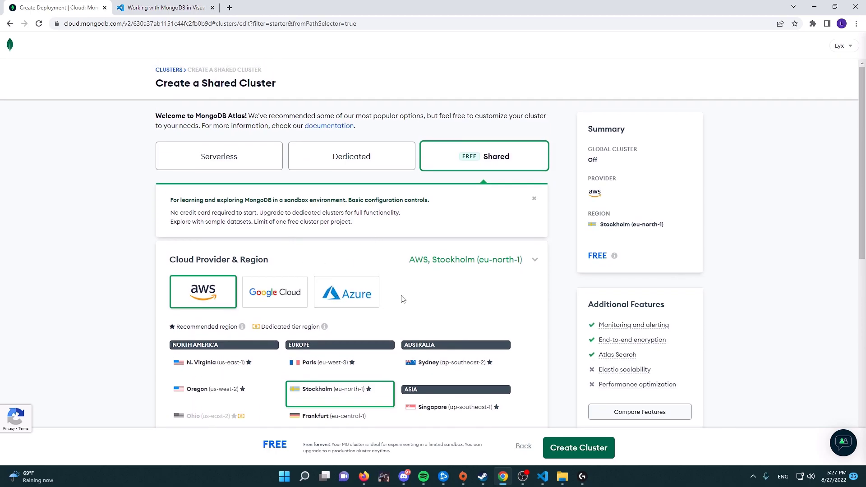
{"action": "scroll", "scroll_direction": "down", "scroll_amount": 3}
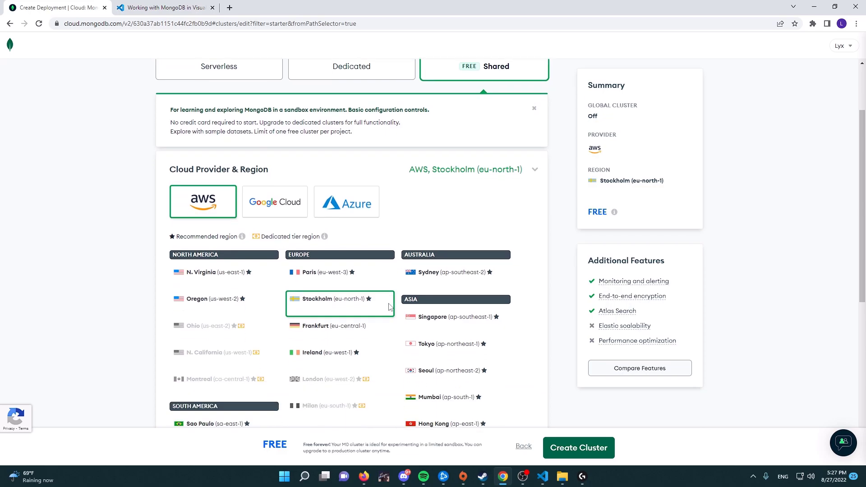
{"action": "scroll", "scroll_direction": "down", "scroll_amount": 3}
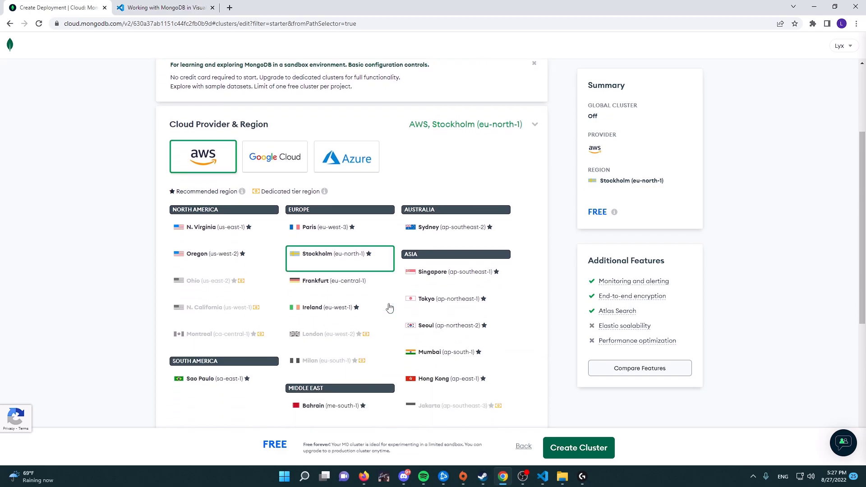
{"action": "scroll", "scroll_direction": "up", "scroll_amount": 3}
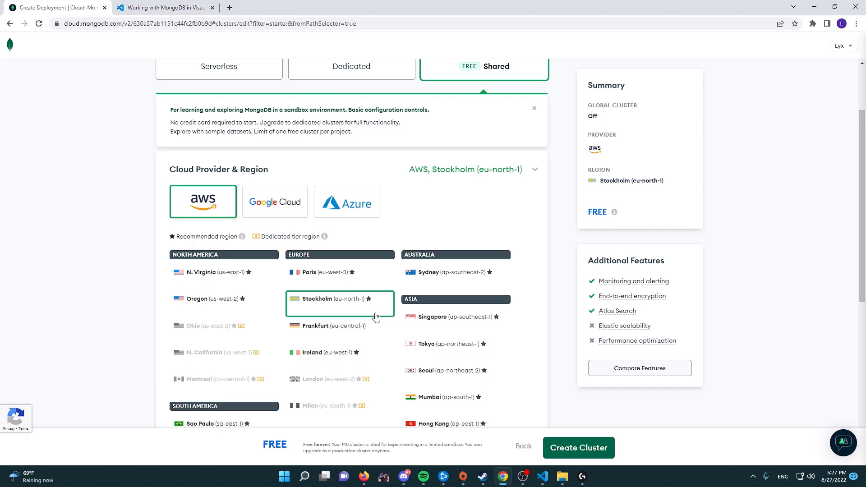
{"action": "scroll", "scroll_direction": "down", "scroll_amount": 3}
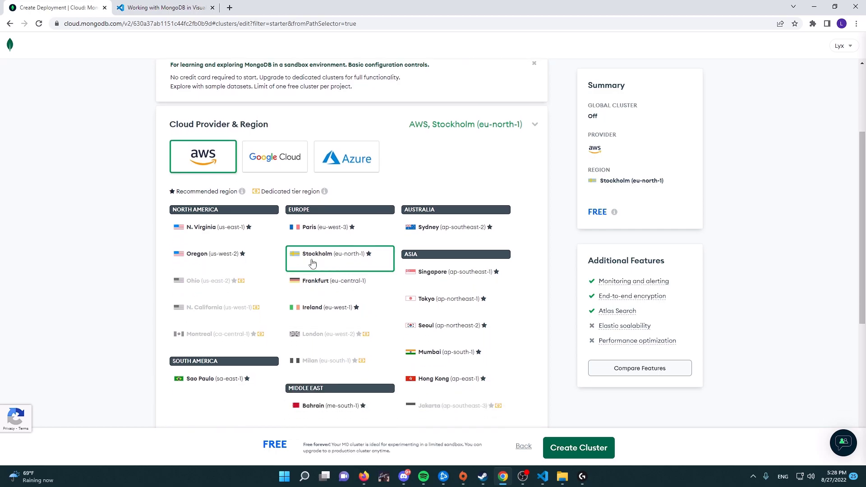
{"action": "mouse_move", "coordinate": [341, 269]}
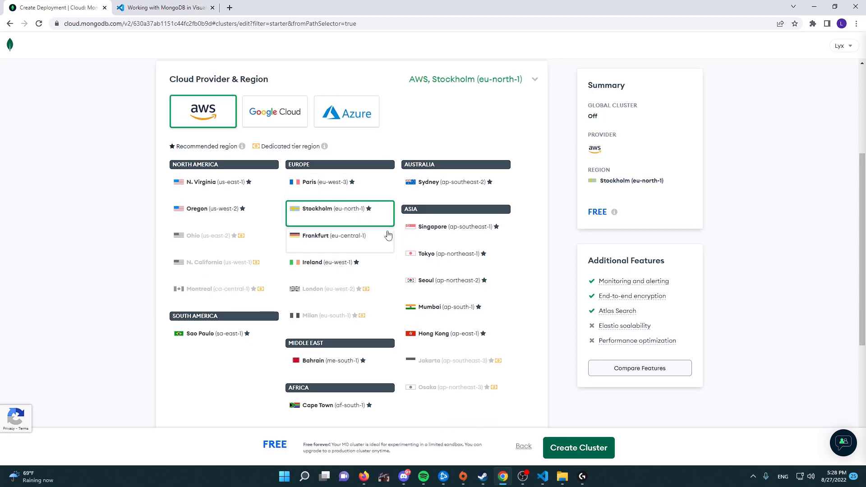
{"action": "mouse_move", "coordinate": [283, 370]}
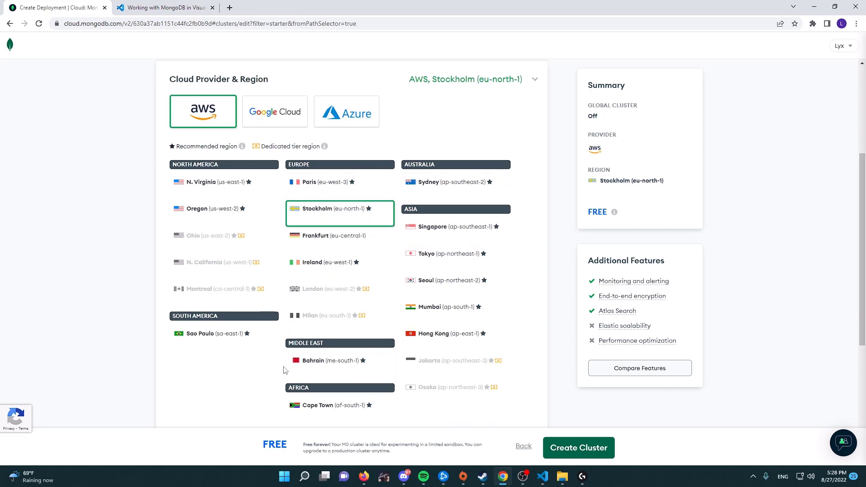
{"action": "scroll", "scroll_direction": "down", "scroll_amount": 3}
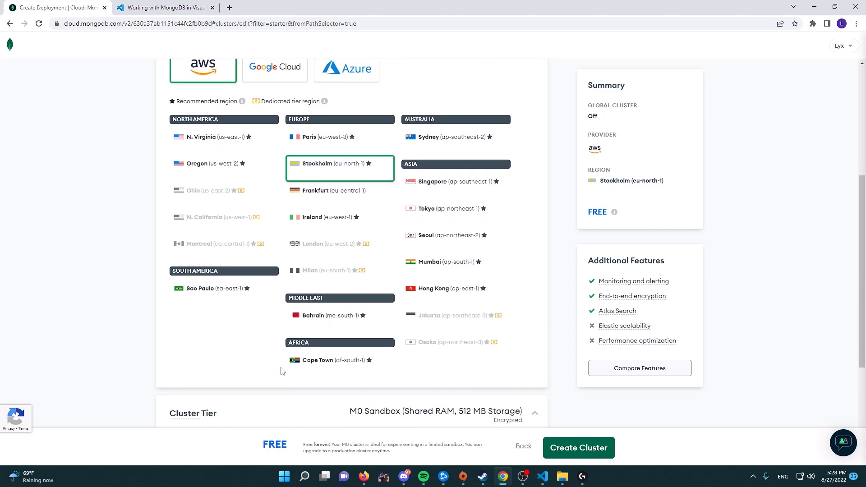
{"action": "scroll", "scroll_direction": "up", "scroll_amount": 3}
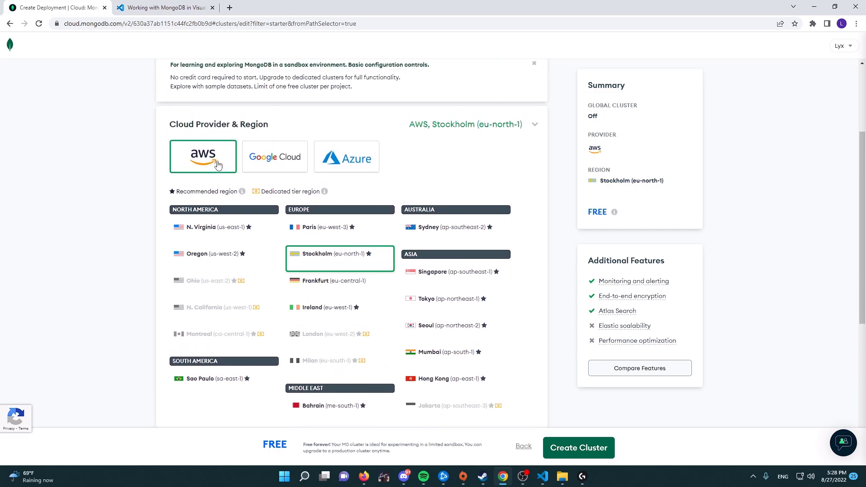
Try Azure as provider, then switch back to AWS Stockholm (eu-north-1).
{"action": "left_click", "coordinate": [346, 156]}
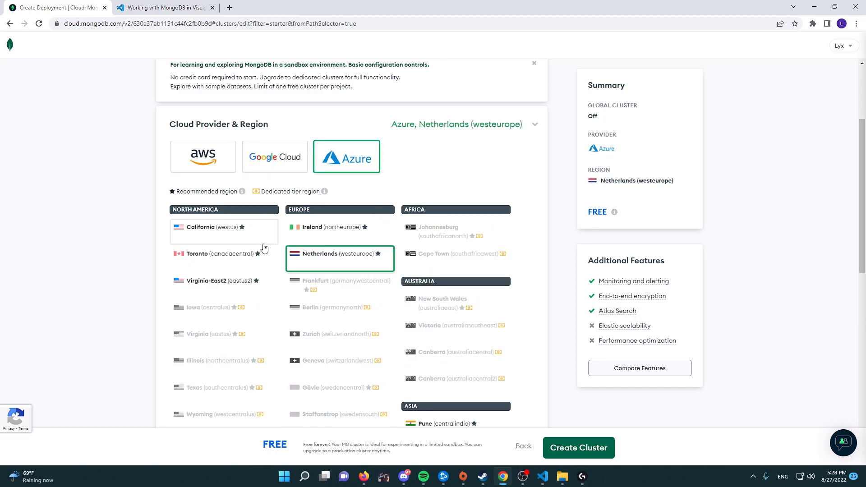
{"action": "scroll", "scroll_direction": "down", "scroll_amount": 3}
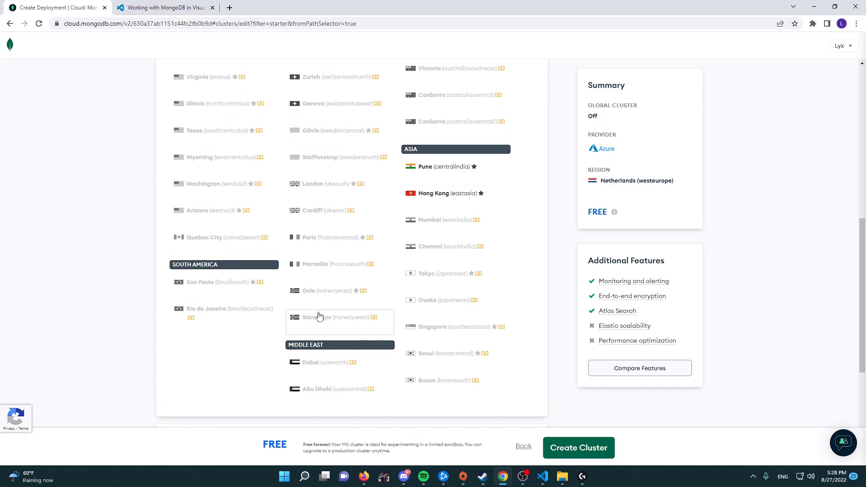
{"action": "left_click", "coordinate": [202, 156]}
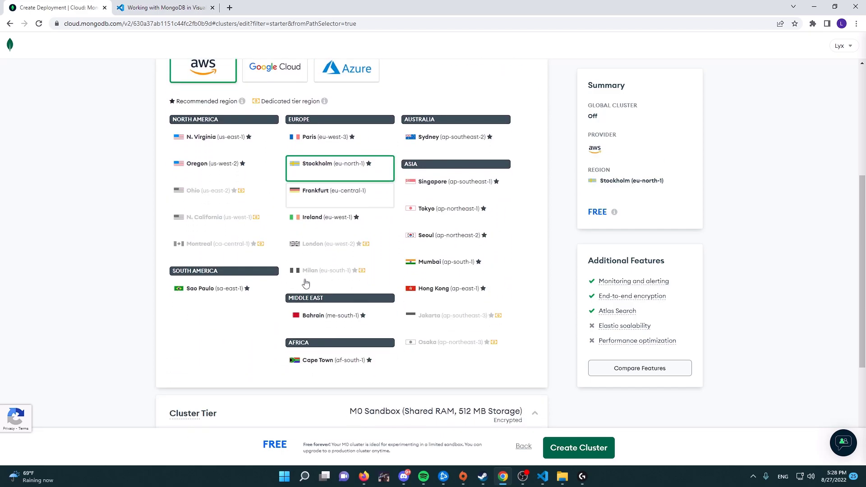
{"action": "scroll", "scroll_direction": "down", "scroll_amount": 3}
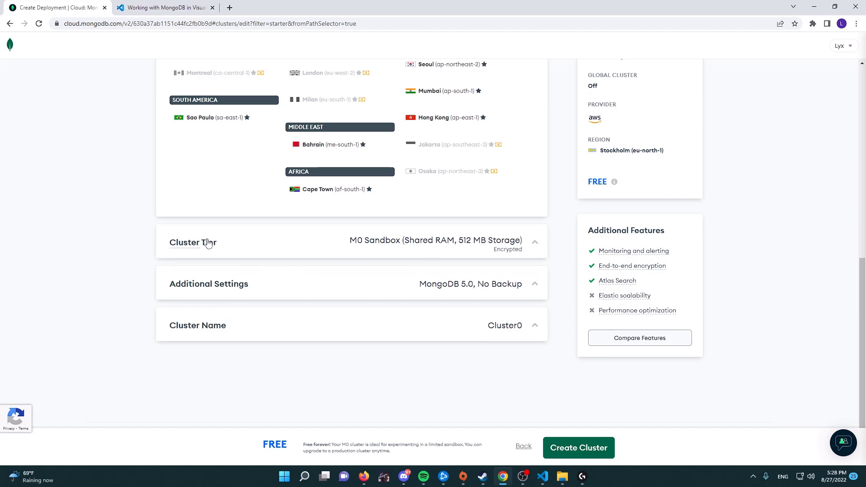
{"action": "mouse_move", "coordinate": [505, 269]}
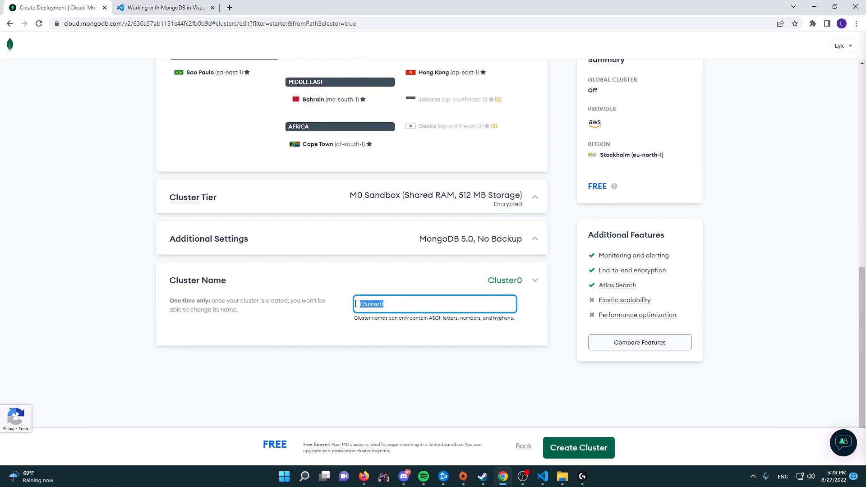
Name the cluster DiscordBot and submit its creation.
{"action": "type", "text": "Dis"}
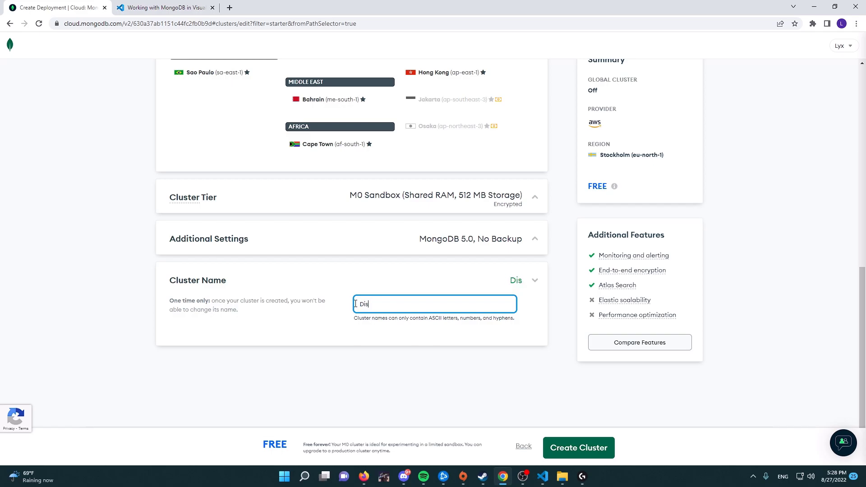
{"action": "type", "text": "cord"}
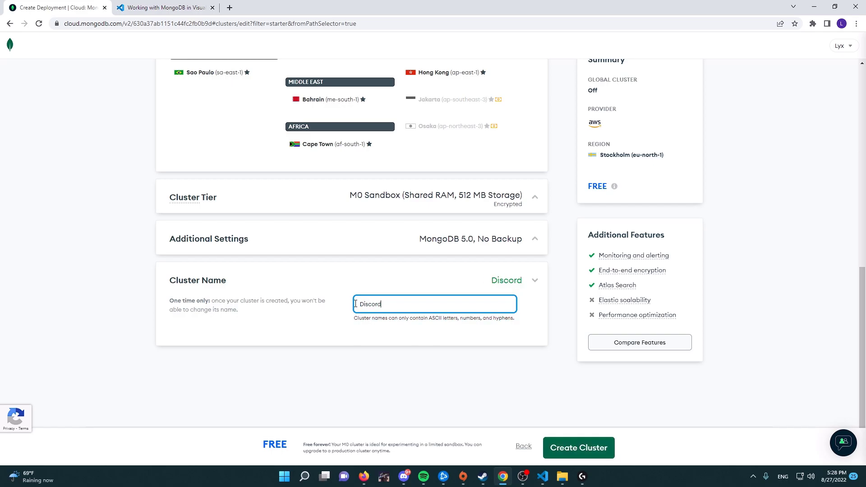
{"action": "type", "text": "-"}
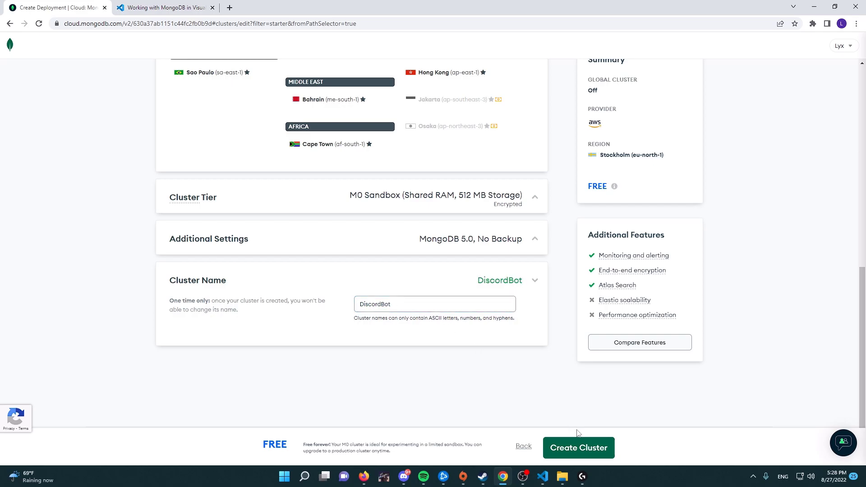
{"action": "mouse_move", "coordinate": [578, 448]}
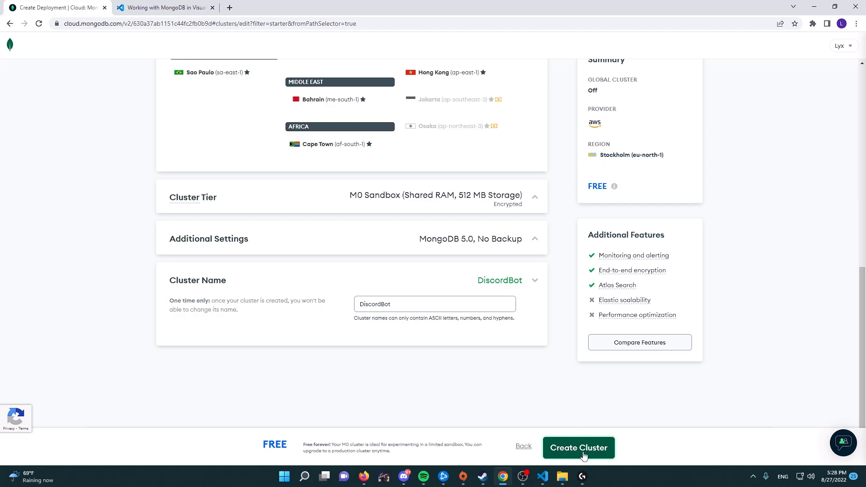
{"action": "left_click", "coordinate": [578, 448]}
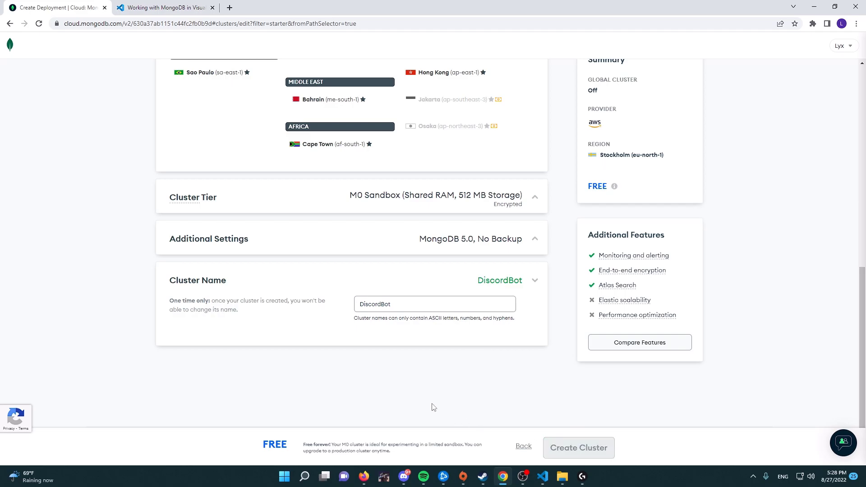
Create a database user lyx with password authentication.
{"action": "left_click", "coordinate": [577, 447]}
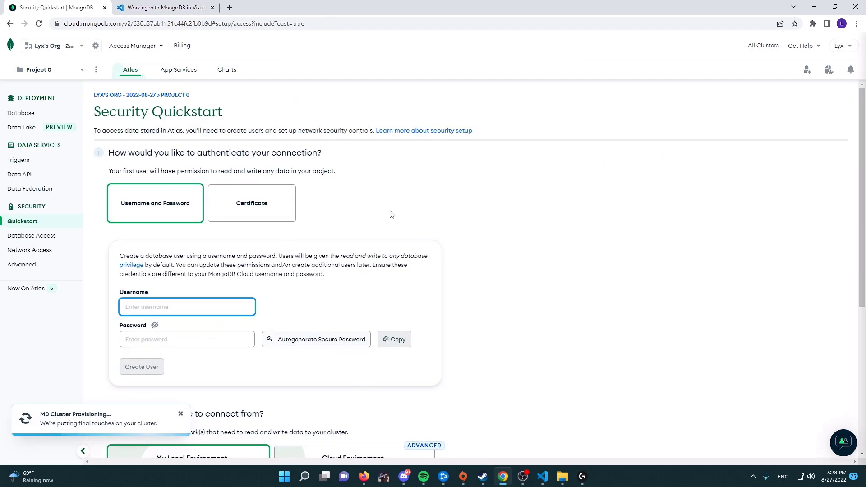
{"action": "mouse_move", "coordinate": [241, 193]}
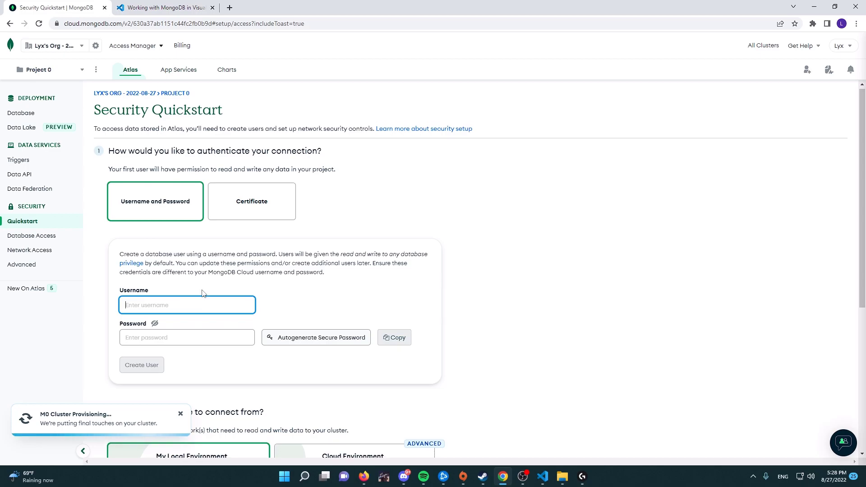
{"action": "scroll", "scroll_direction": "down", "scroll_amount": 3}
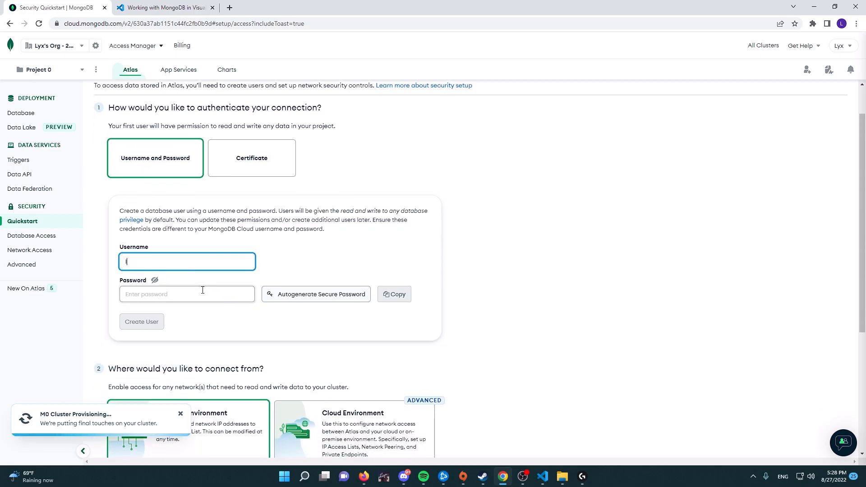
{"action": "type", "text": "lyxerf"}
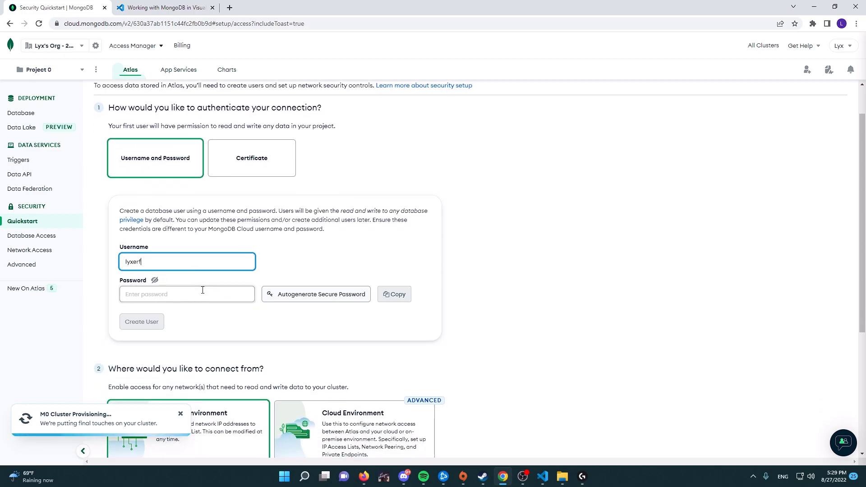
{"action": "left_click", "coordinate": [187, 294]}
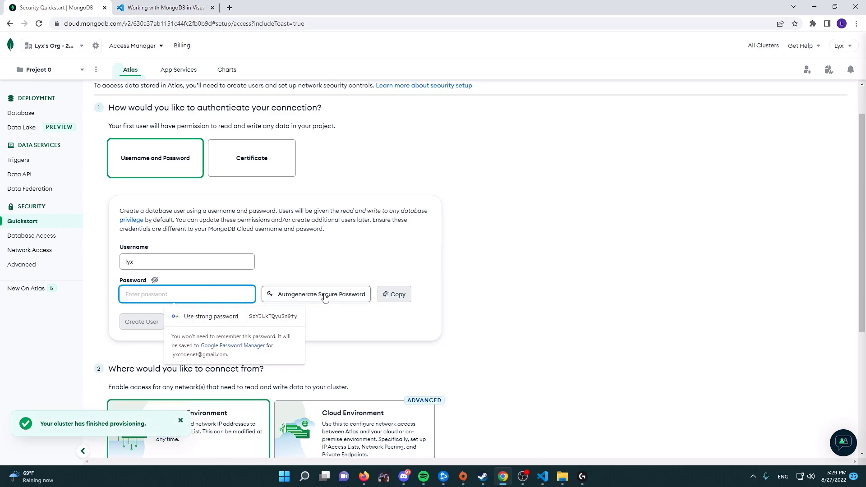
{"action": "mouse_move", "coordinate": [190, 285]}
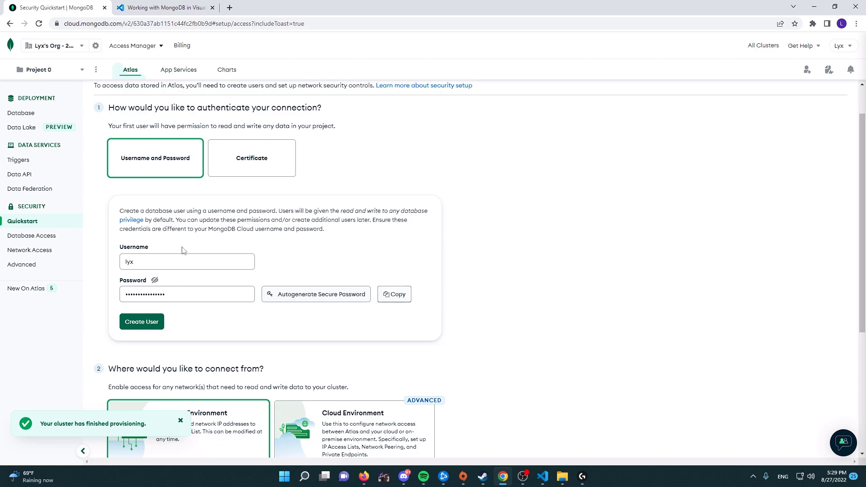
{"action": "mouse_move", "coordinate": [394, 294]}
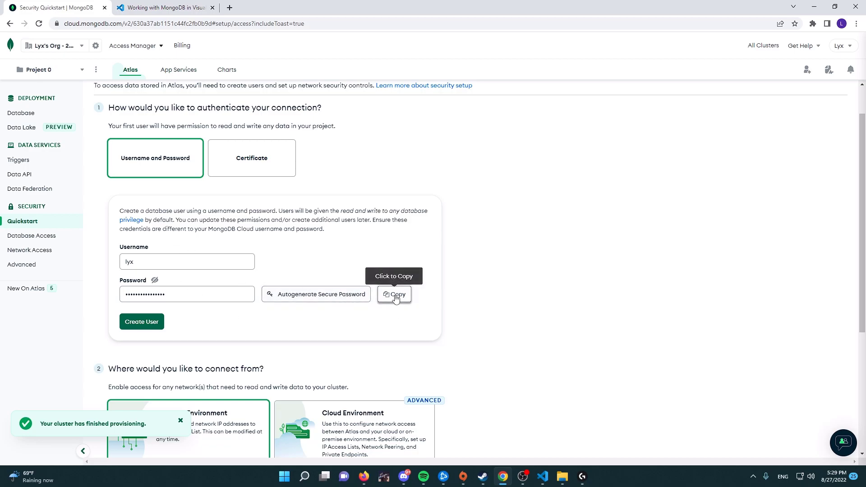
{"action": "left_click", "coordinate": [142, 321]}
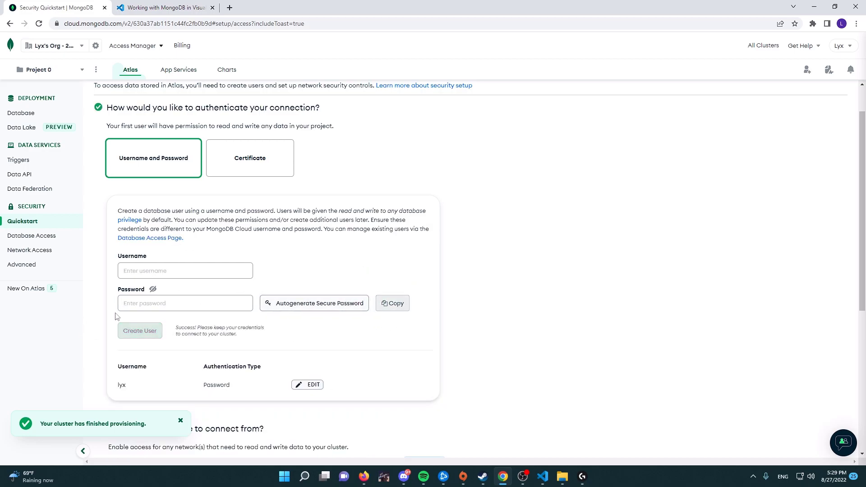
Choose Cloud Environment as the connection source.
{"action": "scroll", "scroll_direction": "down", "scroll_amount": 3}
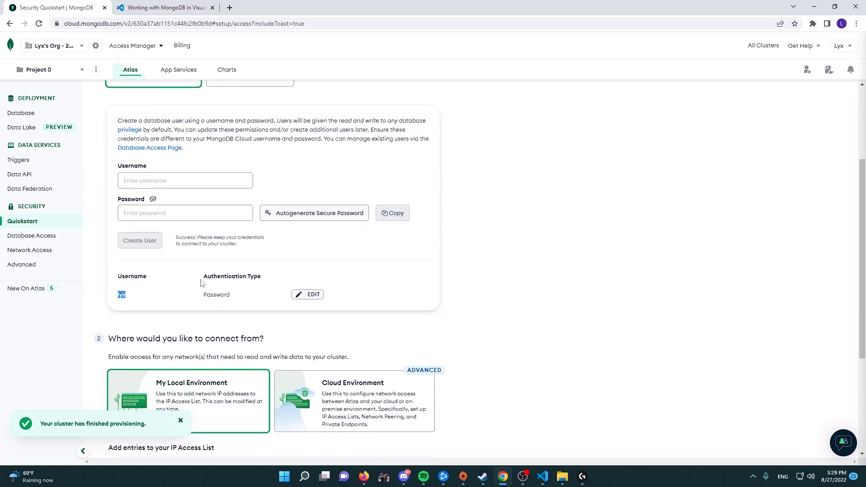
{"action": "double_click", "coordinate": [215, 294]}
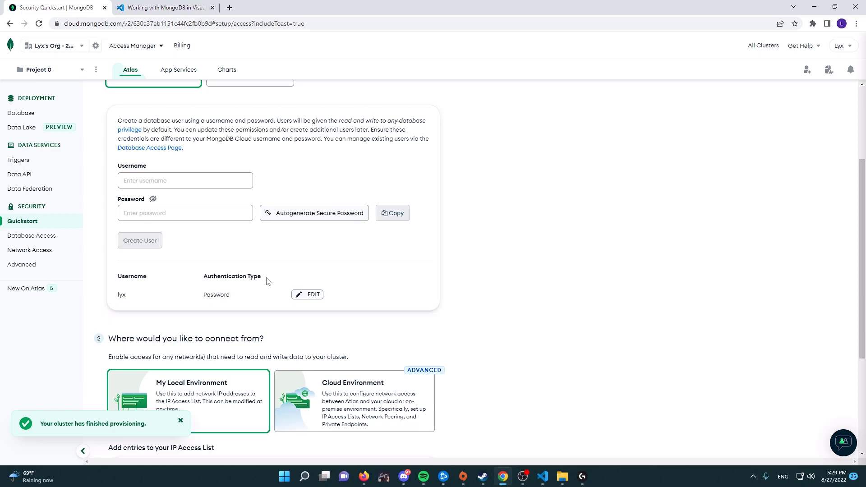
{"action": "mouse_move", "coordinate": [255, 290]}
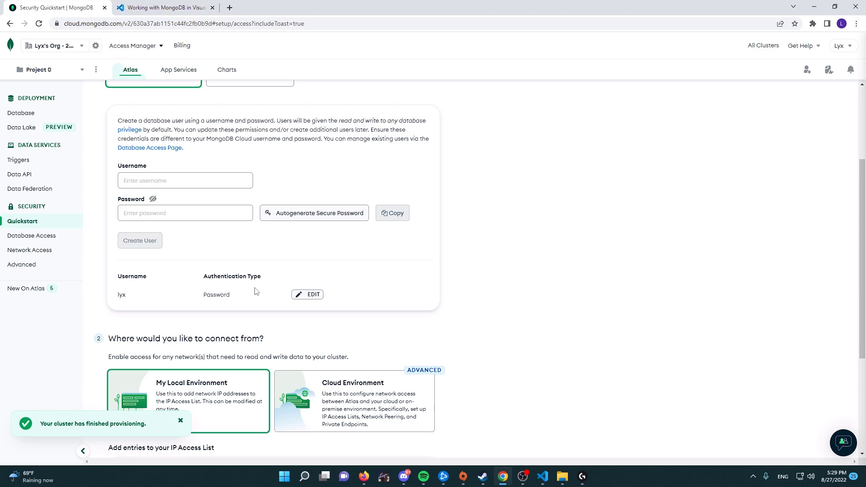
{"action": "scroll", "scroll_direction": "down", "scroll_amount": 3}
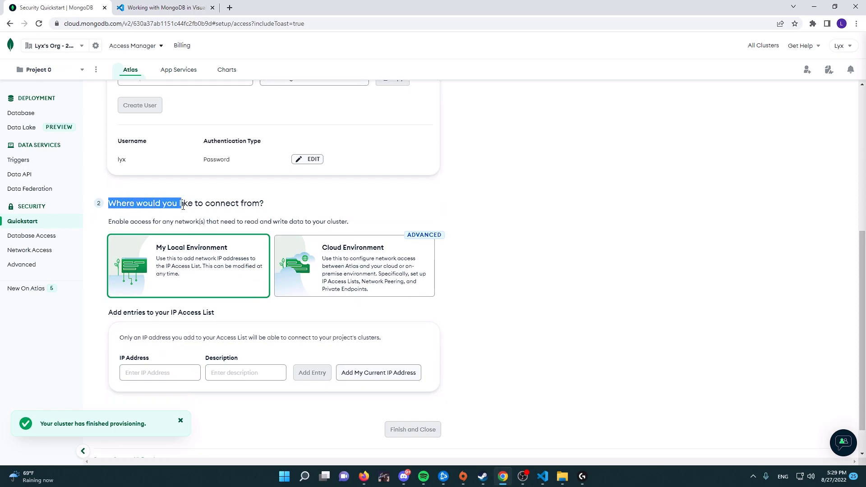
{"action": "scroll", "scroll_direction": "down", "scroll_amount": 3}
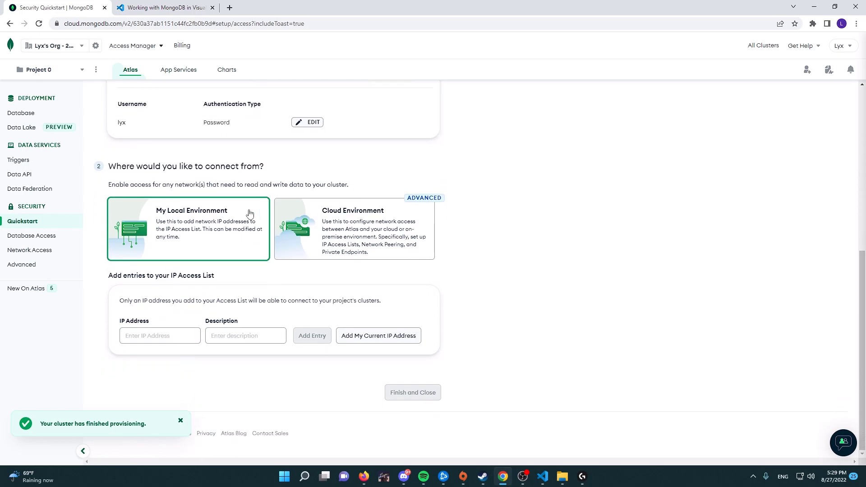
{"action": "mouse_move", "coordinate": [223, 222]}
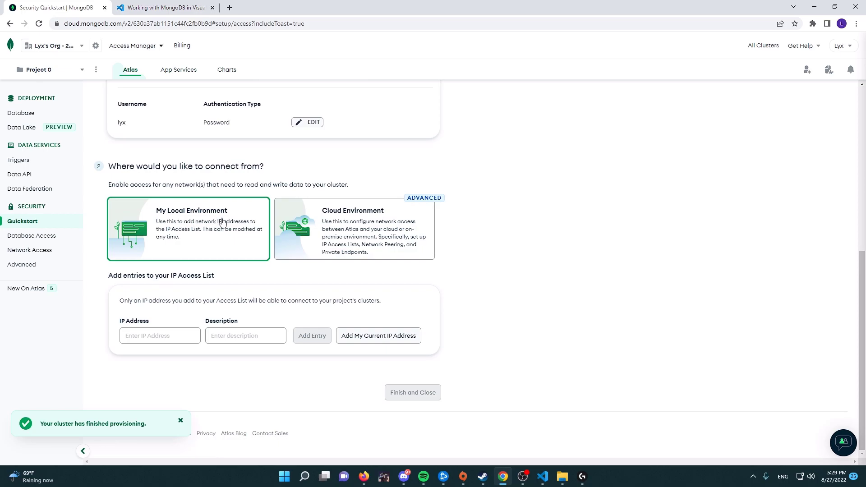
{"action": "left_click", "coordinate": [354, 229]}
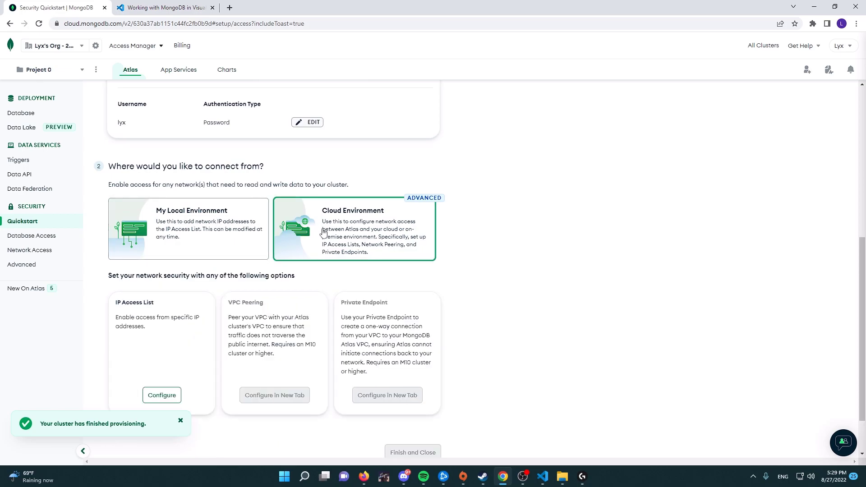
{"action": "scroll", "scroll_direction": "down", "scroll_amount": 3}
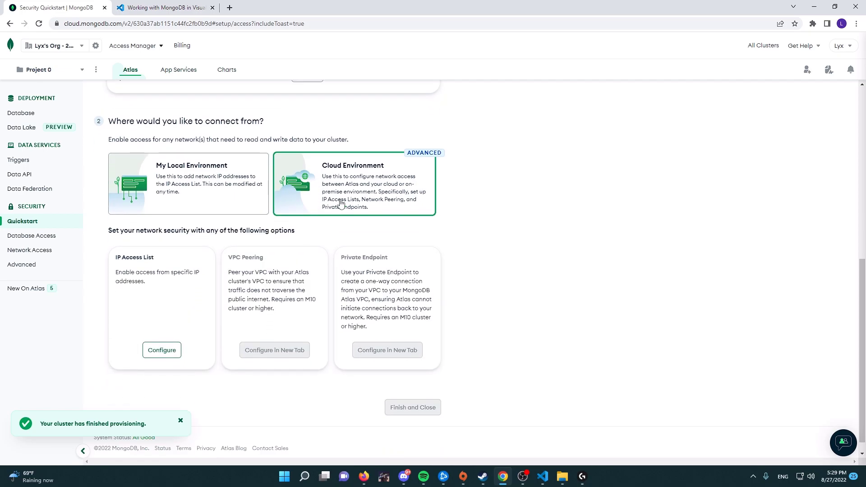
{"action": "mouse_move", "coordinate": [362, 190]}
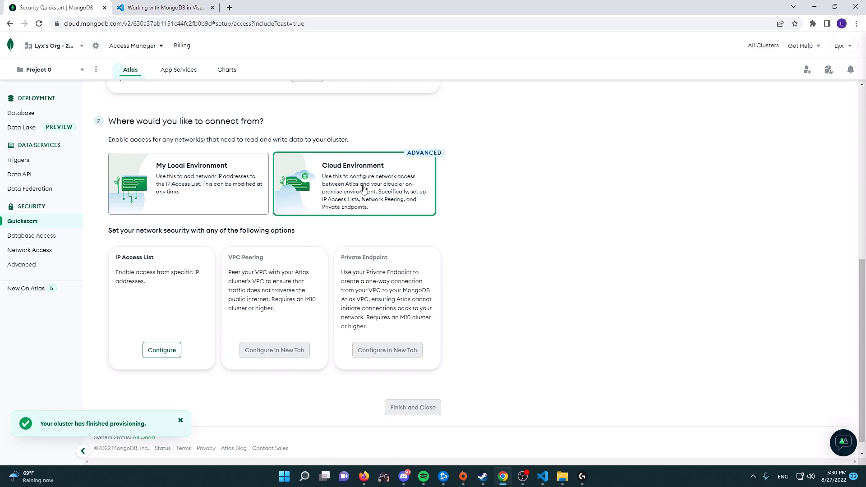
Add IP access list entry 0.0.0.0/0 with description Public.
{"action": "left_click", "coordinate": [161, 350]}
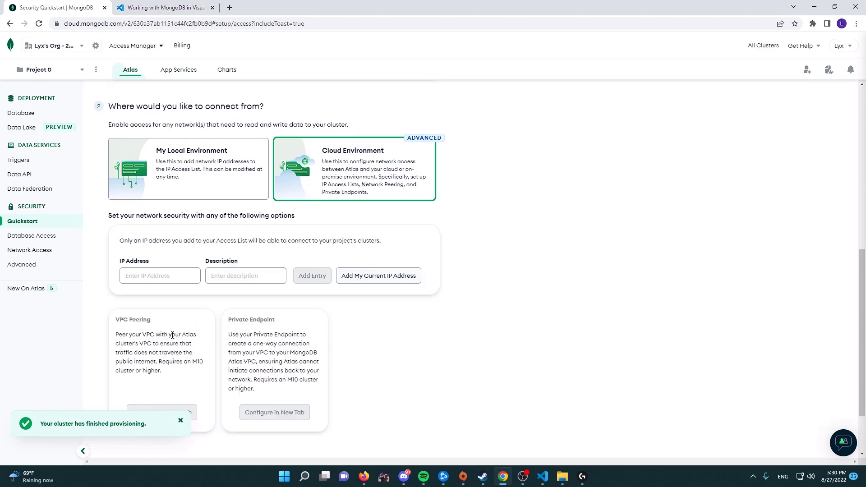
{"action": "scroll", "scroll_direction": "down", "scroll_amount": 3}
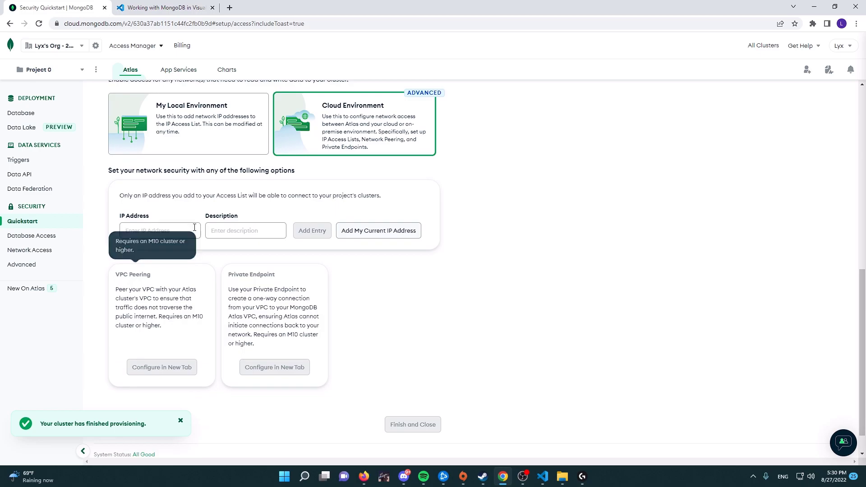
{"action": "left_click", "coordinate": [160, 230]}
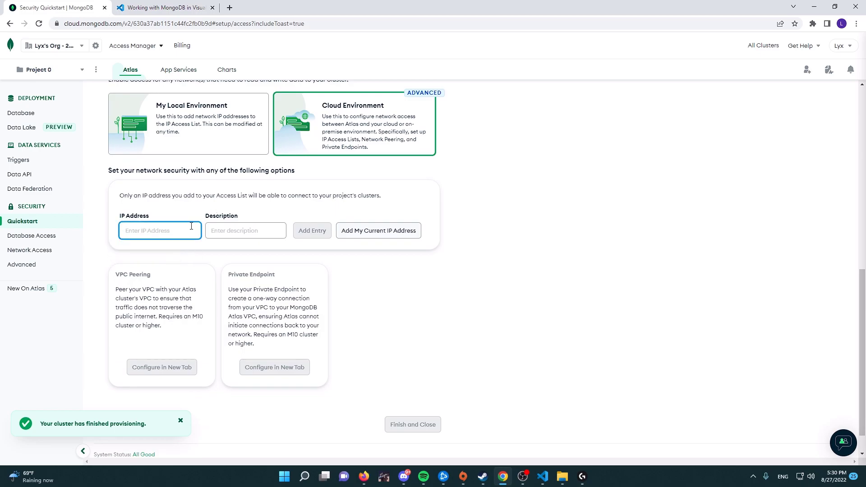
{"action": "mouse_move", "coordinate": [320, 237]}
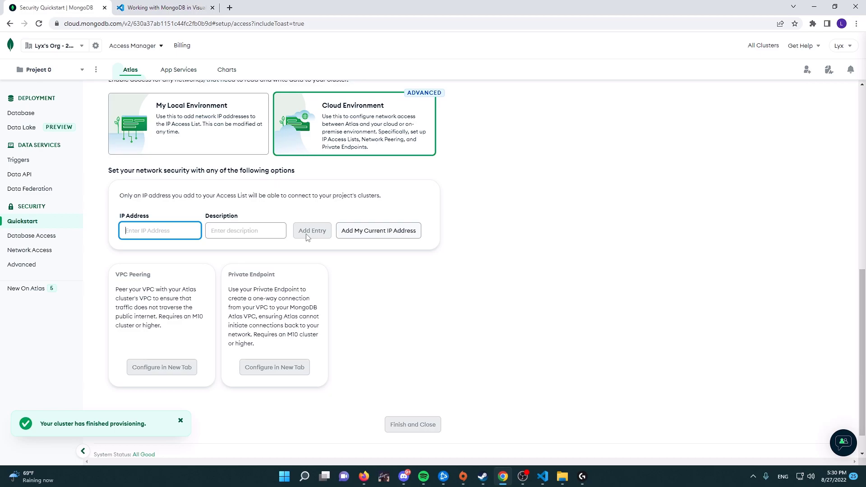
{"action": "type", "text": "0/"}
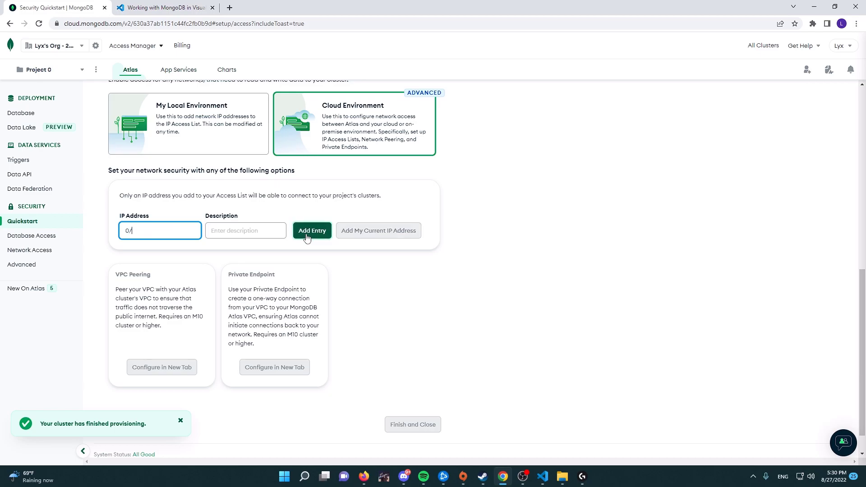
{"action": "type", "text": ".0.0.0"}
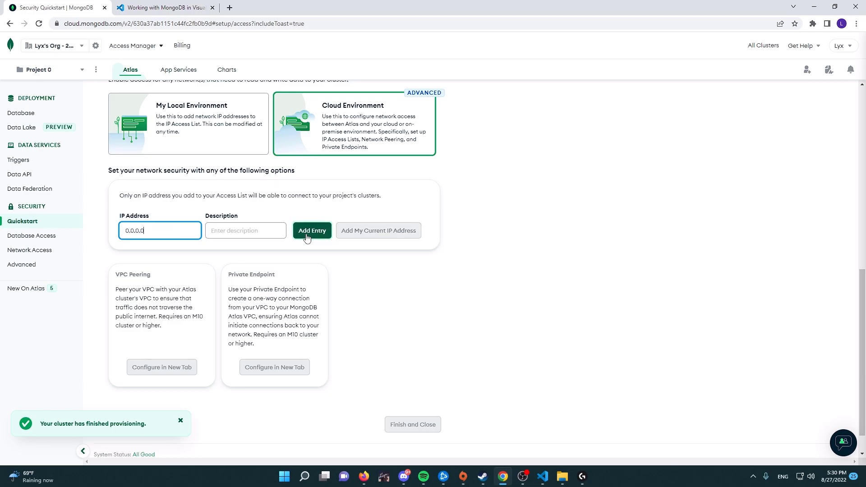
{"action": "type", "text": "/0"}
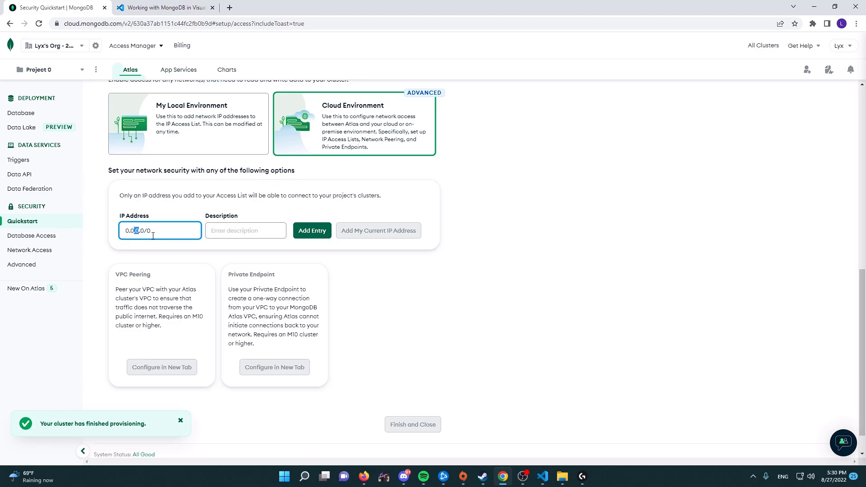
{"action": "left_click", "coordinate": [246, 230]}
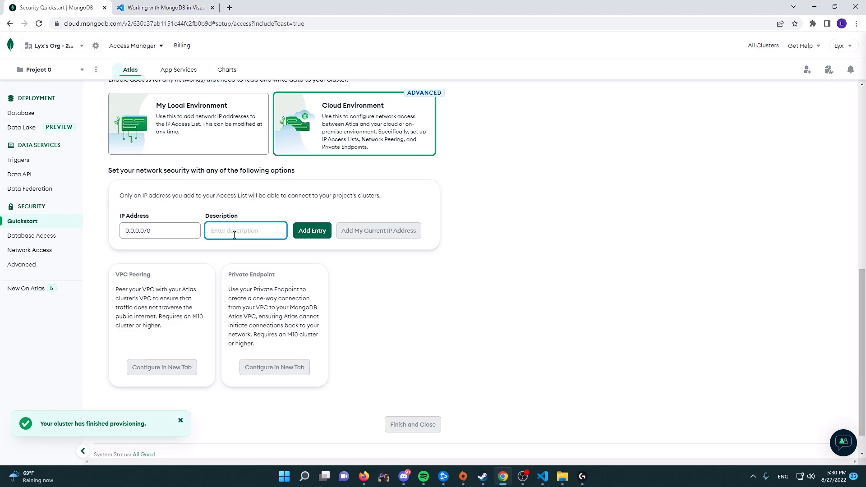
{"action": "type", "text": "Public"}
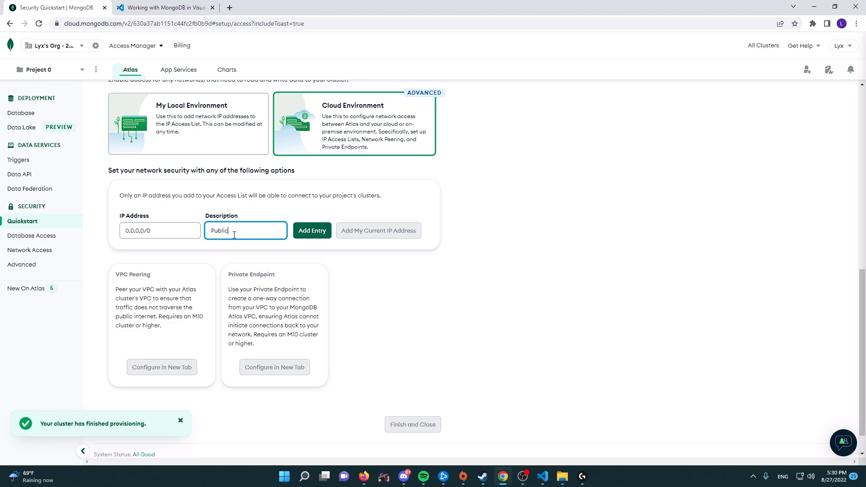
{"action": "left_click", "coordinate": [311, 230]}
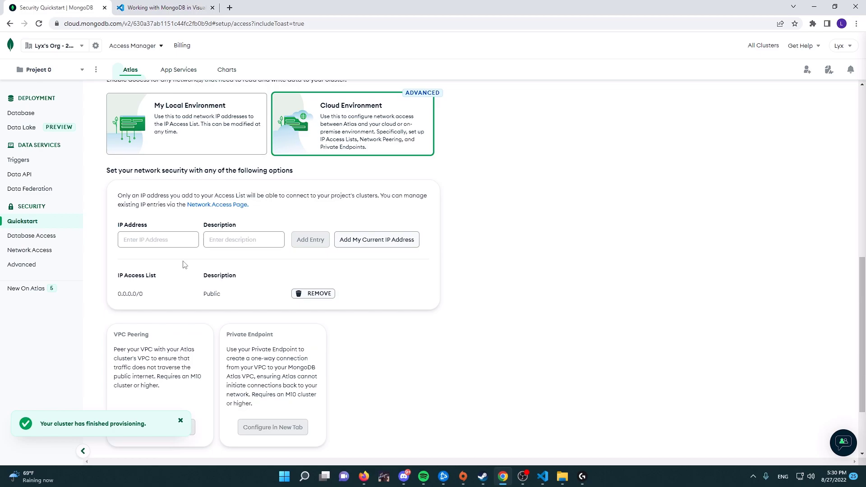
{"action": "scroll", "scroll_direction": "down", "scroll_amount": 3}
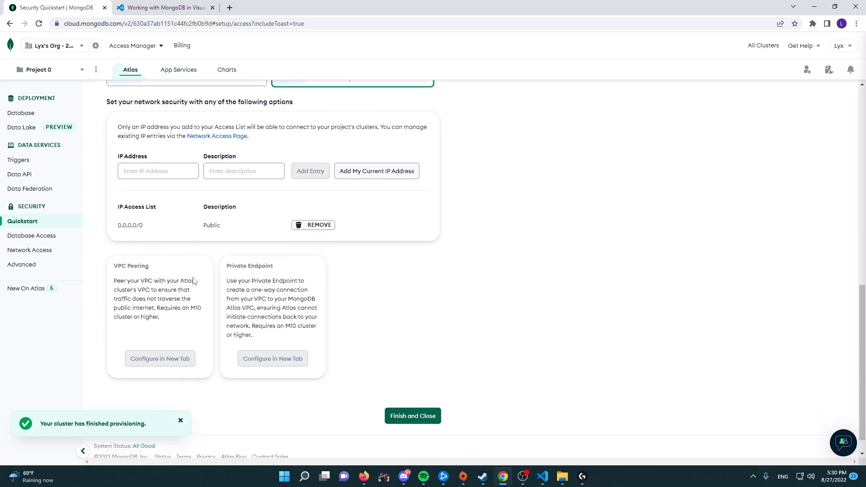
{"action": "scroll", "scroll_direction": "down", "scroll_amount": 3}
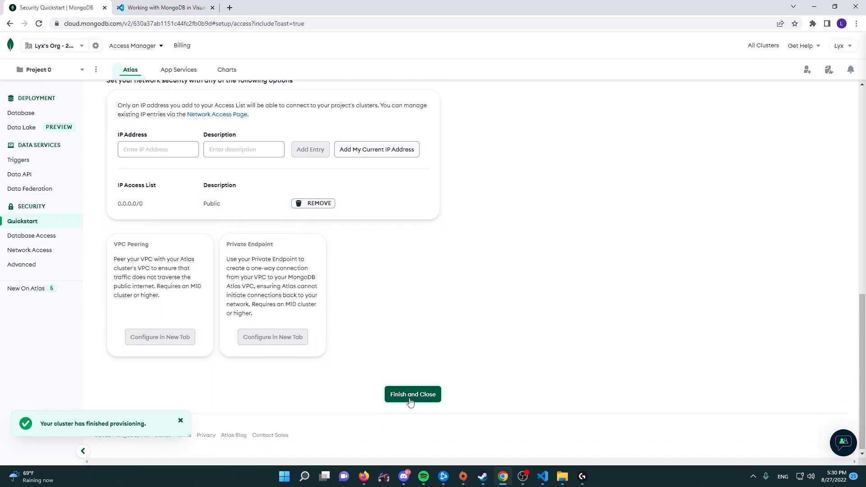
Finish the security quickstart and go to the Database Deployments page.
{"action": "left_click", "coordinate": [412, 394]}
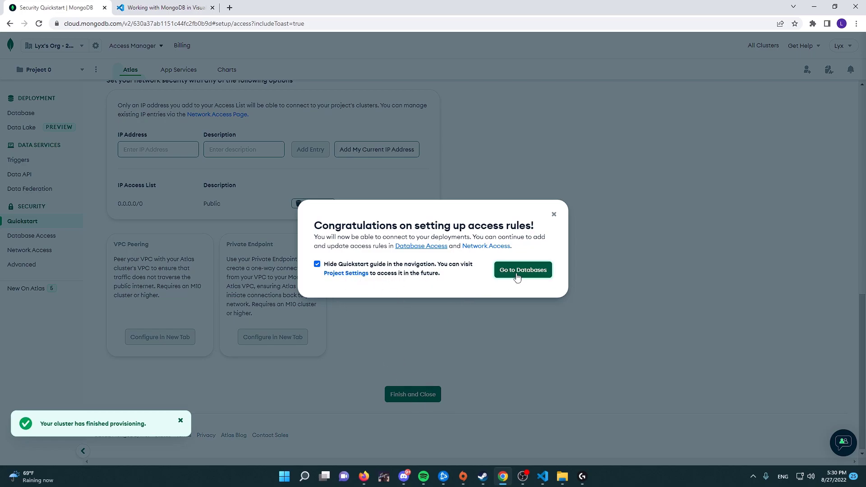
{"action": "left_click", "coordinate": [522, 269]}
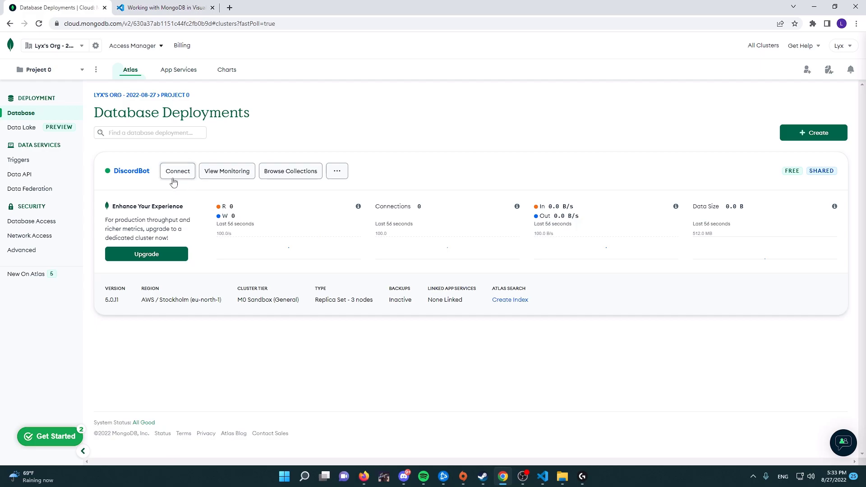
{"action": "mouse_move", "coordinate": [183, 178]}
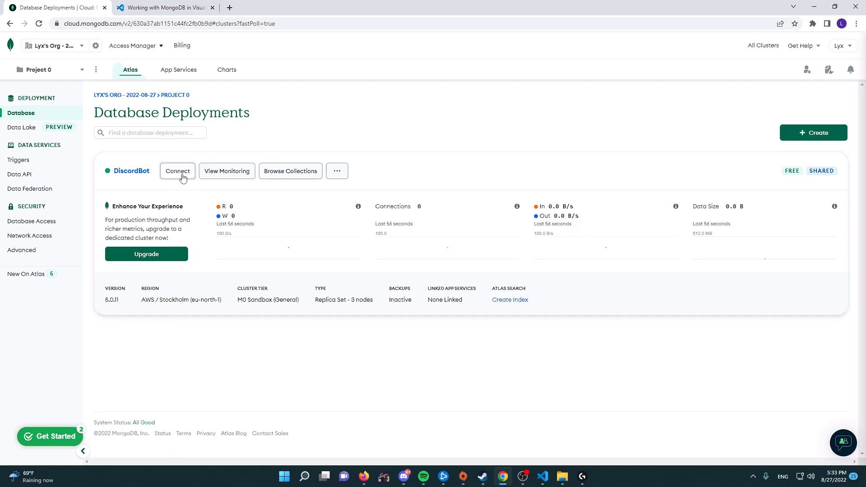
Open DiscordBot's VS Code connection instructions and select 'MongoDB for VS Code' to copy.
{"action": "left_click", "coordinate": [177, 170]}
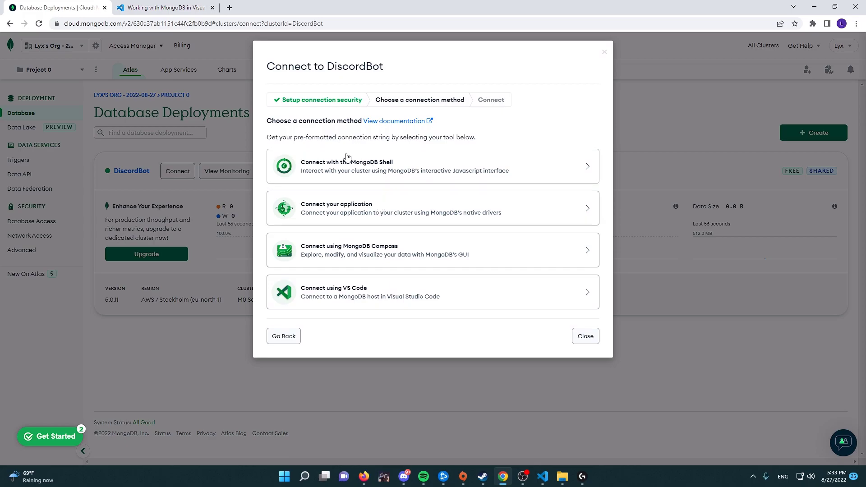
{"action": "mouse_move", "coordinate": [396, 259]}
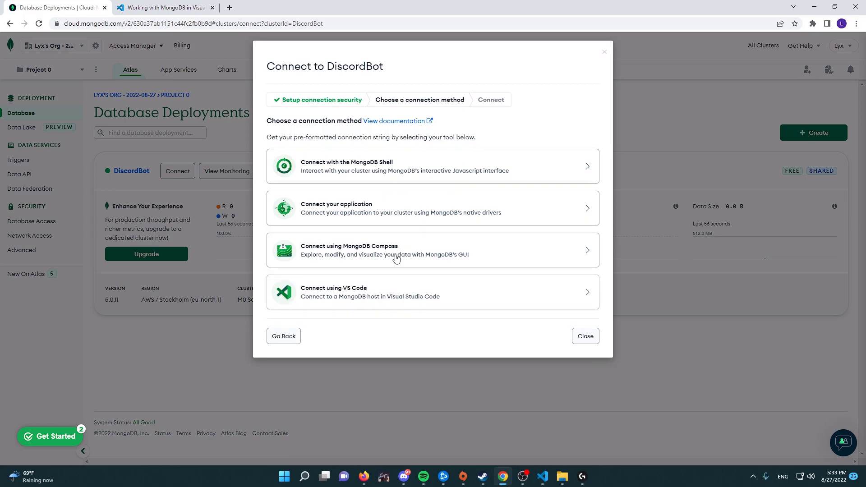
{"action": "mouse_move", "coordinate": [390, 283]}
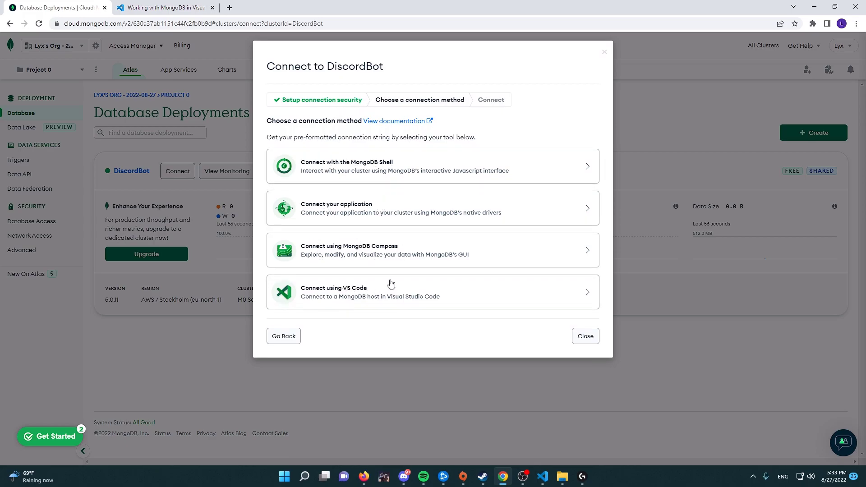
{"action": "mouse_move", "coordinate": [364, 303]}
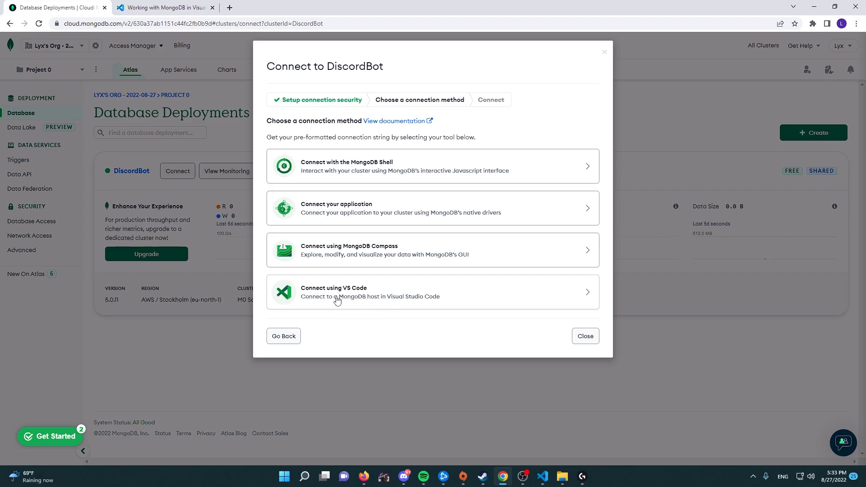
{"action": "left_click", "coordinate": [432, 291]}
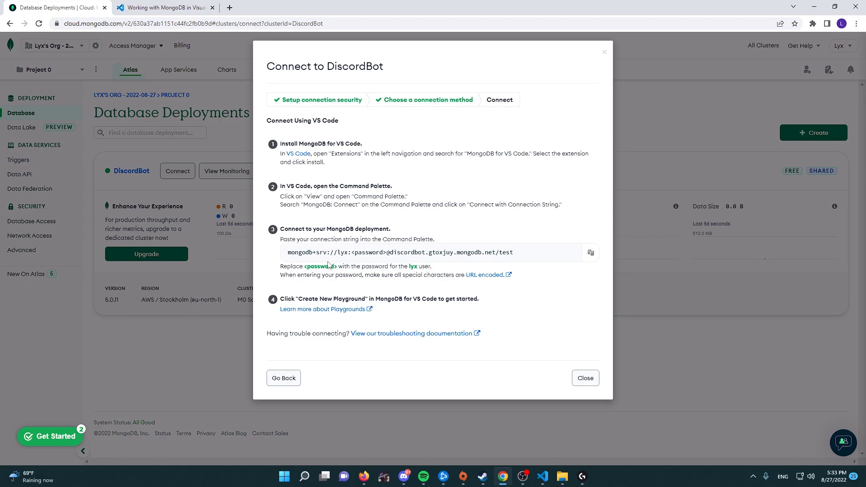
{"action": "mouse_move", "coordinate": [280, 153]}
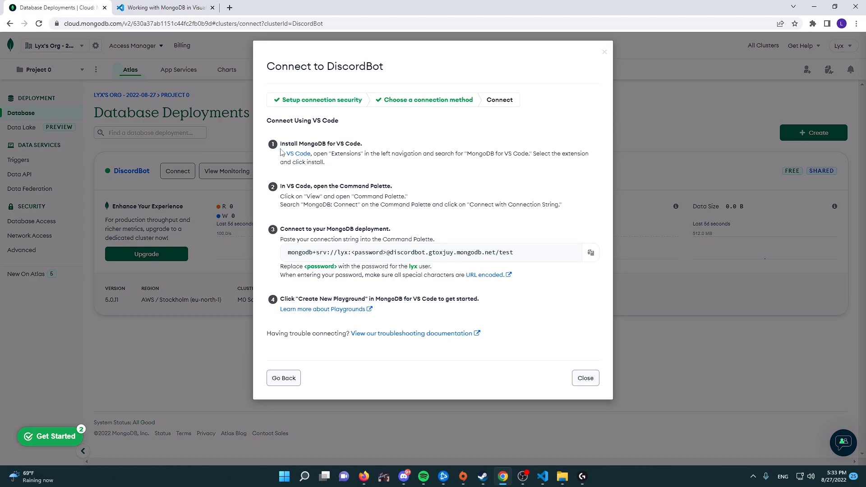
{"action": "double_click", "coordinate": [321, 144]}
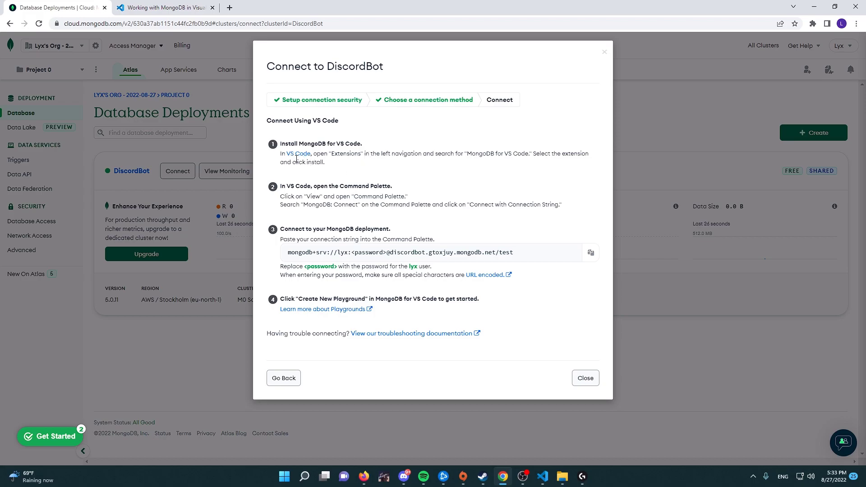
{"action": "mouse_move", "coordinate": [318, 157]}
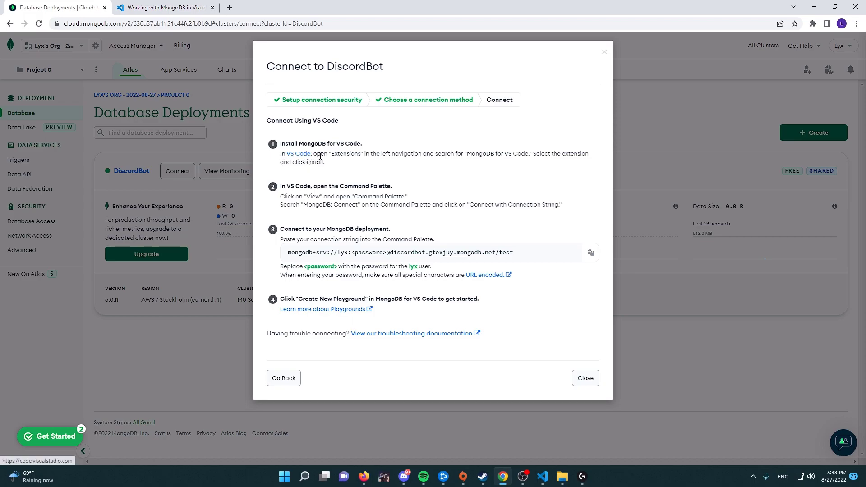
{"action": "mouse_move", "coordinate": [467, 153]}
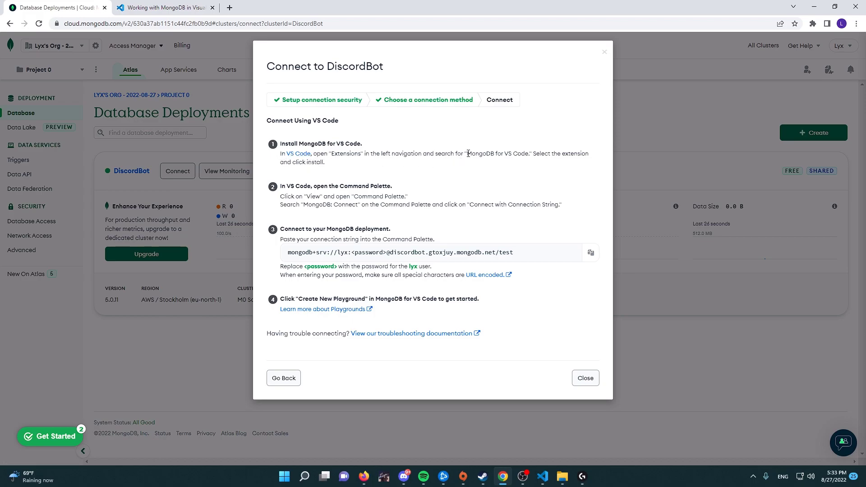
{"action": "right_click", "coordinate": [497, 153]}
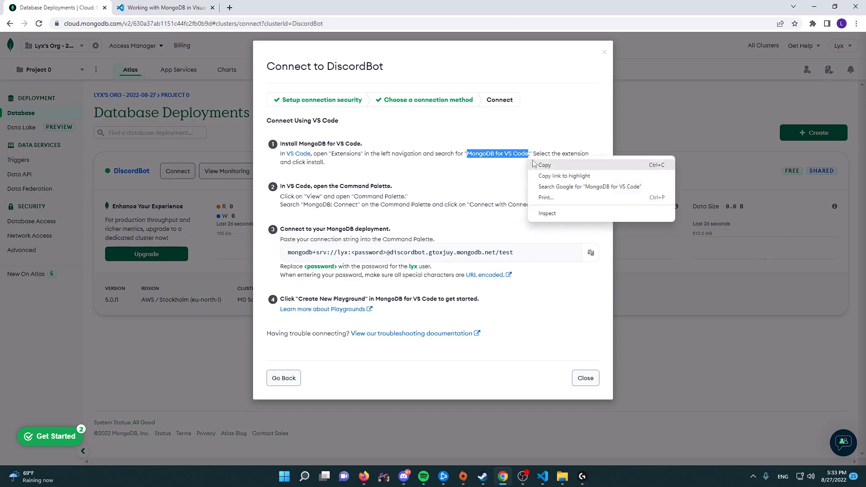
Find MongoDB for VS Code in the Extensions marketplace and install it.
{"action": "left_click", "coordinate": [542, 476]}
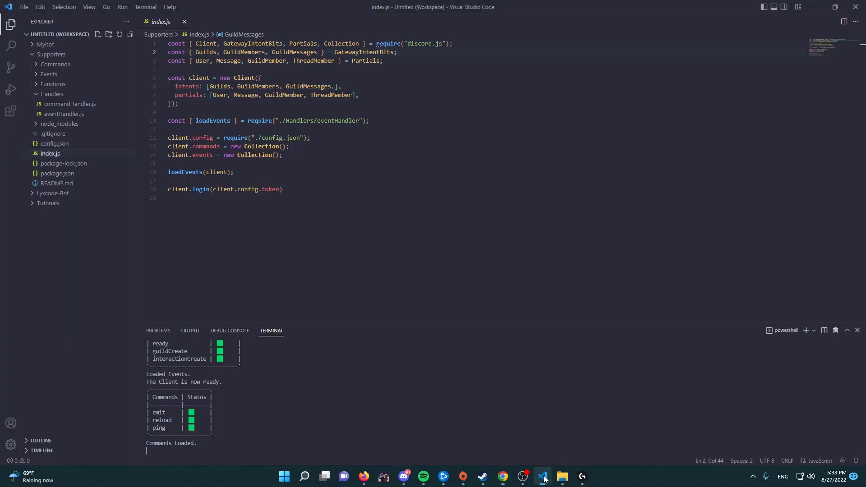
{"action": "mouse_move", "coordinate": [11, 424]}
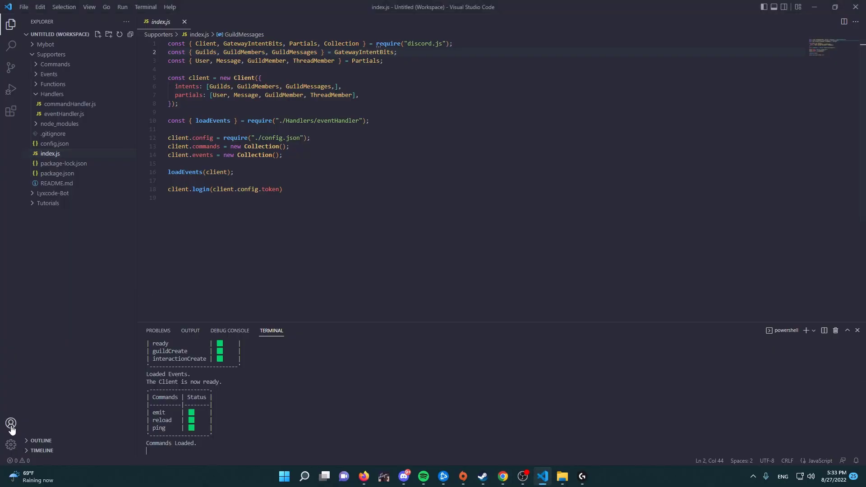
{"action": "left_click", "coordinate": [11, 445]}
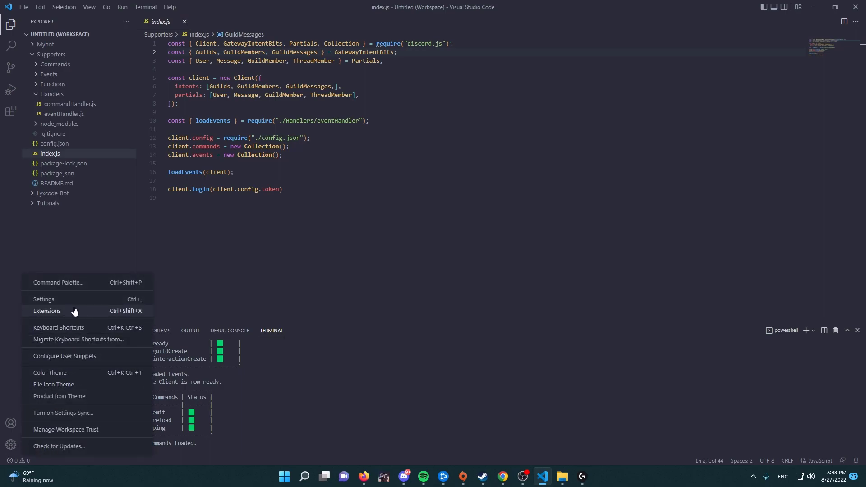
{"action": "left_click", "coordinate": [47, 310]}
{"action": "type", "text": "MongoDB for VS Code"}
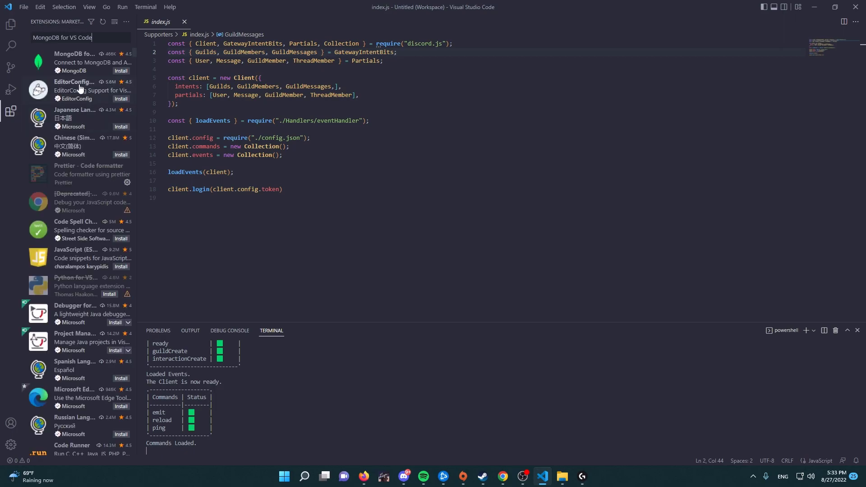
{"action": "left_click", "coordinate": [75, 63]}
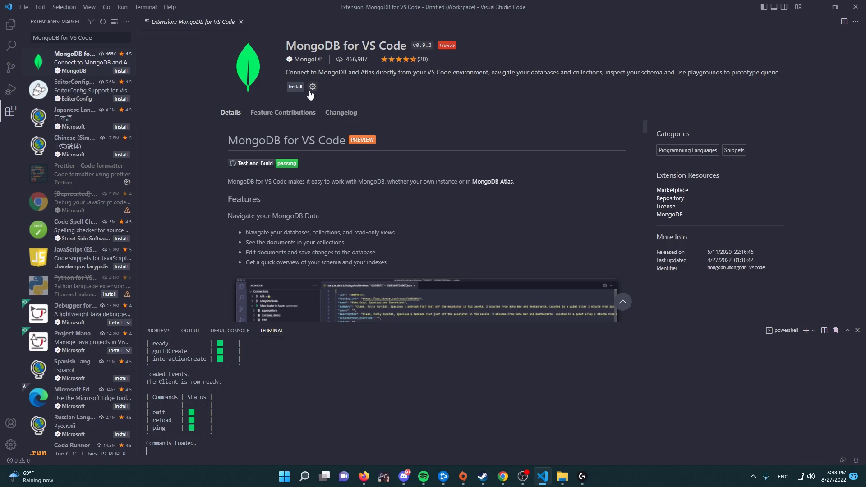
{"action": "left_click", "coordinate": [296, 87]}
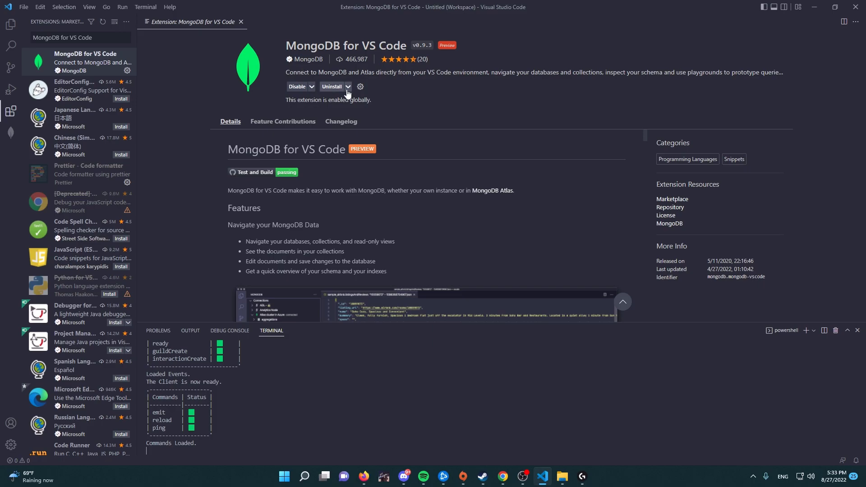
{"action": "mouse_move", "coordinate": [11, 133]}
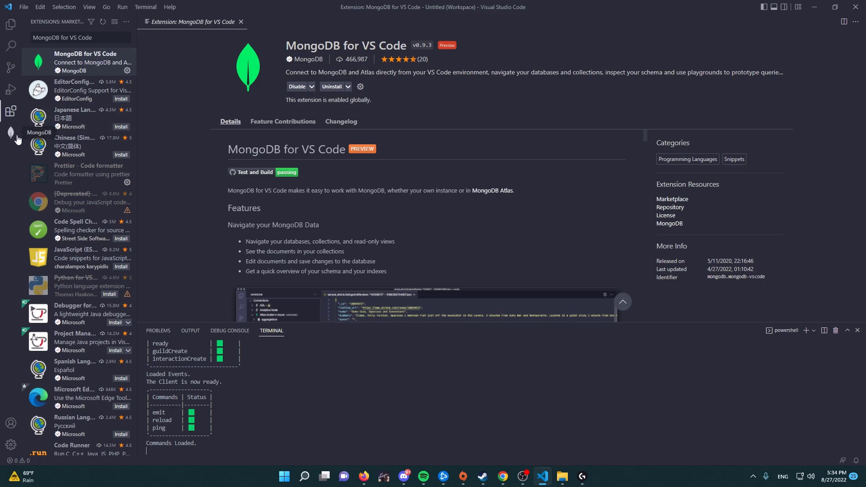
{"action": "mouse_move", "coordinate": [11, 111]}
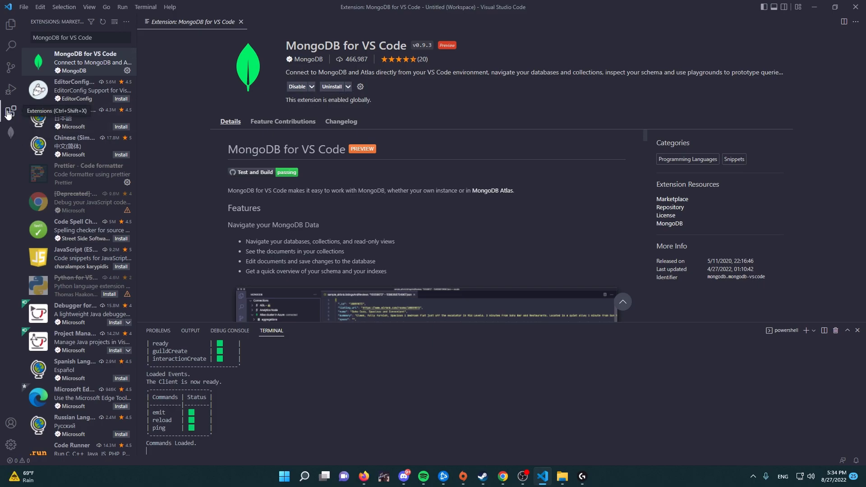
Open the MongoDB extension's overview page showing Not connected.
{"action": "left_click", "coordinate": [9, 134]}
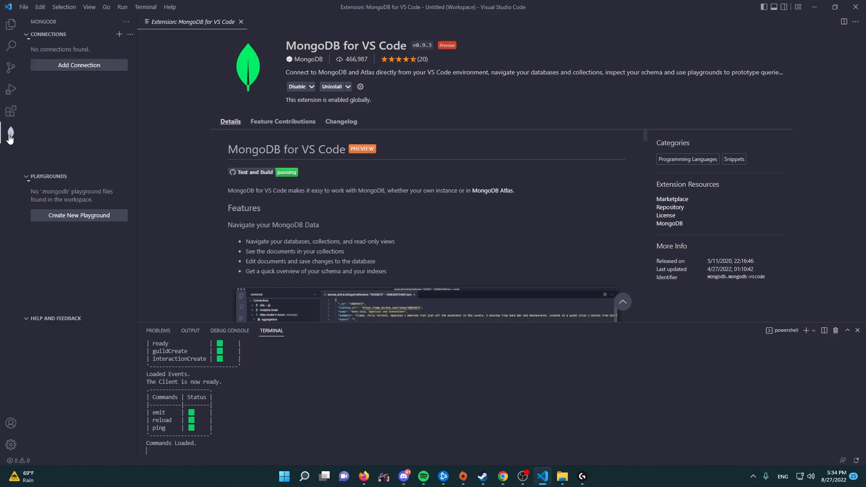
{"action": "left_click", "coordinate": [10, 133]}
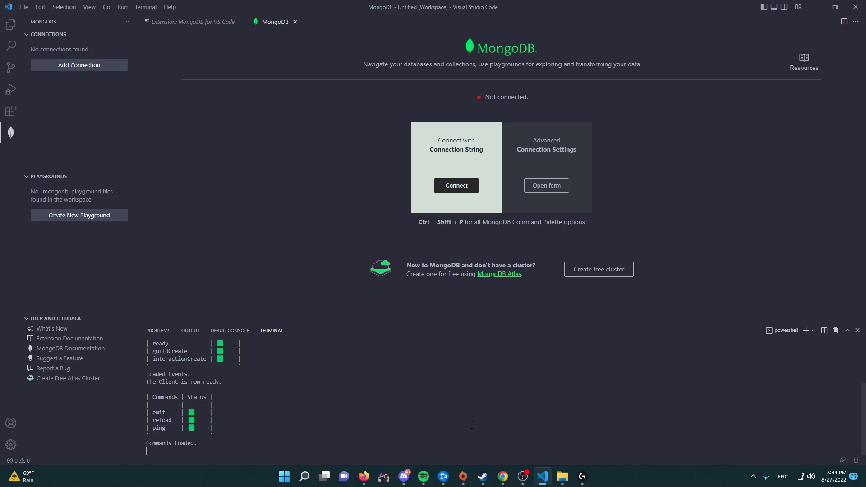
Back in Atlas, select the command name 'MongoDB: Connect' from the Command Palette step.
{"action": "left_click", "coordinate": [501, 476]}
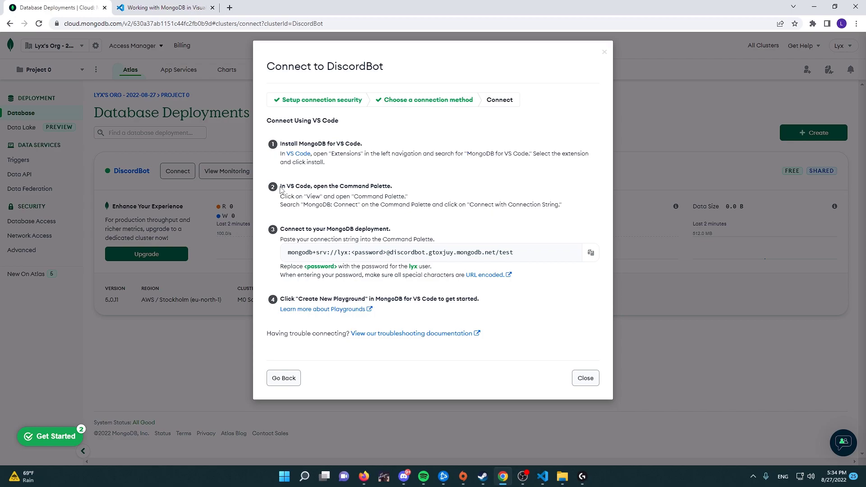
{"action": "double_click", "coordinate": [333, 185]}
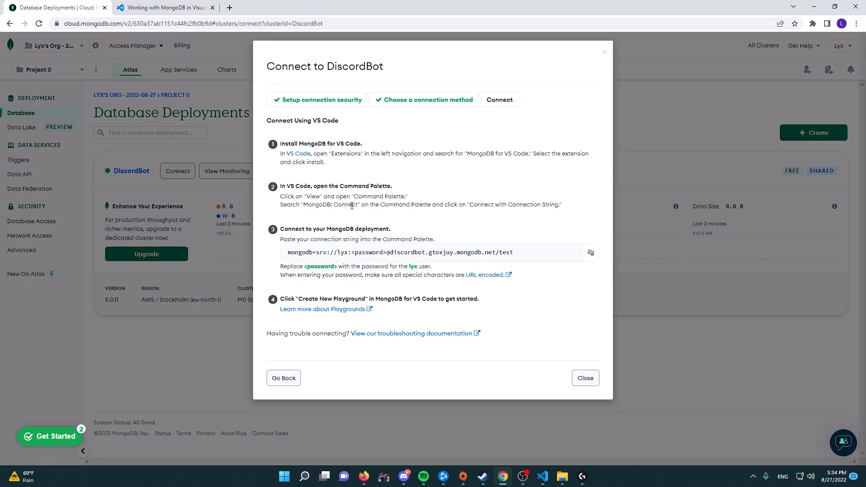
{"action": "double_click", "coordinate": [332, 205]}
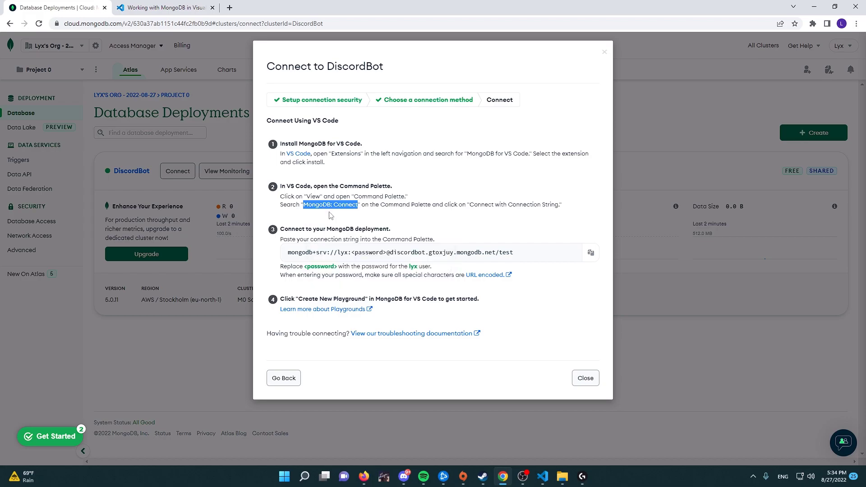
Run 'MongoDB: Connect' with a connection string in VS Code and copy the DiscordBot string from Atlas.
{"action": "left_click", "coordinate": [541, 476]}
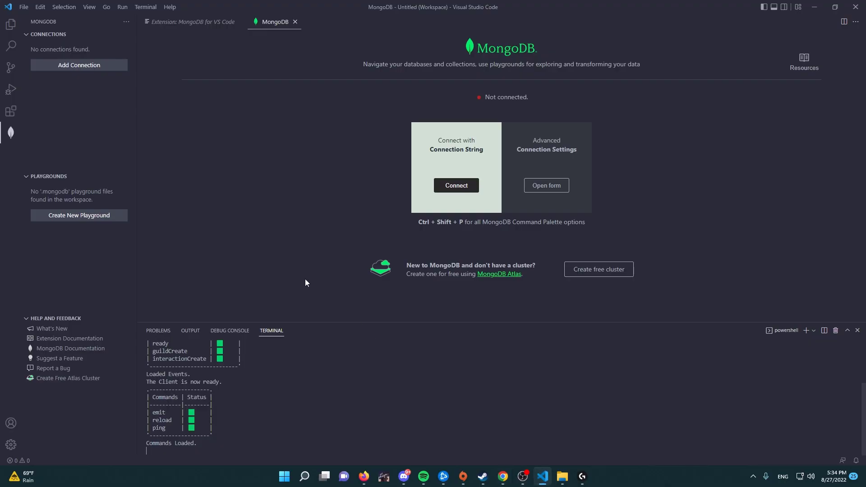
{"action": "mouse_move", "coordinate": [89, 6]}
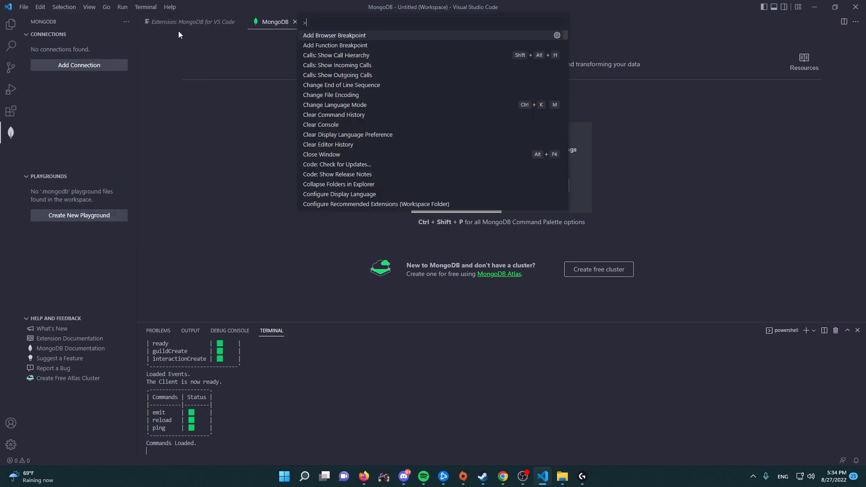
{"action": "type", "text": "MongoDB: Connect"}
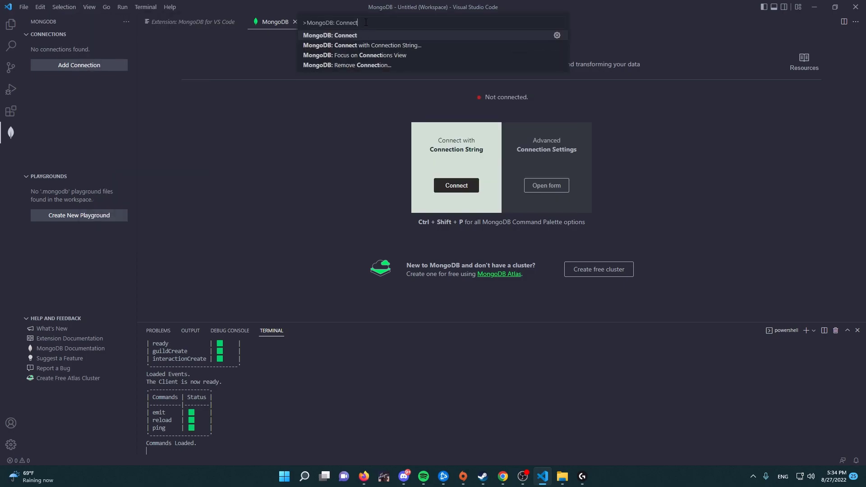
{"action": "mouse_move", "coordinate": [373, 45]}
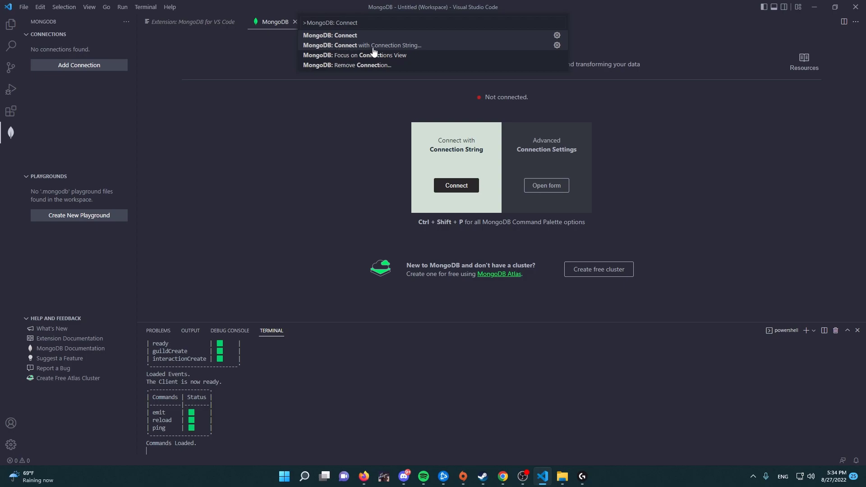
{"action": "mouse_move", "coordinate": [368, 50]}
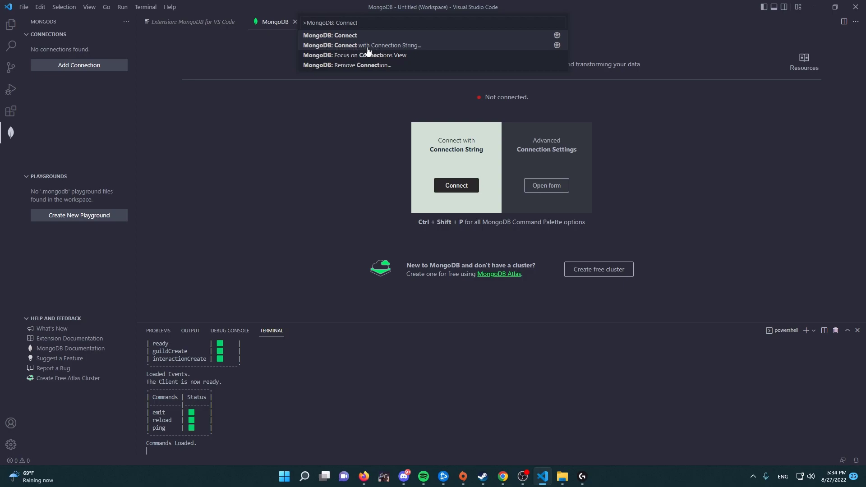
{"action": "mouse_move", "coordinate": [394, 52]}
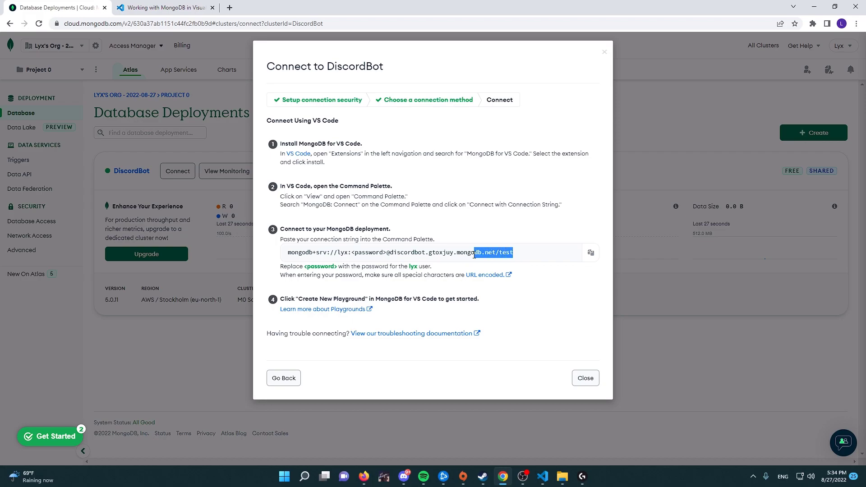
{"action": "left_click", "coordinate": [590, 253]}
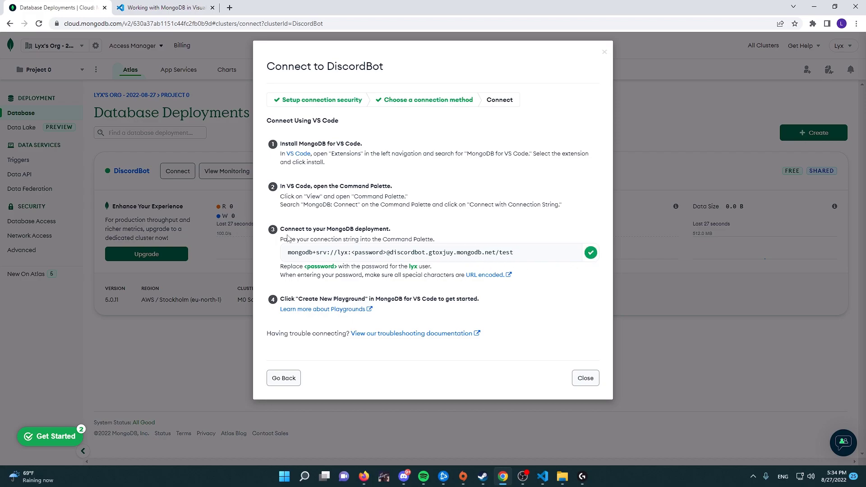
{"action": "left_click", "coordinate": [541, 476]}
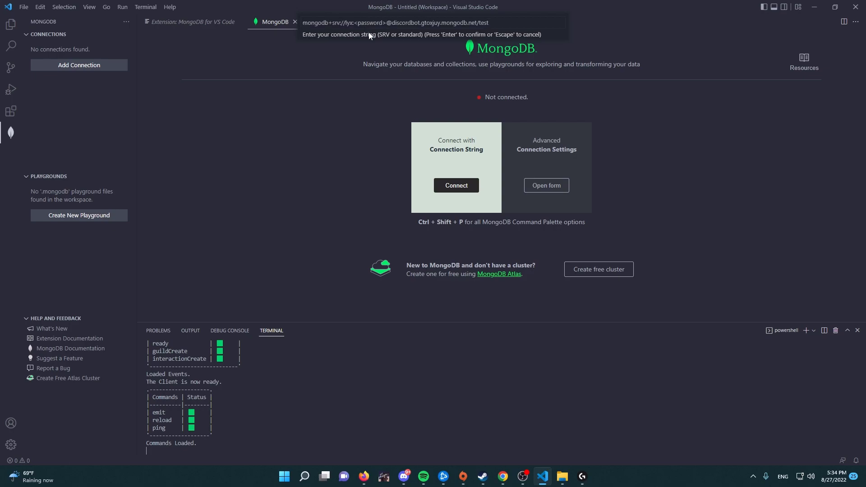
Fill in the password placeholder and submit the connection string to connect to the cluster.
{"action": "double_click", "coordinate": [369, 23]}
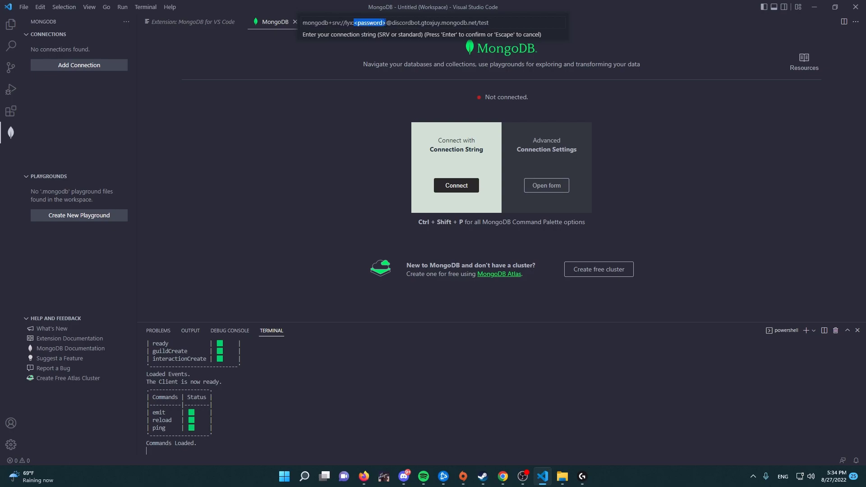
{"action": "mouse_move", "coordinate": [391, 57]}
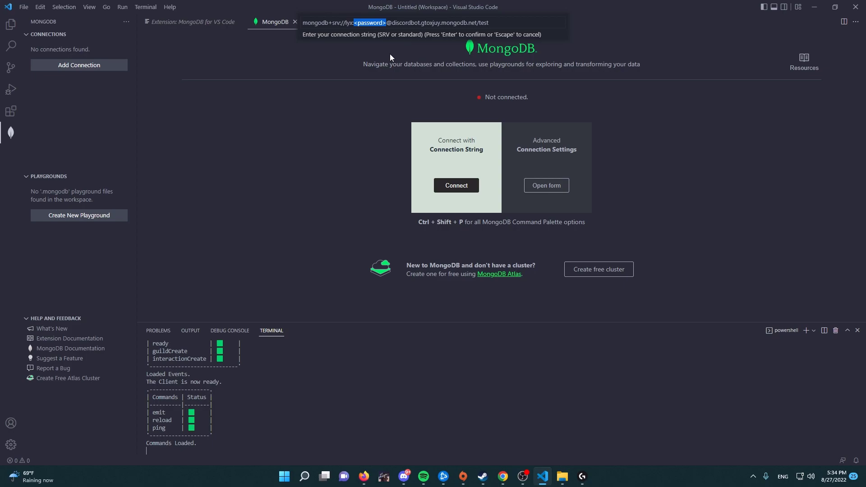
{"action": "mouse_move", "coordinate": [437, 214]}
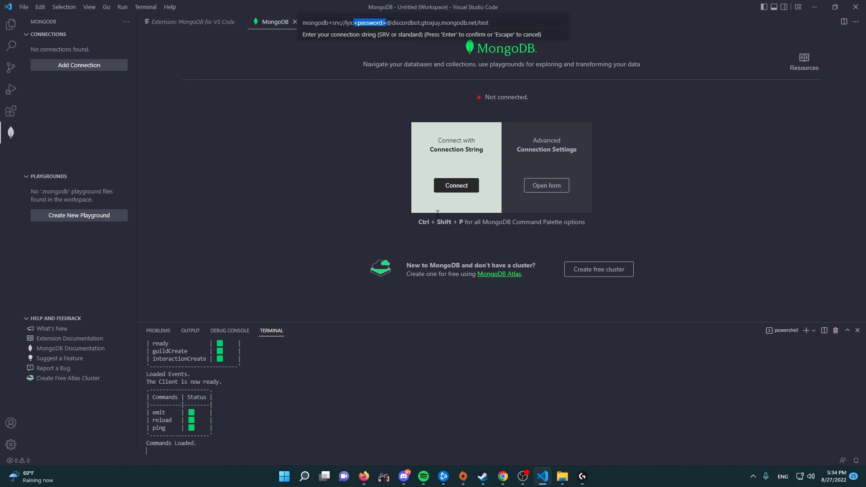
{"action": "mouse_move", "coordinate": [357, 143]}
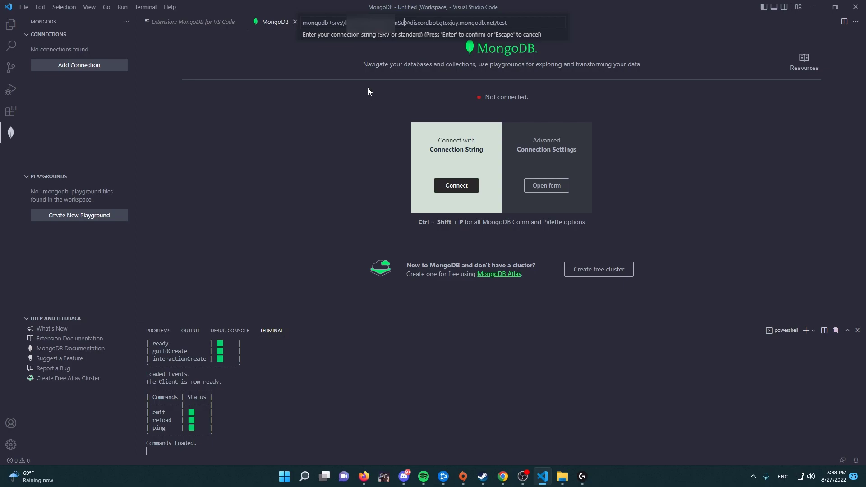
{"action": "key", "text": "Return"}
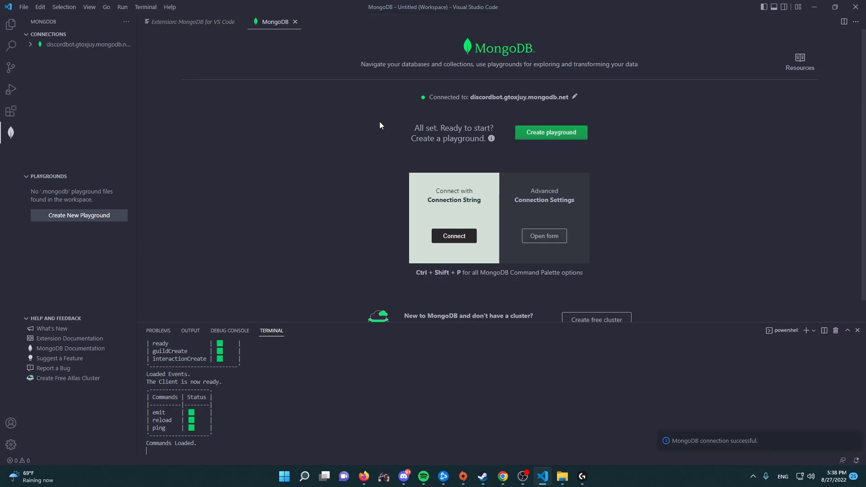
{"action": "mouse_move", "coordinate": [698, 465]}
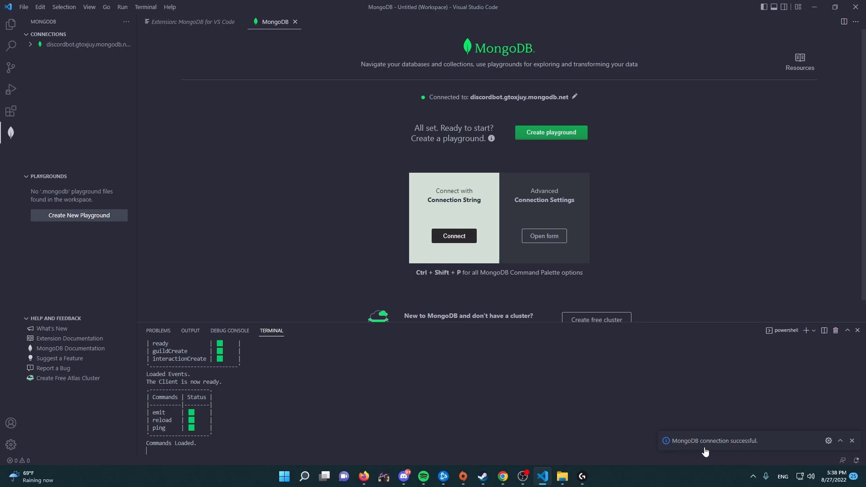
{"action": "mouse_move", "coordinate": [724, 452]}
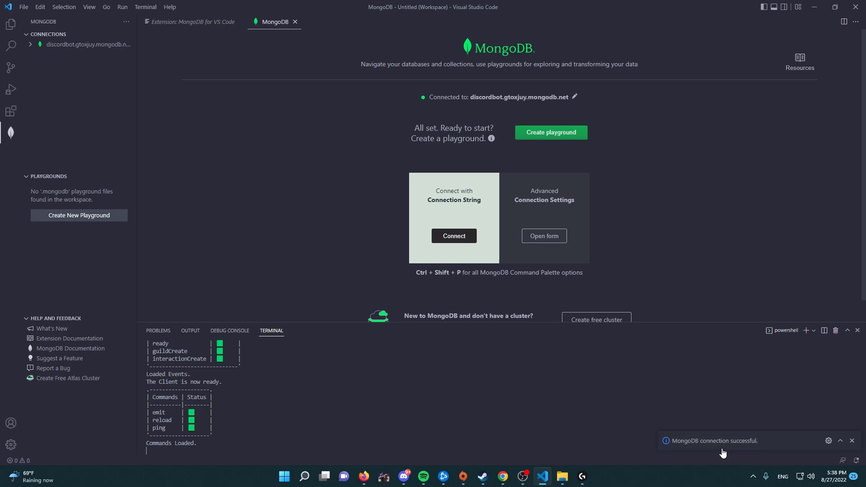
{"action": "mouse_move", "coordinate": [689, 449]}
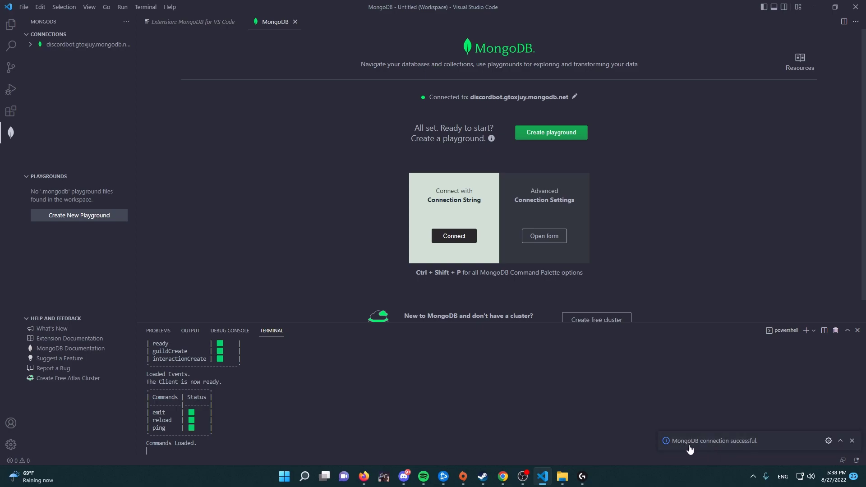
{"action": "mouse_move", "coordinate": [694, 448]}
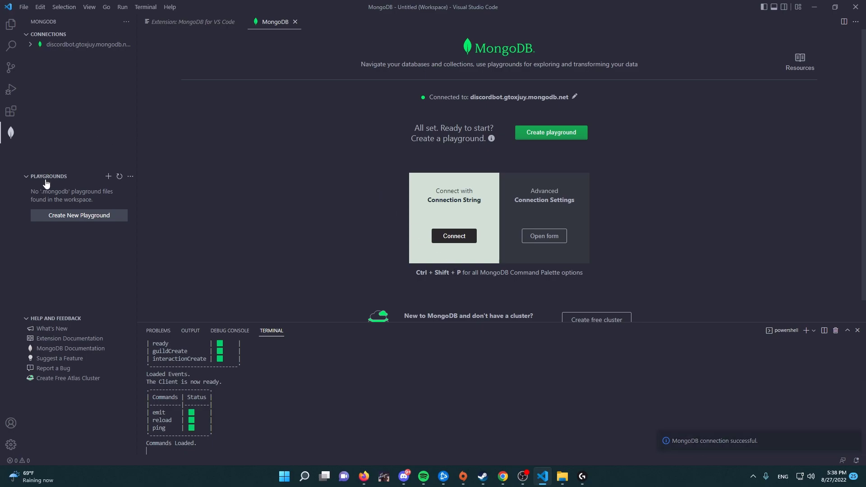
{"action": "mouse_move", "coordinate": [35, 48]}
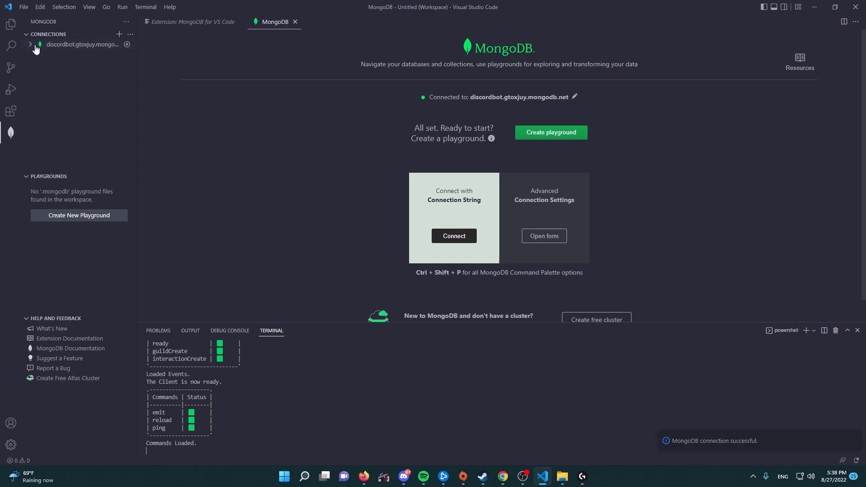
Expand the discordbot connection to list its admin and local databases.
{"action": "left_click", "coordinate": [31, 44]}
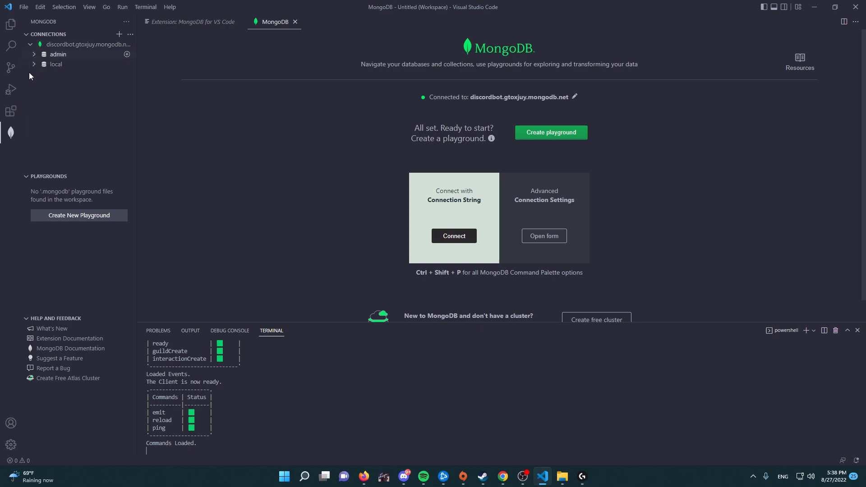
{"action": "mouse_move", "coordinate": [63, 155]}
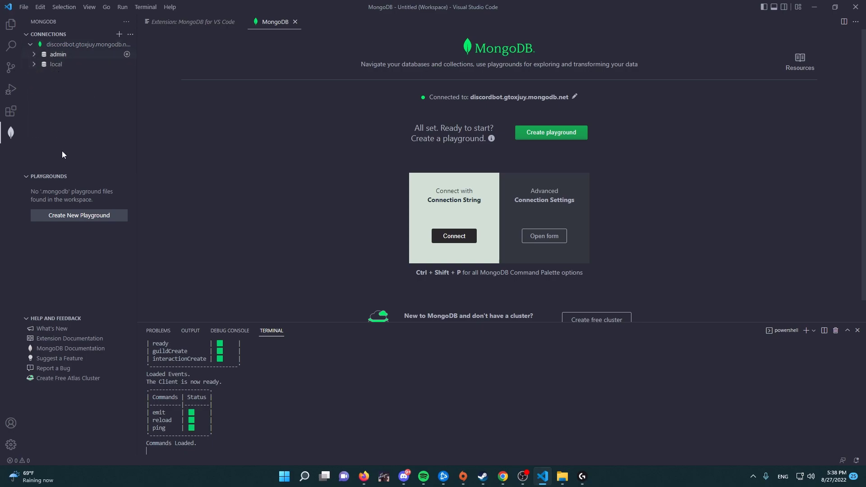
{"action": "mouse_move", "coordinate": [82, 226]}
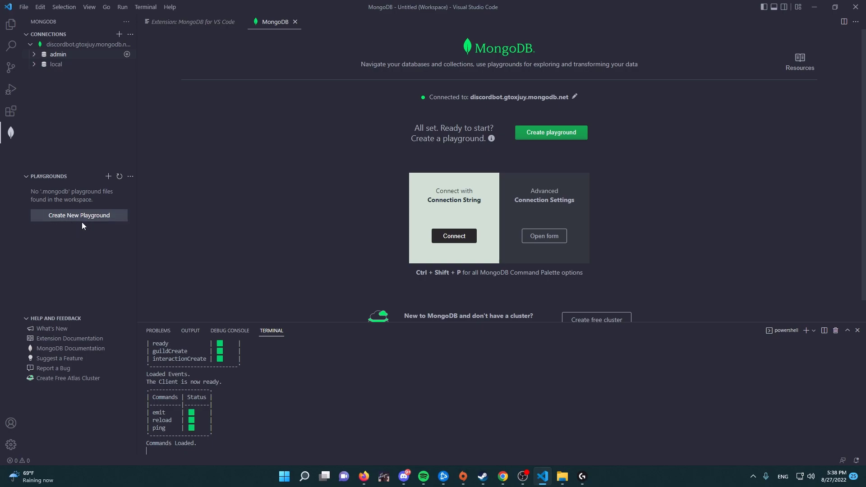
{"action": "left_click", "coordinate": [79, 215]}
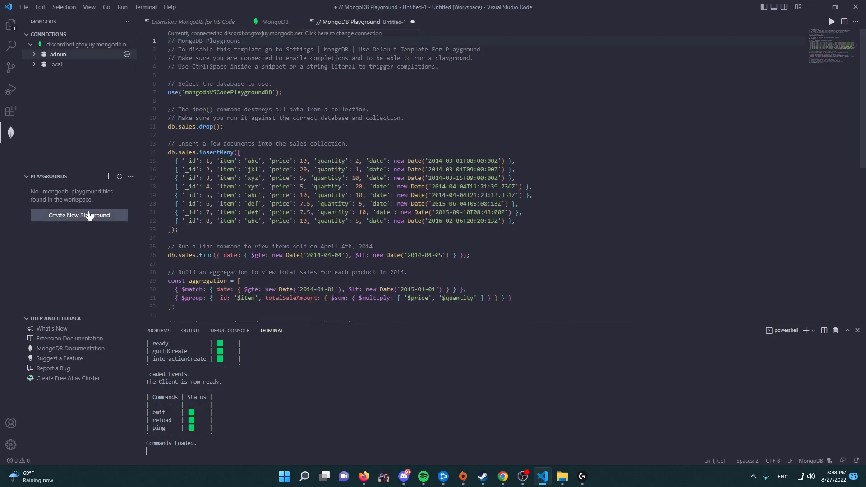
{"action": "scroll", "scroll_direction": "down", "scroll_amount": 3}
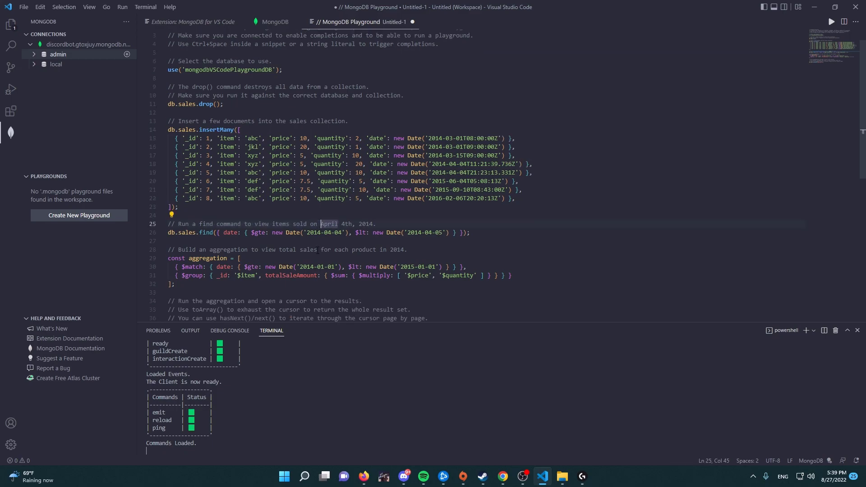
{"action": "left_click", "coordinate": [238, 258]}
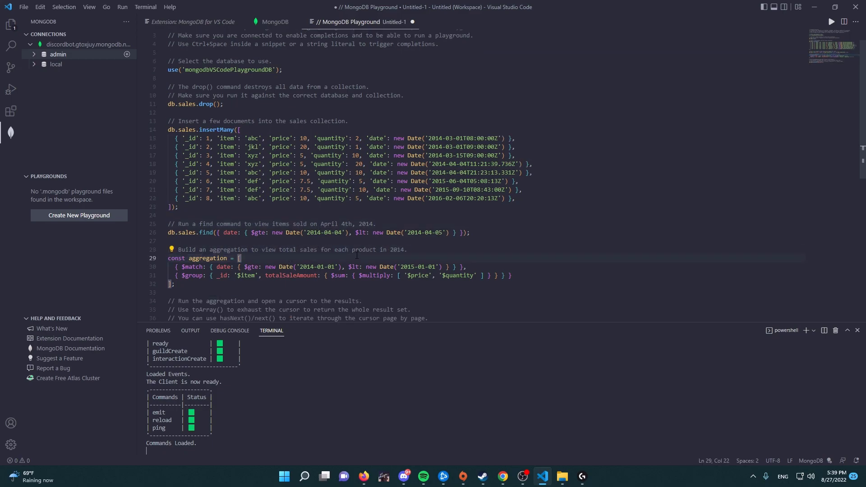
{"action": "scroll", "scroll_direction": "up", "scroll_amount": 3}
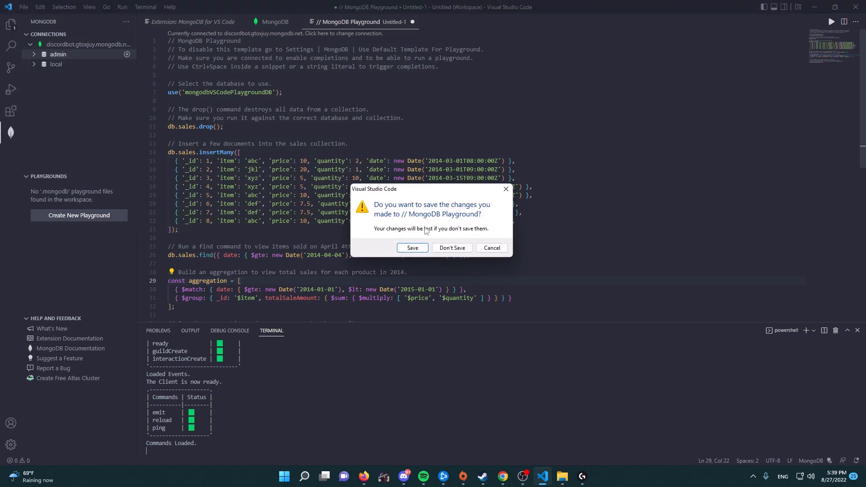
{"action": "left_click", "coordinate": [451, 247]}
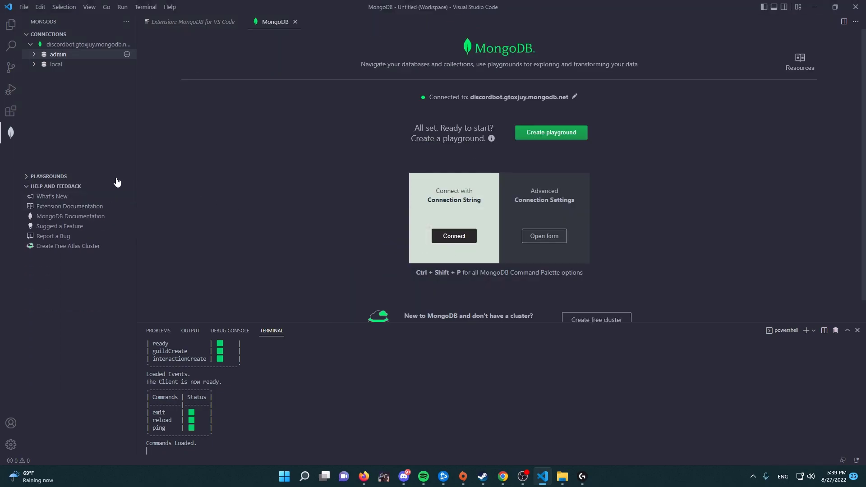
{"action": "mouse_move", "coordinate": [221, 60]}
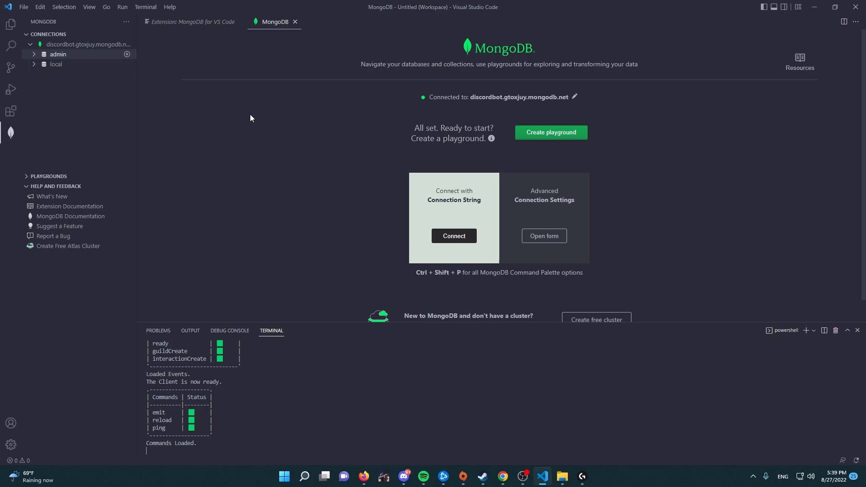
{"action": "mouse_move", "coordinate": [245, 116]}
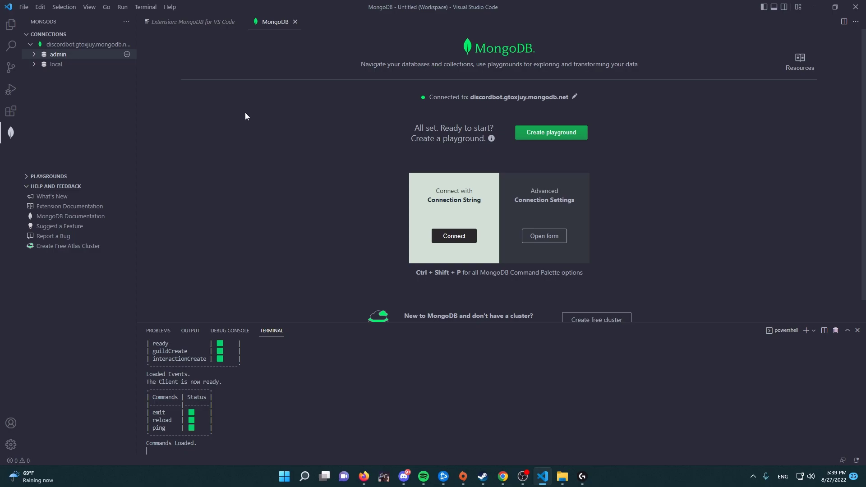
{"action": "mouse_move", "coordinate": [58, 62]}
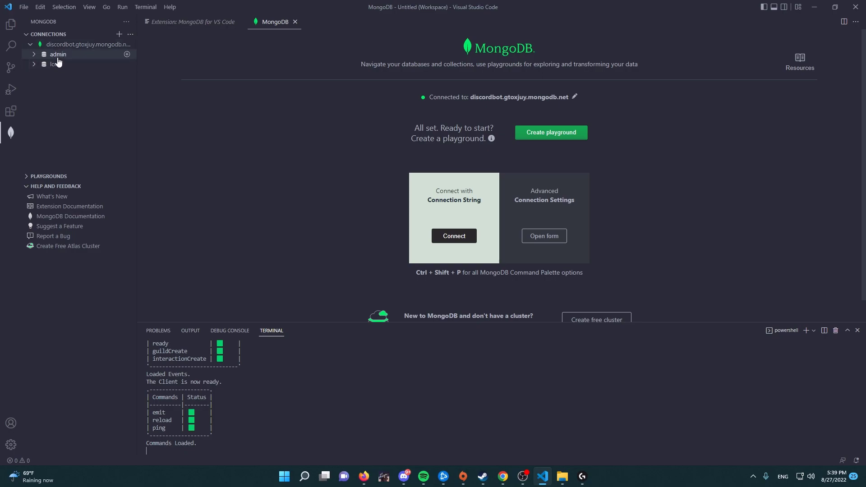
Open the bot's index.js from the Explorer and run 'npm i mongoose' in the terminal.
{"action": "left_click", "coordinate": [11, 24]}
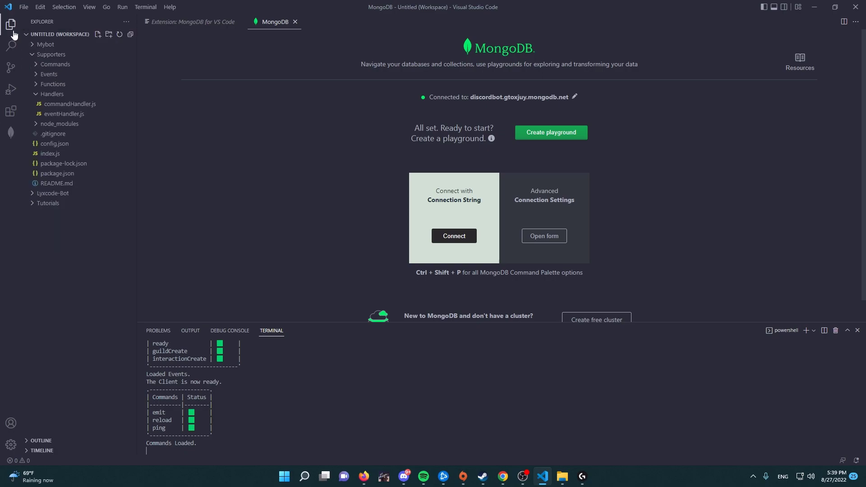
{"action": "left_click", "coordinate": [51, 154]}
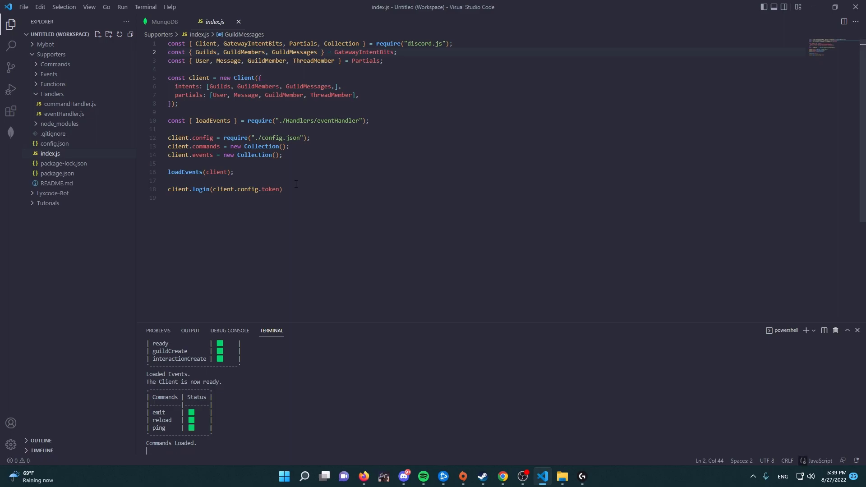
{"action": "double_click", "coordinate": [270, 188]}
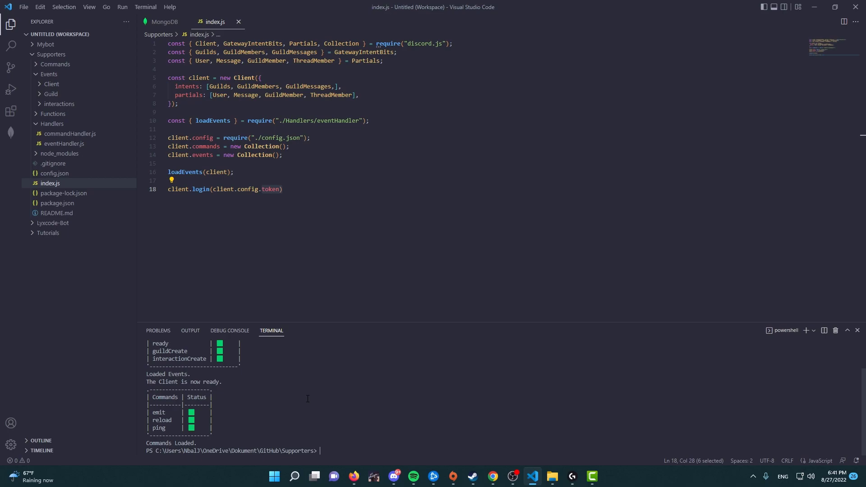
{"action": "type", "text": "npm i"}
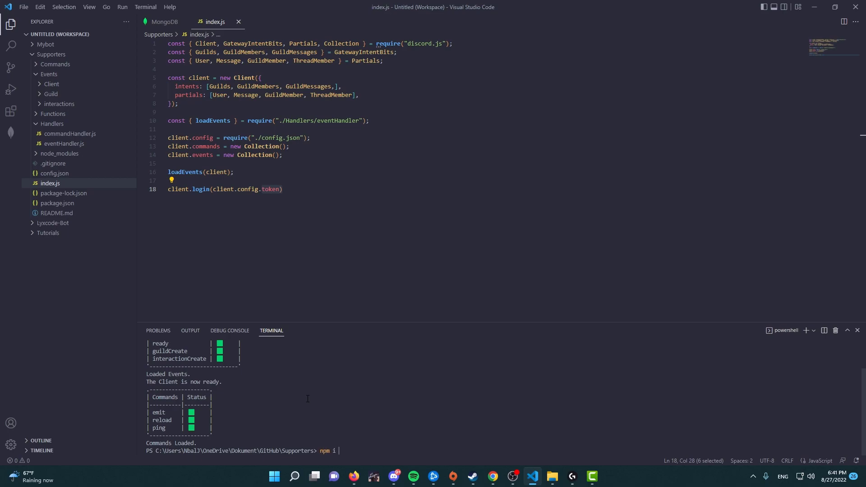
{"action": "type", "text": "mongoose"}
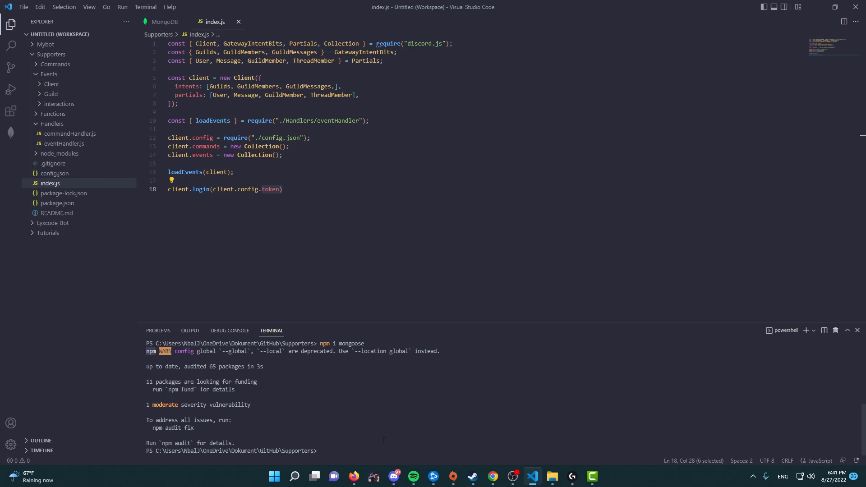
{"action": "mouse_move", "coordinate": [299, 166]}
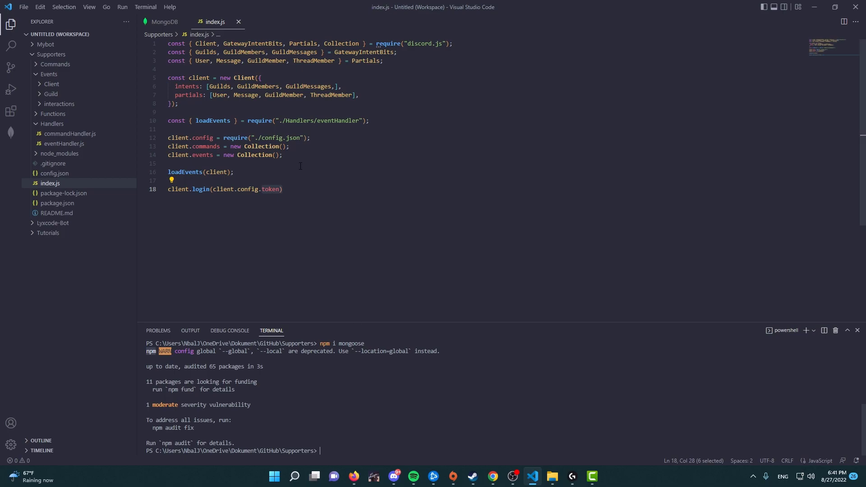
Add 'const { connect } = require("mongoose");' to index.js under the eventHandler require line.
{"action": "left_click", "coordinate": [260, 77]}
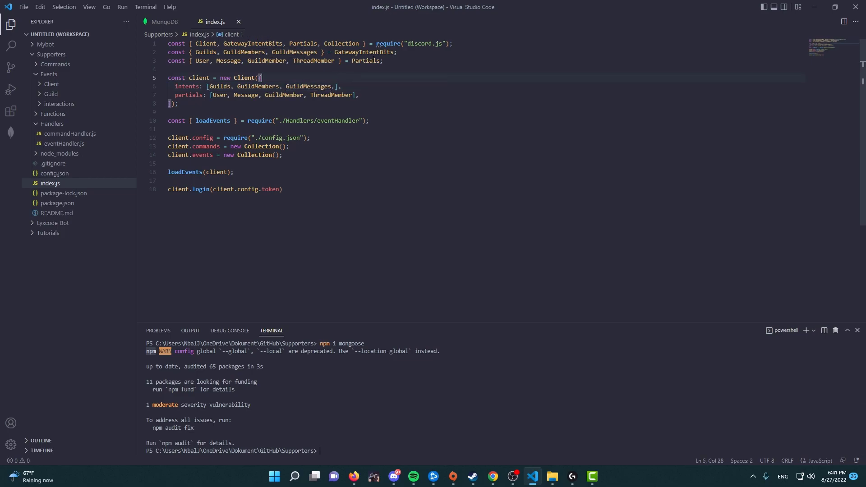
{"action": "left_click", "coordinate": [58, 94]}
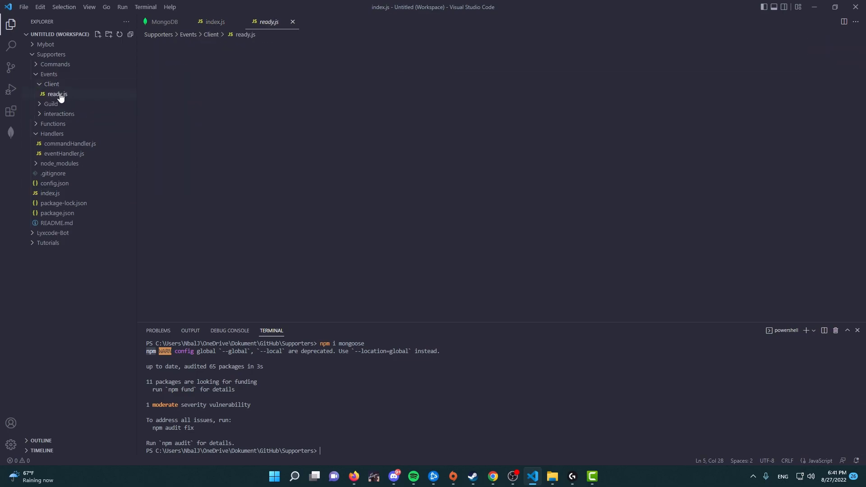
{"action": "left_click", "coordinate": [57, 94]}
{"action": "type", "text": "c"}
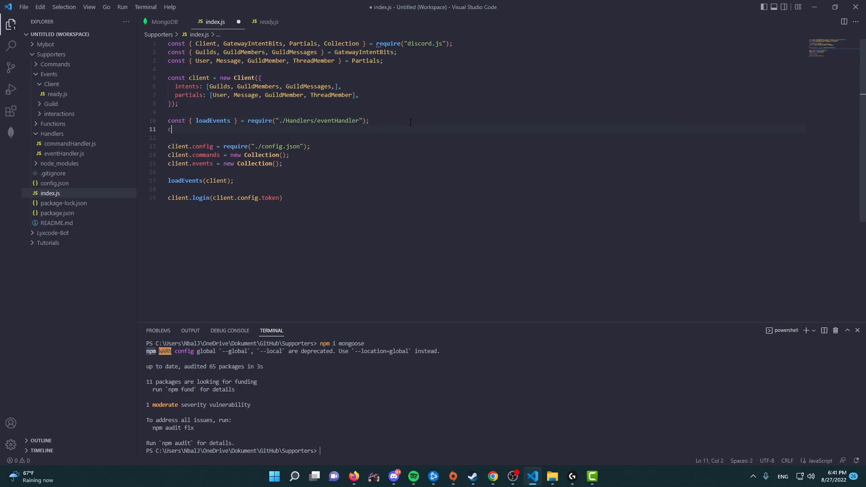
{"action": "type", "text": "onst { connect } = require(\"mongoose\");"}
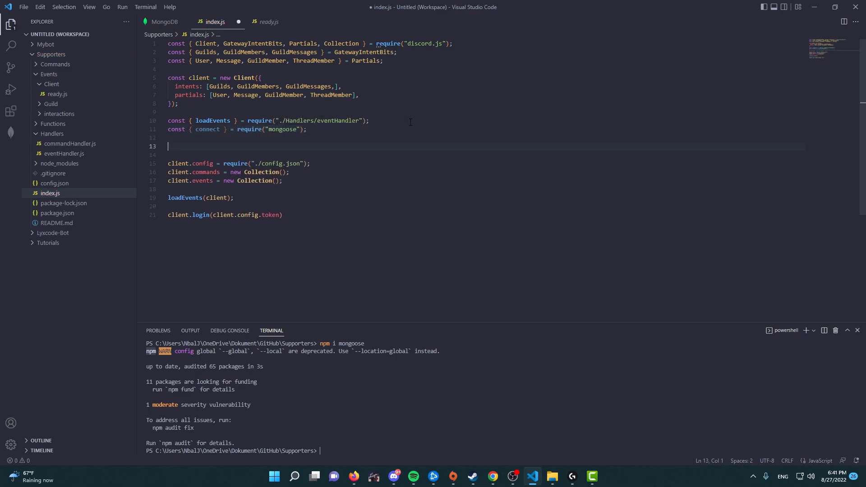
{"action": "mouse_move", "coordinate": [81, 141]}
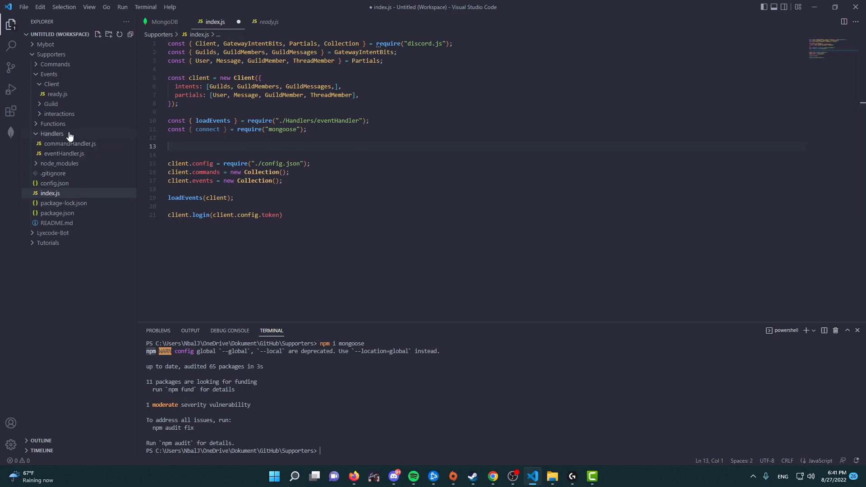
{"action": "mouse_move", "coordinate": [62, 164]}
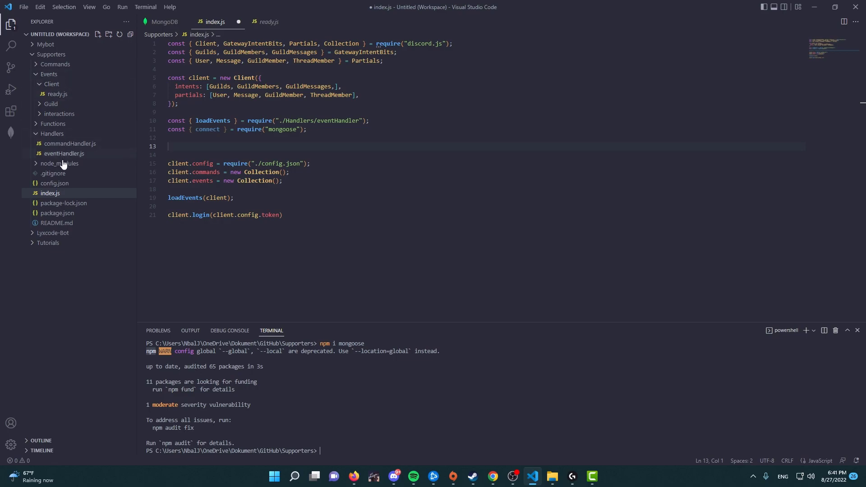
Add an empty "DatabaseURL": "" entry to config.json, then bring up the Atlas deployments page.
{"action": "left_click", "coordinate": [54, 183]}
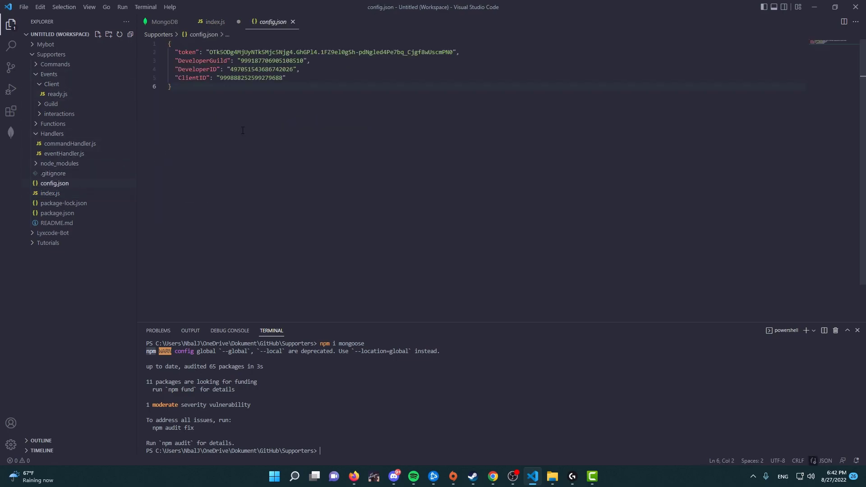
{"action": "left_click", "coordinate": [286, 78]}
{"action": "type", "text": "\""}
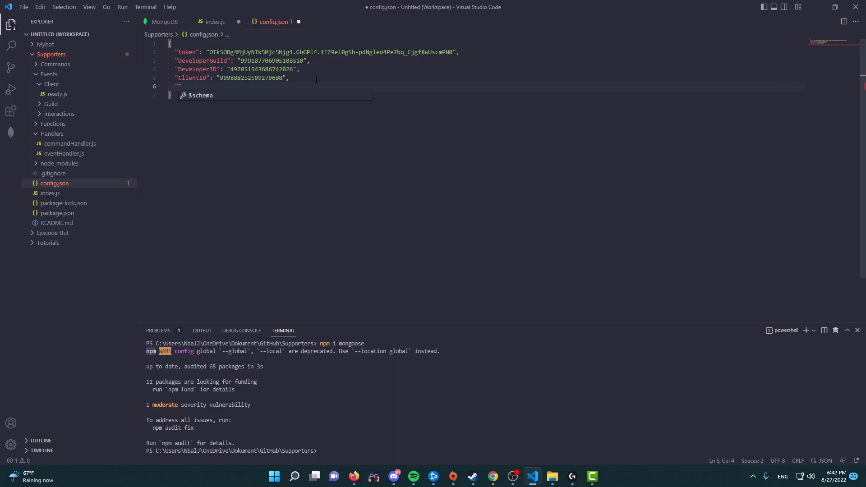
{"action": "type", "text": "\"DatabaseURL"}
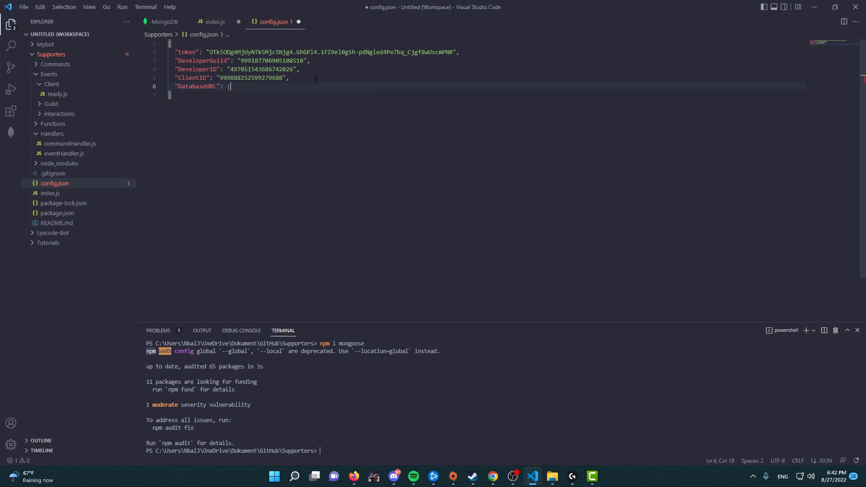
{"action": "type", "text": "\"\""}
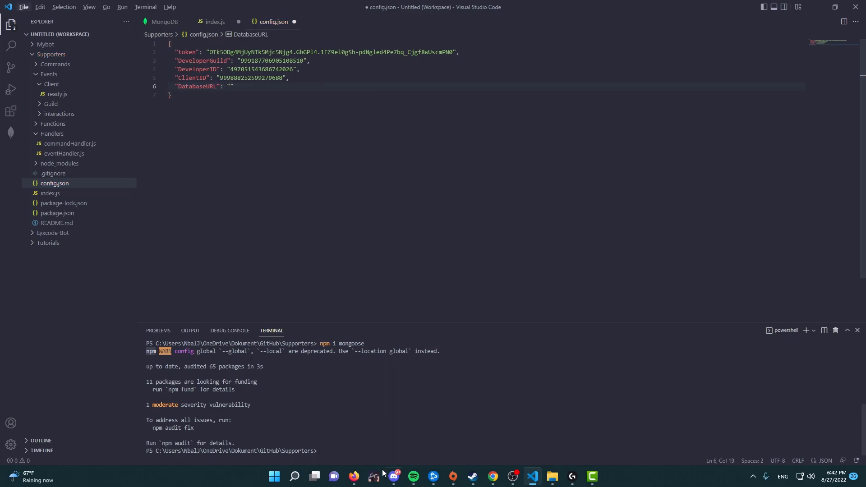
{"action": "left_click", "coordinate": [491, 479]}
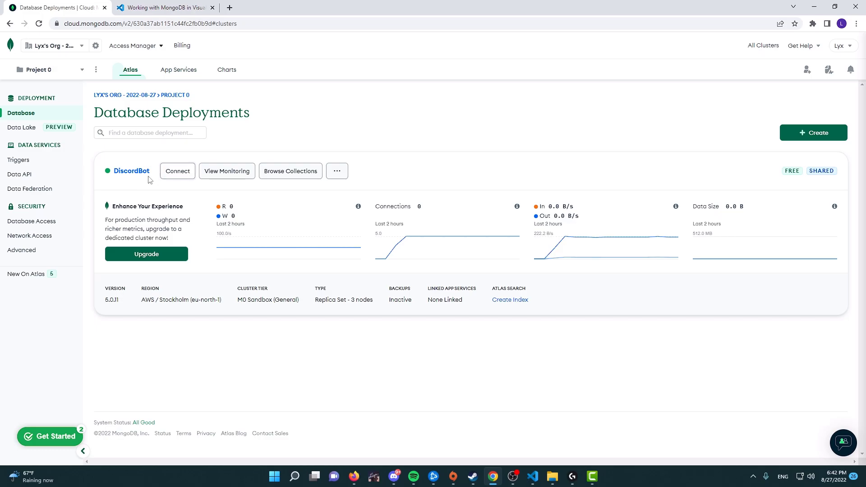
{"action": "mouse_move", "coordinate": [177, 173]}
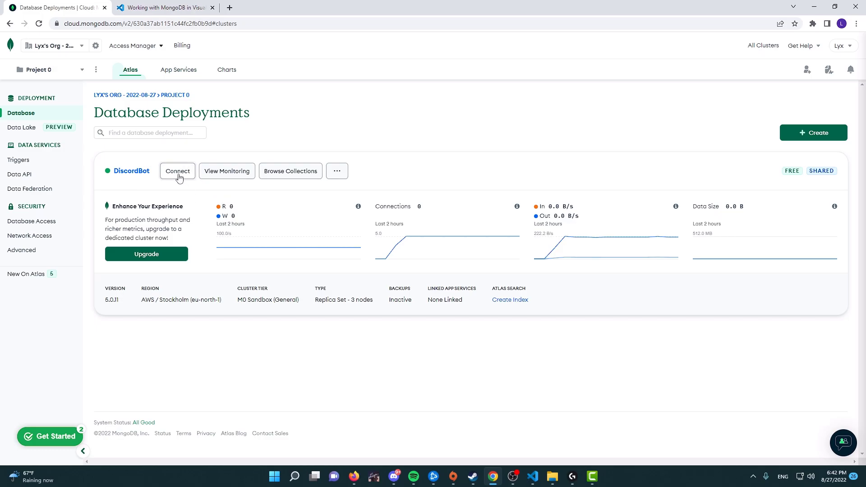
Copy the DiscordBot cluster's 'Connect your application' string and paste it into DatabaseURL.
{"action": "left_click", "coordinate": [178, 170]}
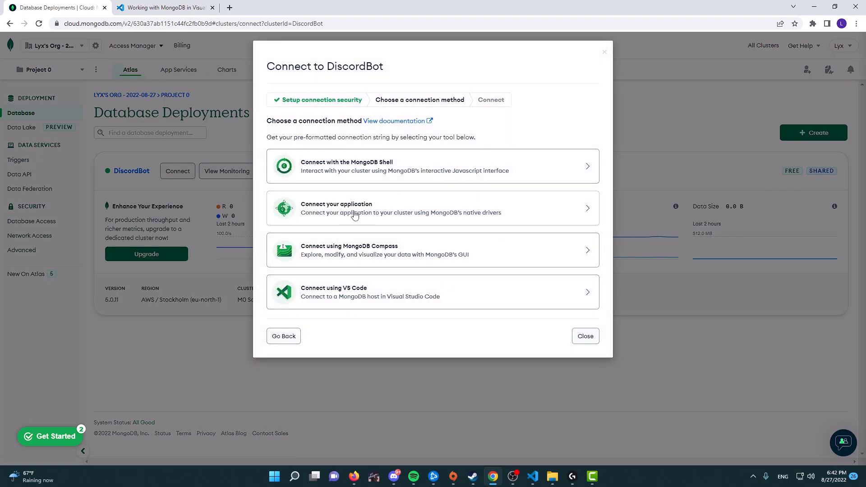
{"action": "mouse_move", "coordinate": [309, 219]}
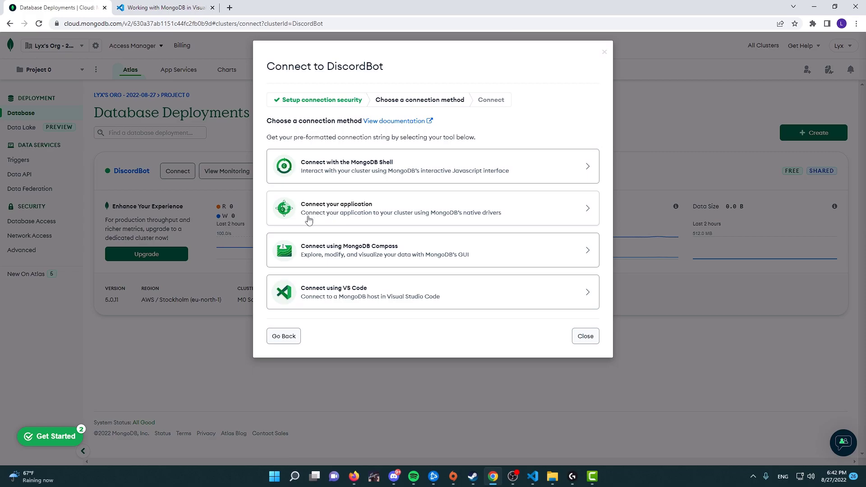
{"action": "left_click", "coordinate": [400, 209]}
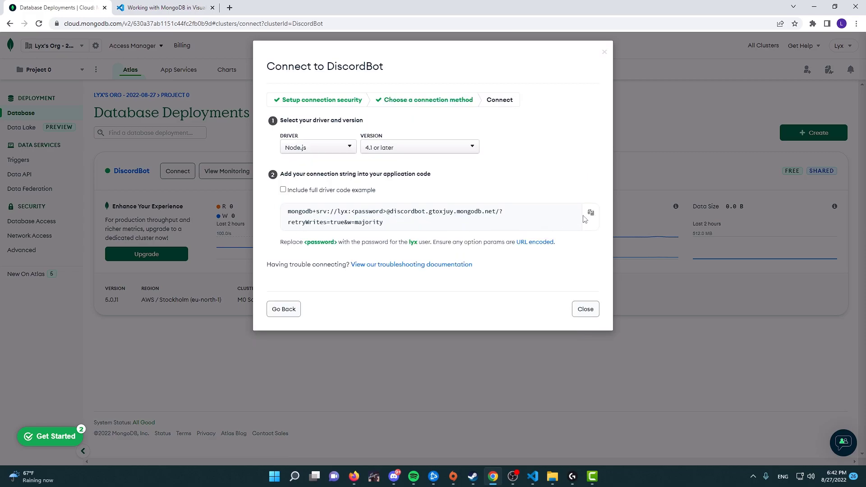
{"action": "left_click", "coordinate": [532, 480]}
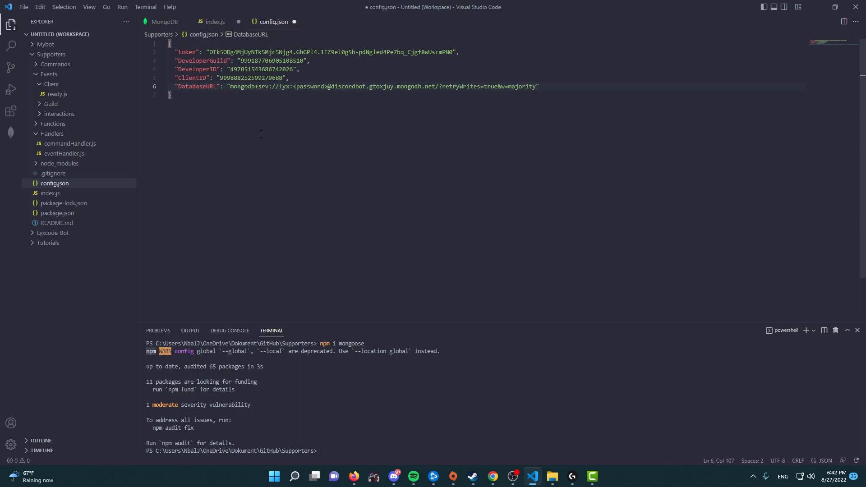
Replace the <password> placeholder, save config.json, and move the mongoose require below client.events in index.js.
{"action": "double_click", "coordinate": [309, 86]}
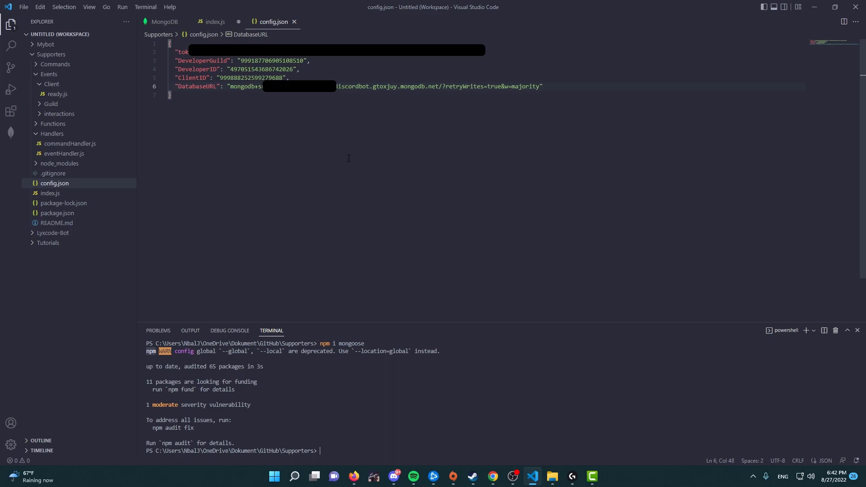
{"action": "left_click", "coordinate": [214, 22]}
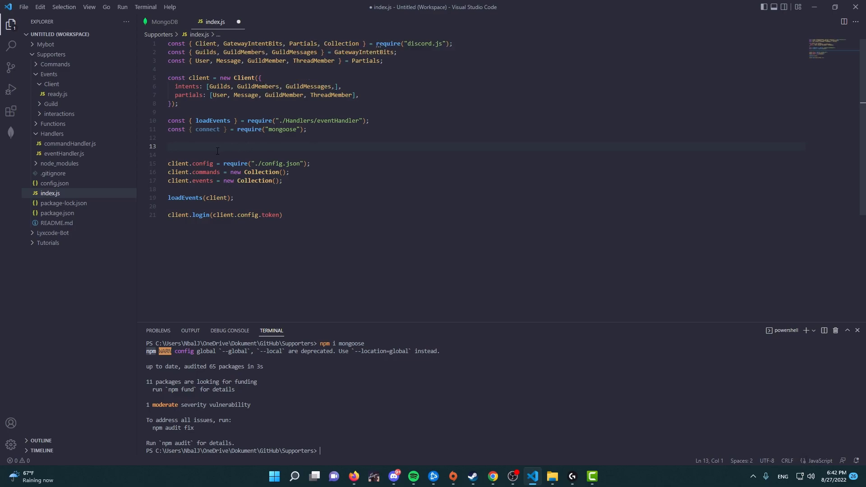
{"action": "left_click", "coordinate": [54, 183]}
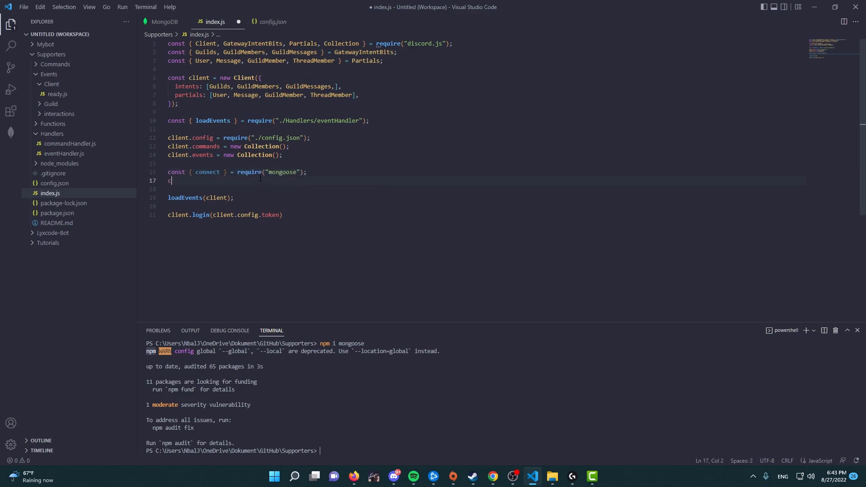
Start the connect call in index.js, checking the DatabaseURL key name in config.json.
{"action": "type", "text": "connect("}
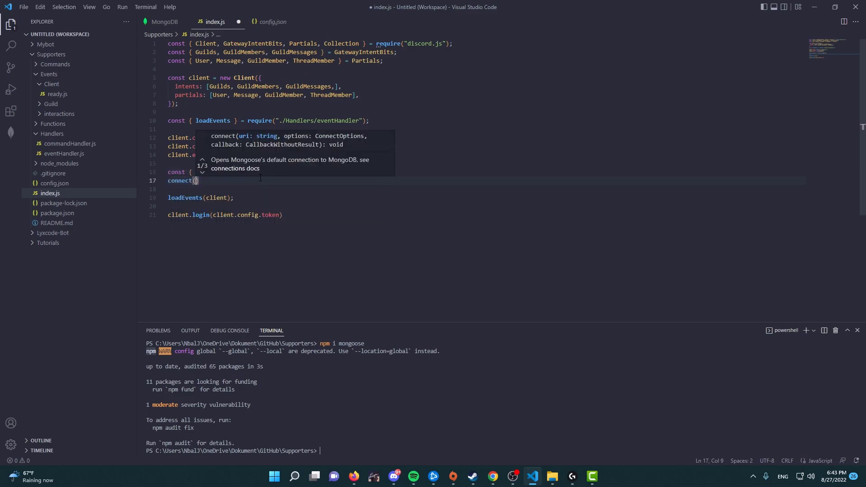
{"action": "type", "text": "(config.DatabaseURL"}
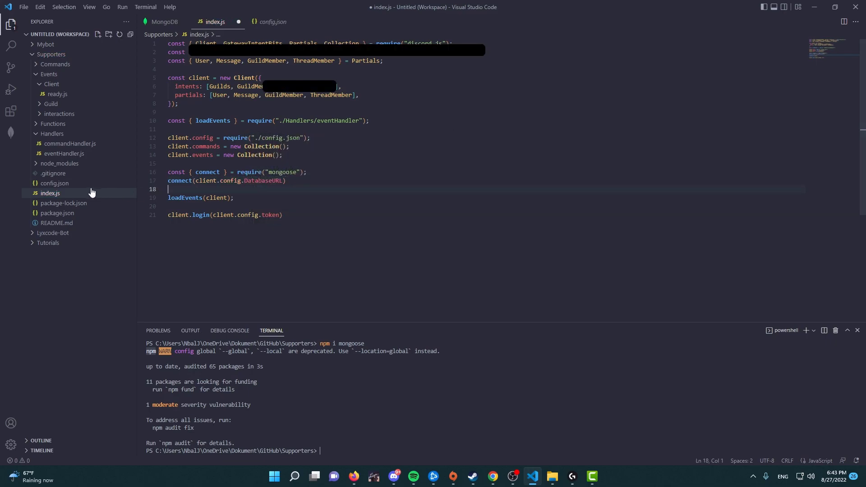
{"action": "left_click", "coordinate": [55, 183]}
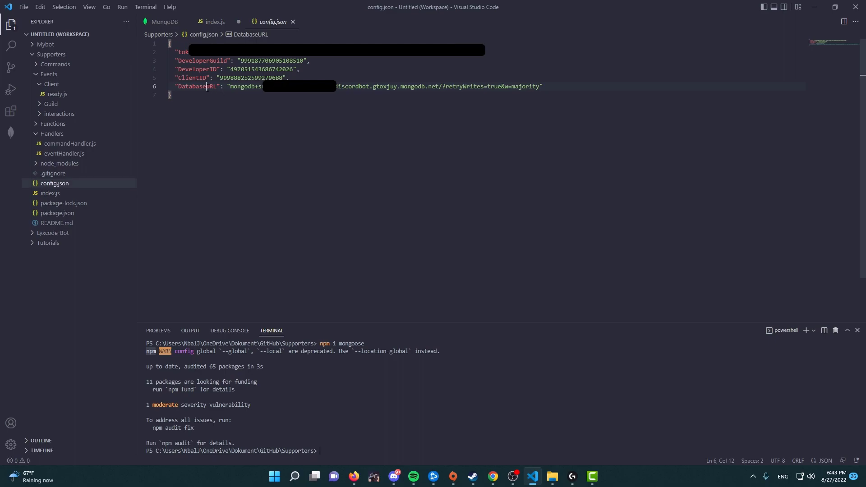
{"action": "double_click", "coordinate": [195, 86]}
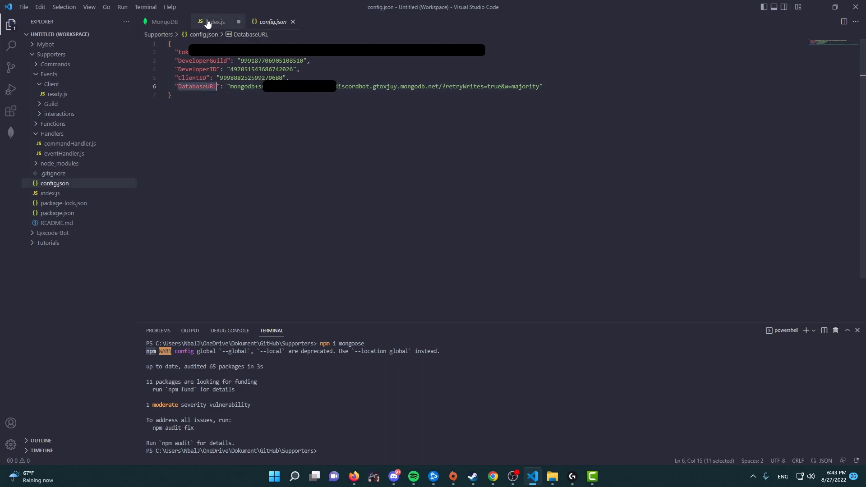
{"action": "left_click", "coordinate": [215, 22]}
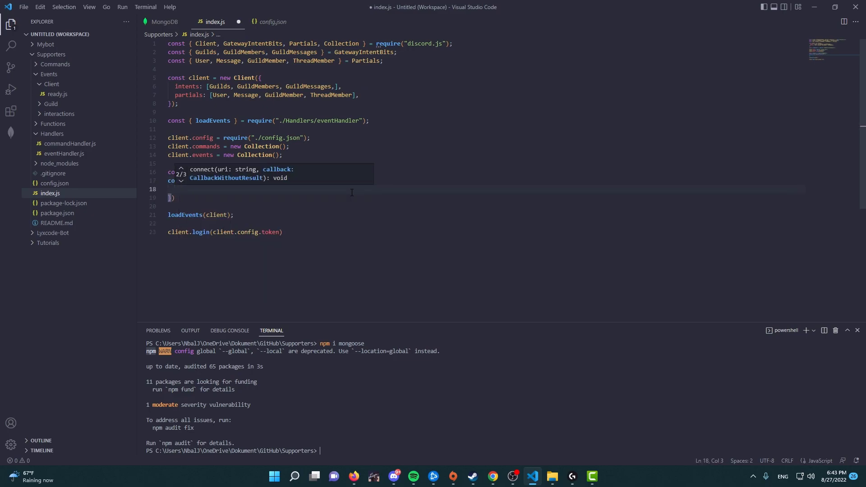
{"action": "type", "text": "t"}
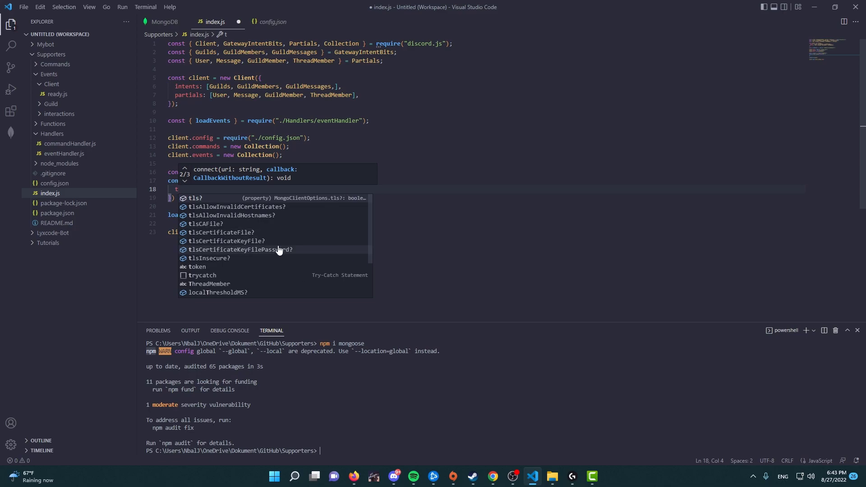
{"action": "scroll", "scroll_direction": "down", "scroll_amount": 3}
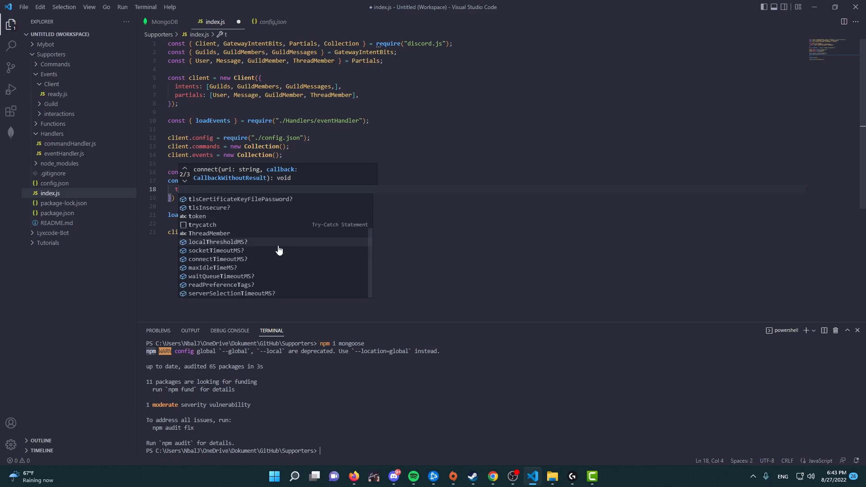
{"action": "type", "text": "use"}
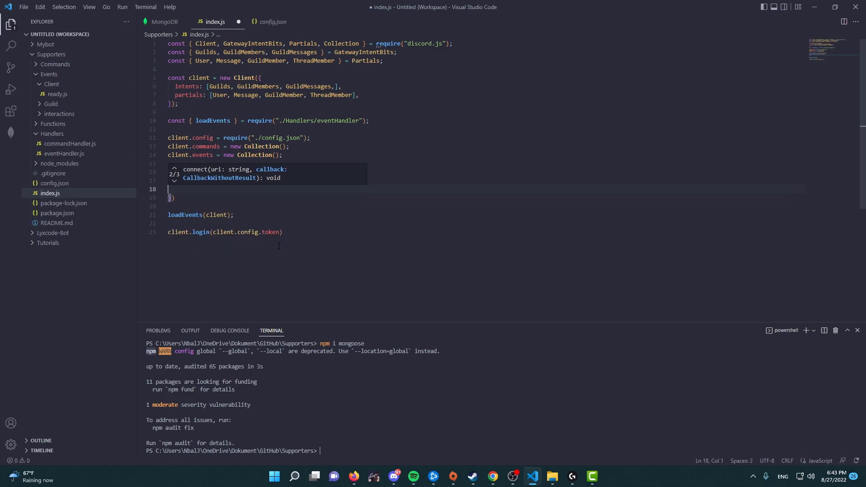
Finish connect(client.config.DatabaseURL, {}).then logging 'The client is now connected to the database.'.
{"action": "type", "text": "connect(client.config.DatabaseURL, {"}
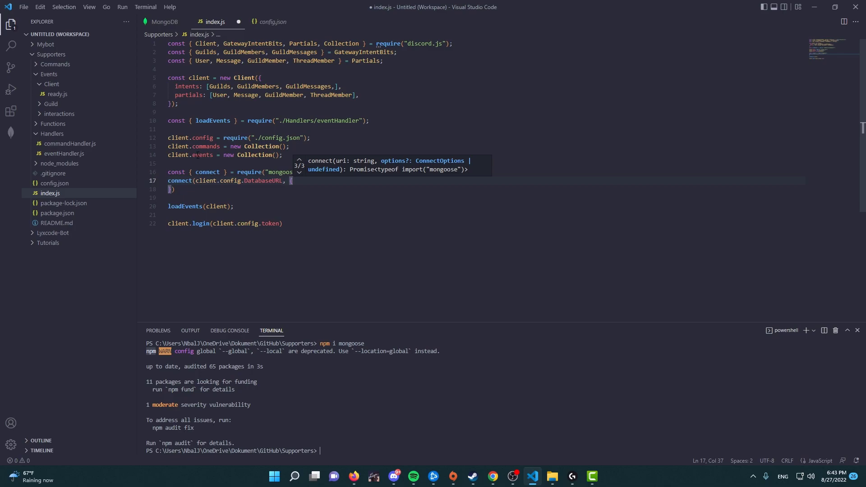
{"action": "type", "text": ".then(() => co"}
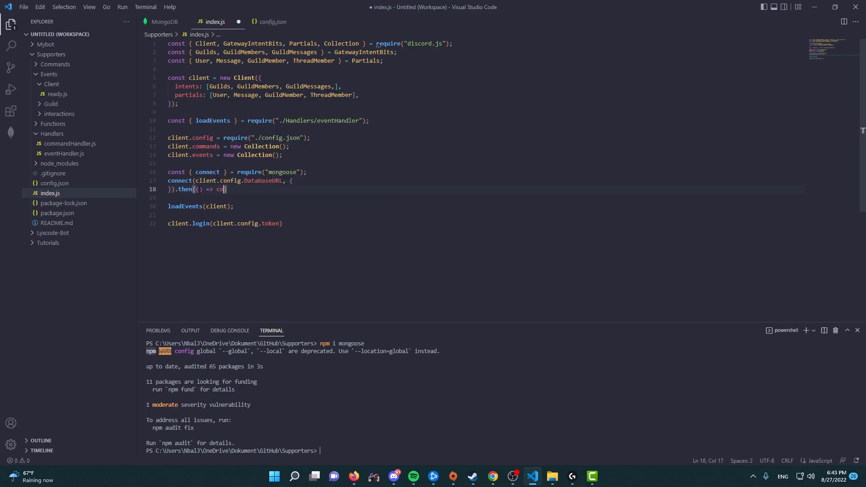
{"action": "type", "text": "console.log(\""}
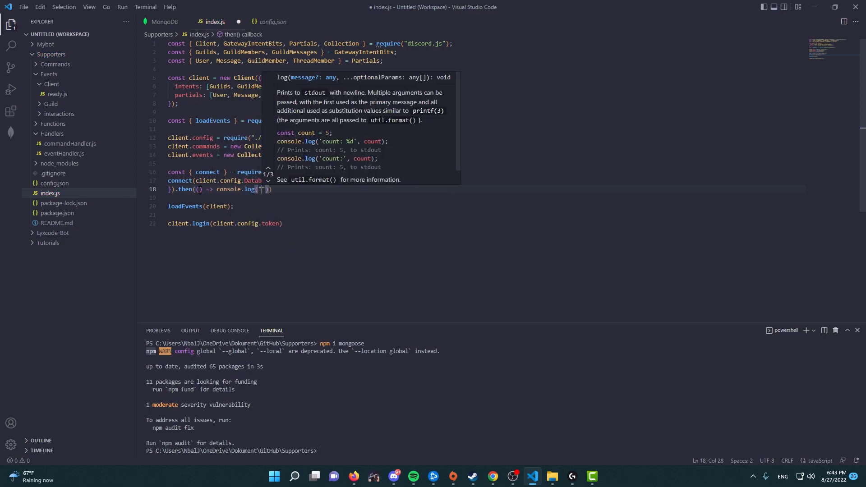
{"action": "type", "text": "The client is now c"}
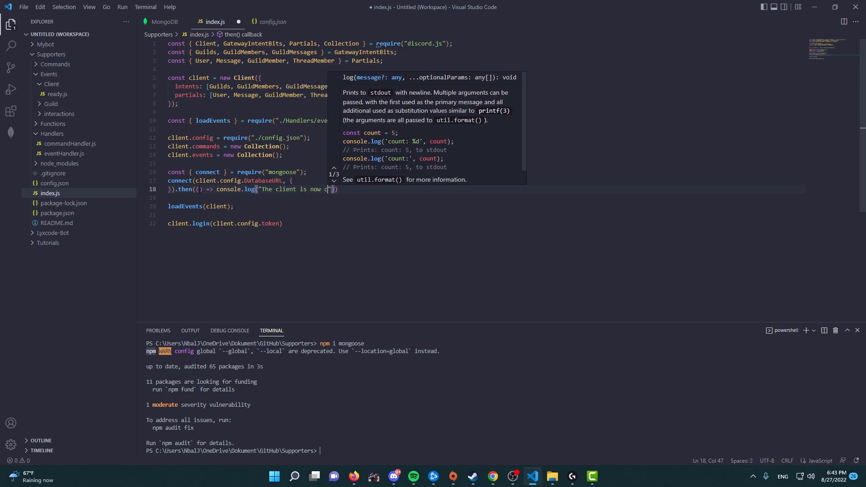
{"action": "type", "text": "onnected to the database."}
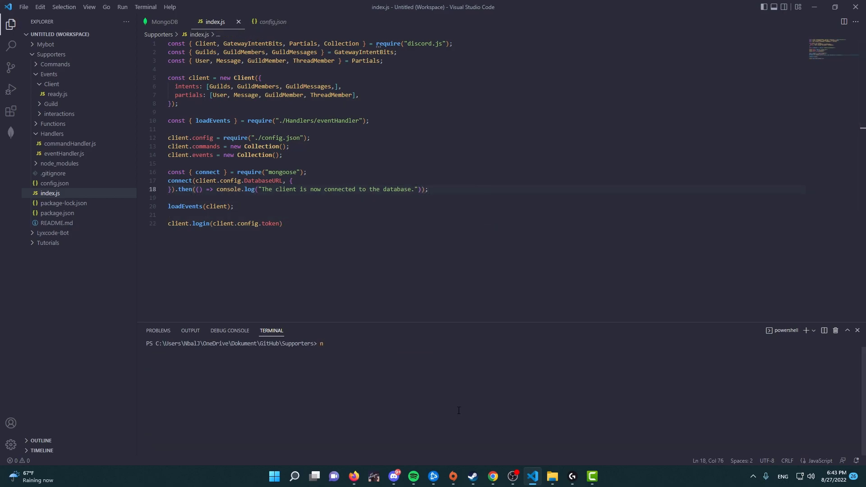
Run 'node .' so the bot starts and logs 'The client is now connected to the database.'.
{"action": "type", "text": "ode ."}
{"action": "key", "text": "Return"}
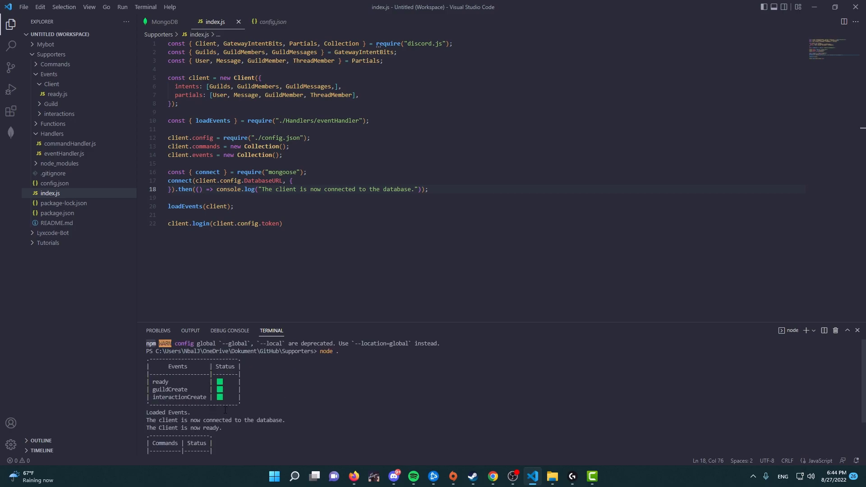
{"action": "scroll", "scroll_direction": "down", "scroll_amount": 3}
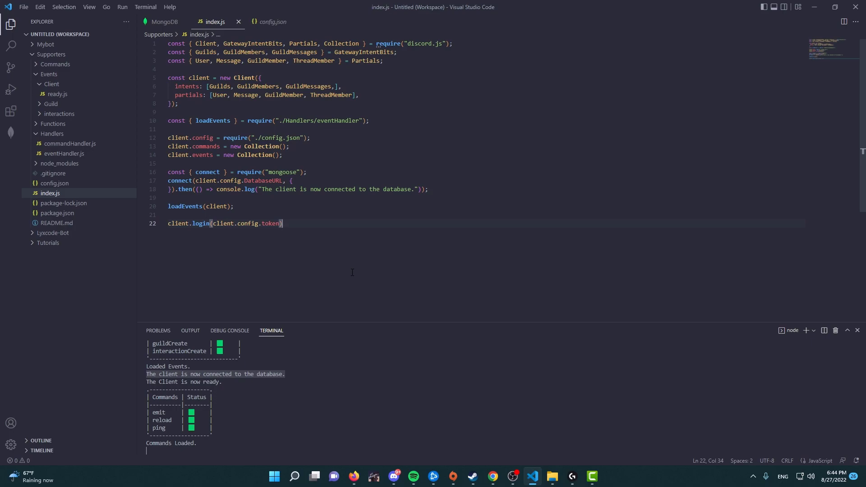
{"action": "mouse_move", "coordinate": [346, 272]}
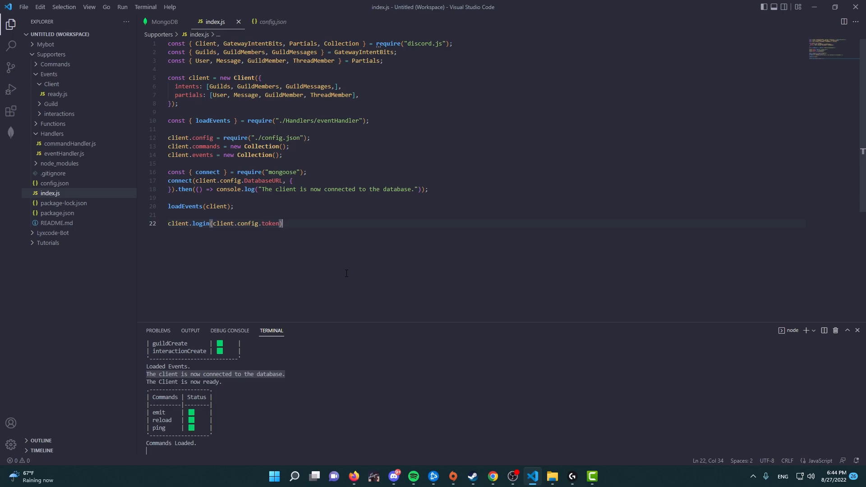
{"action": "mouse_move", "coordinate": [343, 279]}
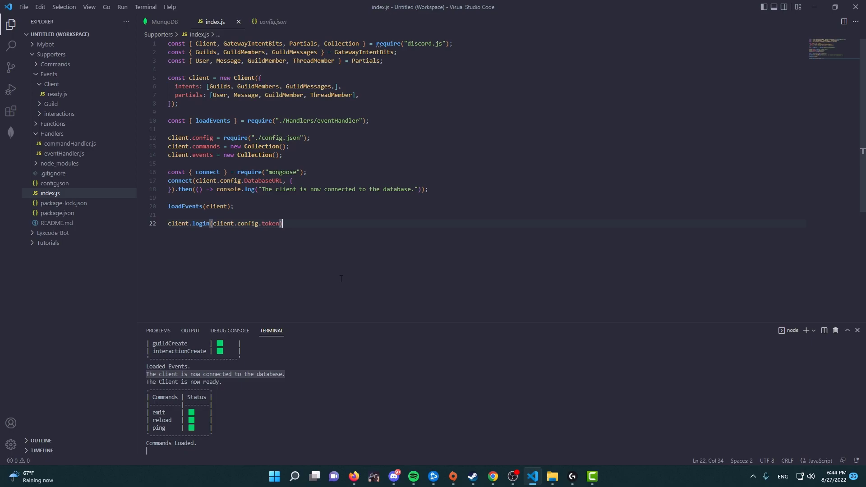